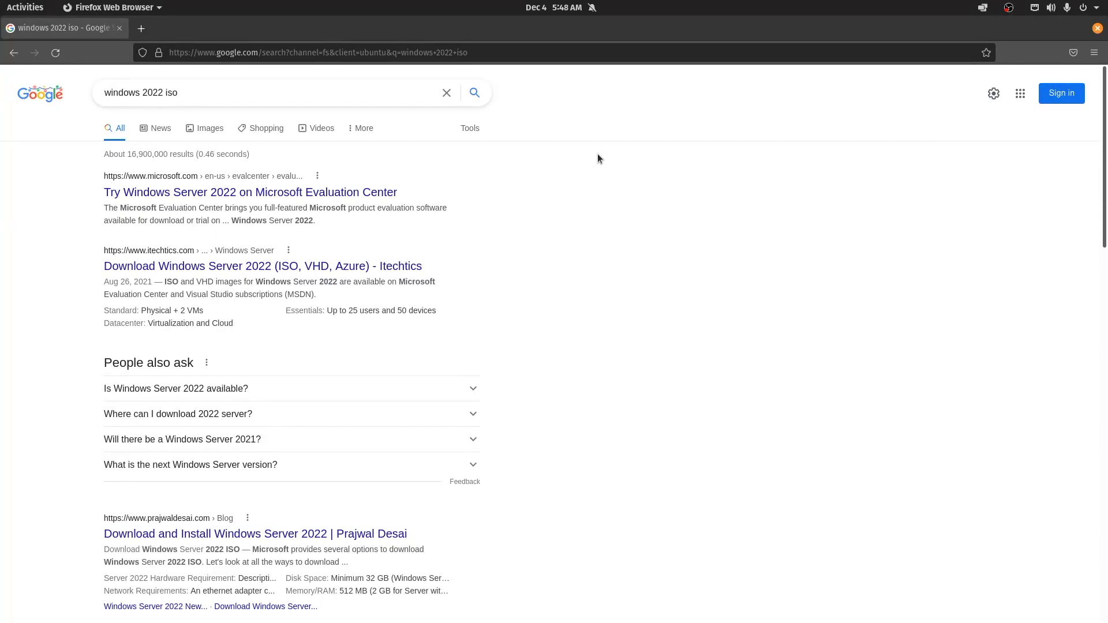
mouse_move(138, 107)
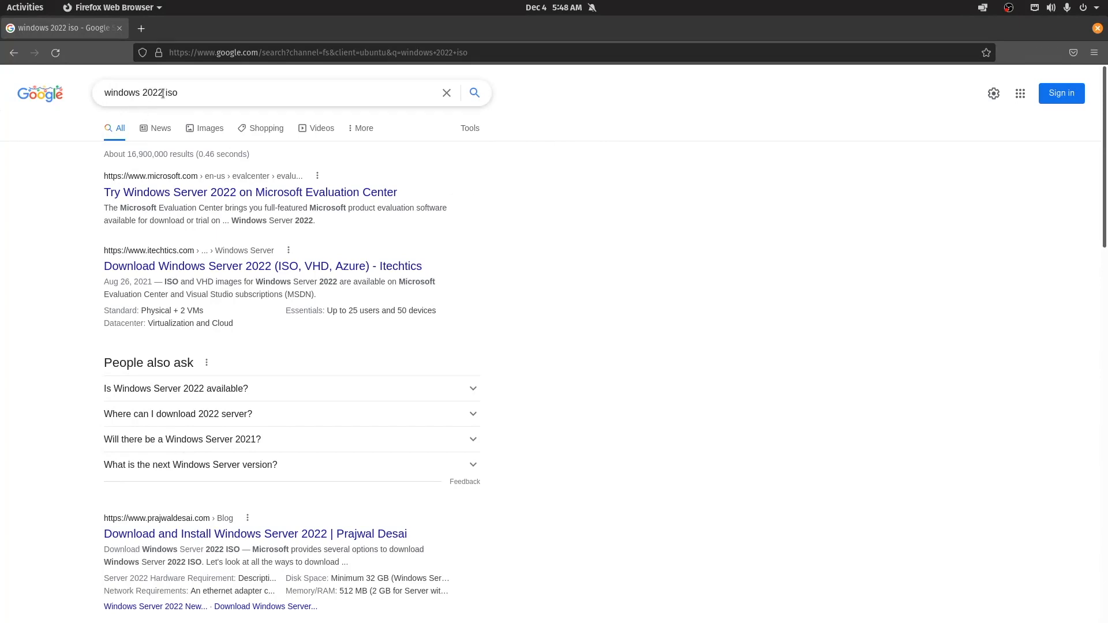
mouse_move(80, 140)
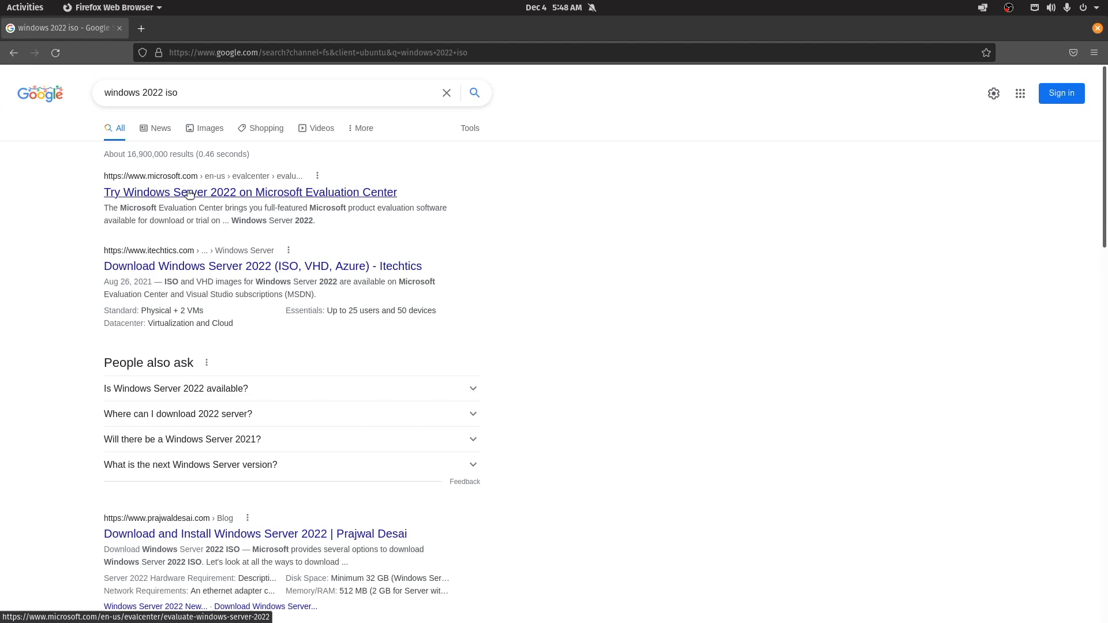
Step: Open the 'Try Windows Server 2022 on Microsoft Evaluation Center' result from Google
click(249, 192)
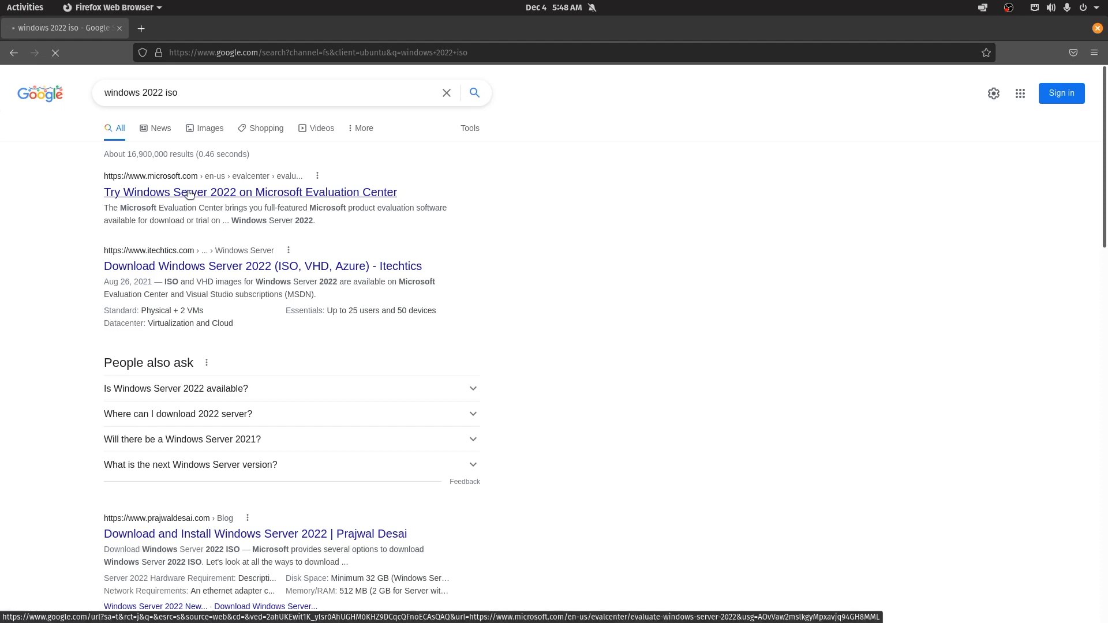
click(249, 192)
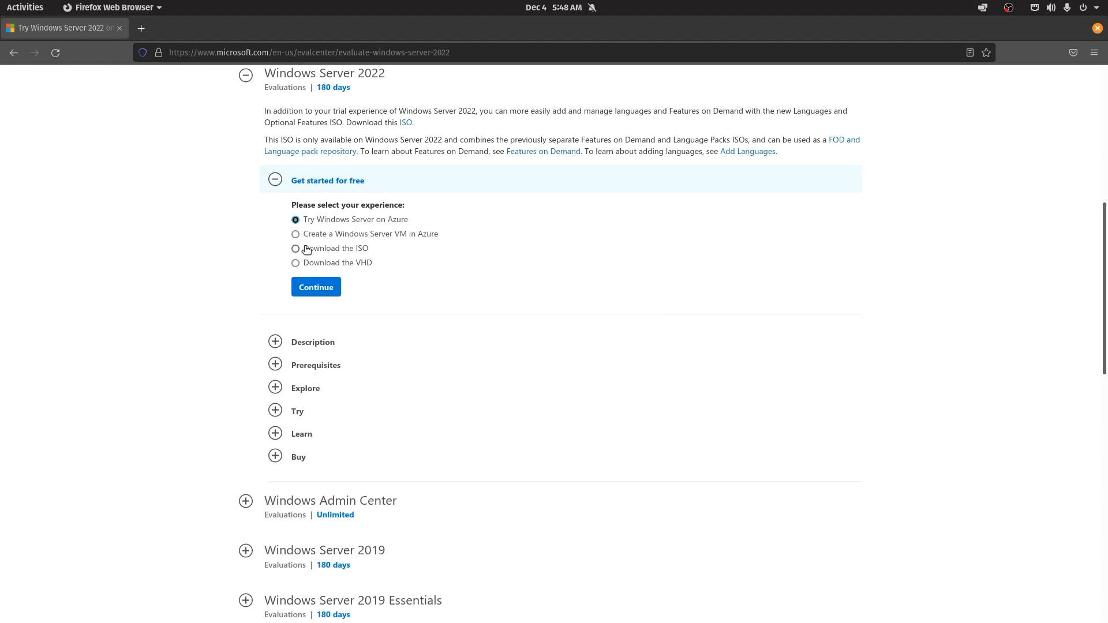
Step: Choose 'Download the ISO' for Windows Server 2022 and continue to registration
click(295, 248)
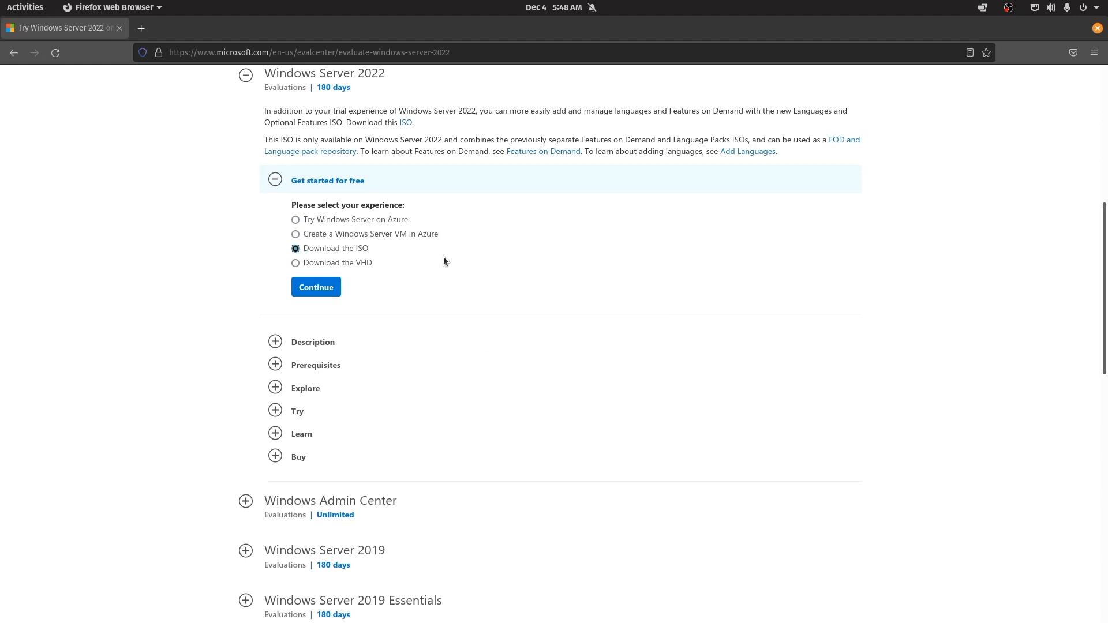
click(315, 286)
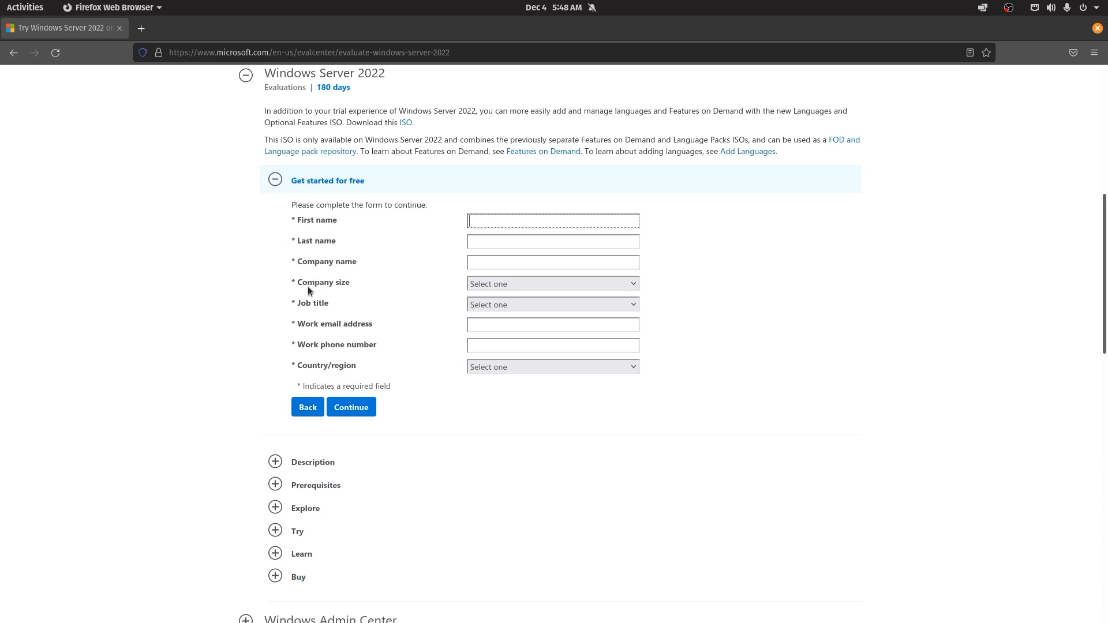
mouse_move(573, 374)
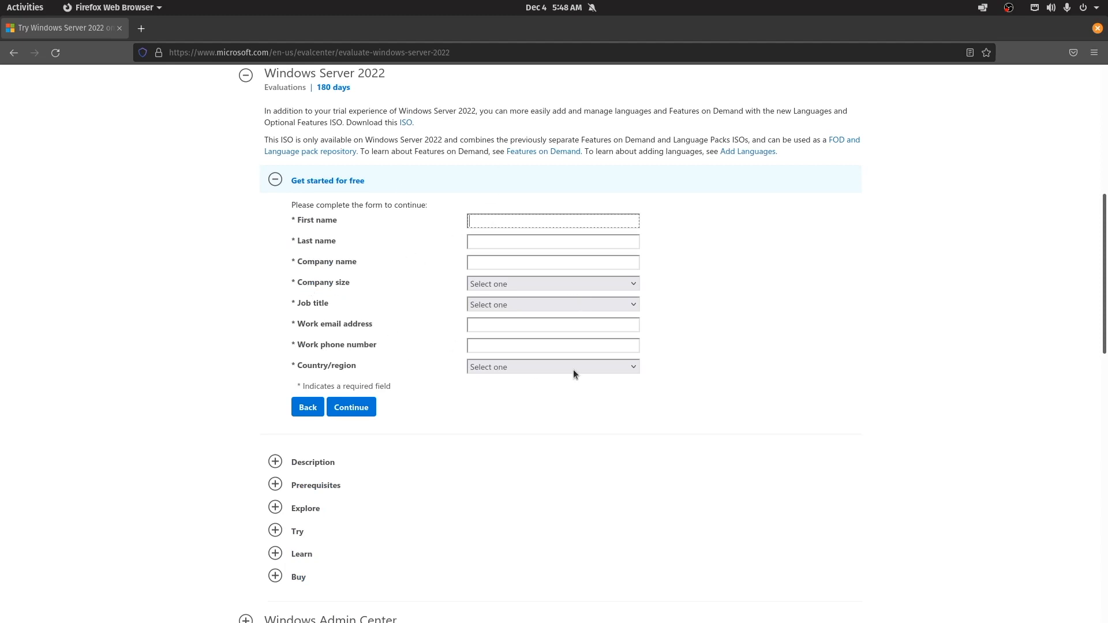
mouse_move(152, 79)
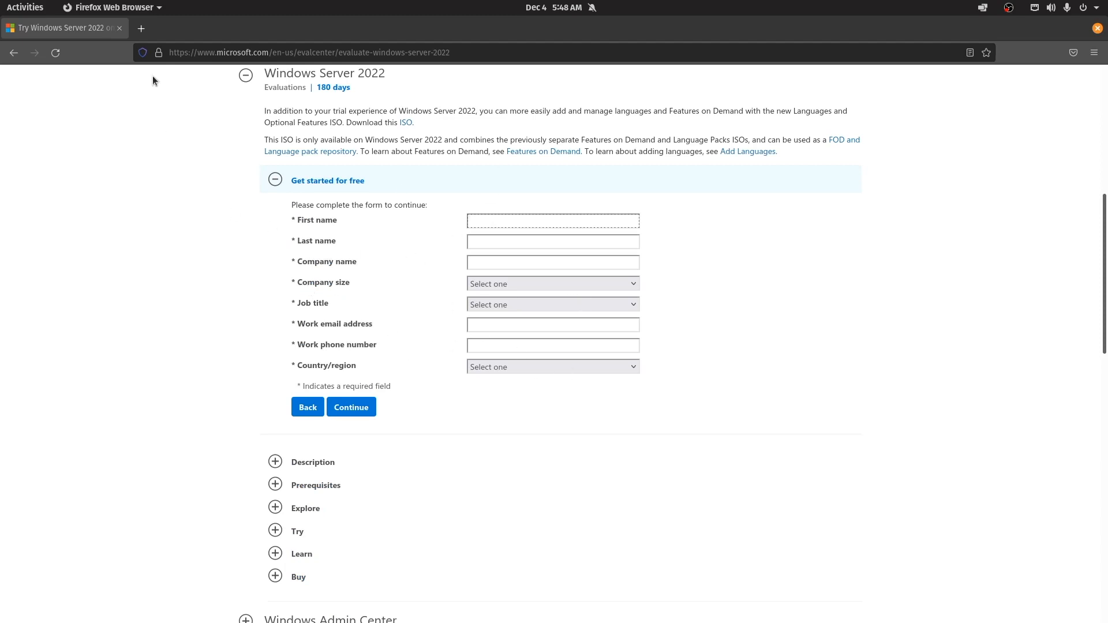
mouse_move(121, 29)
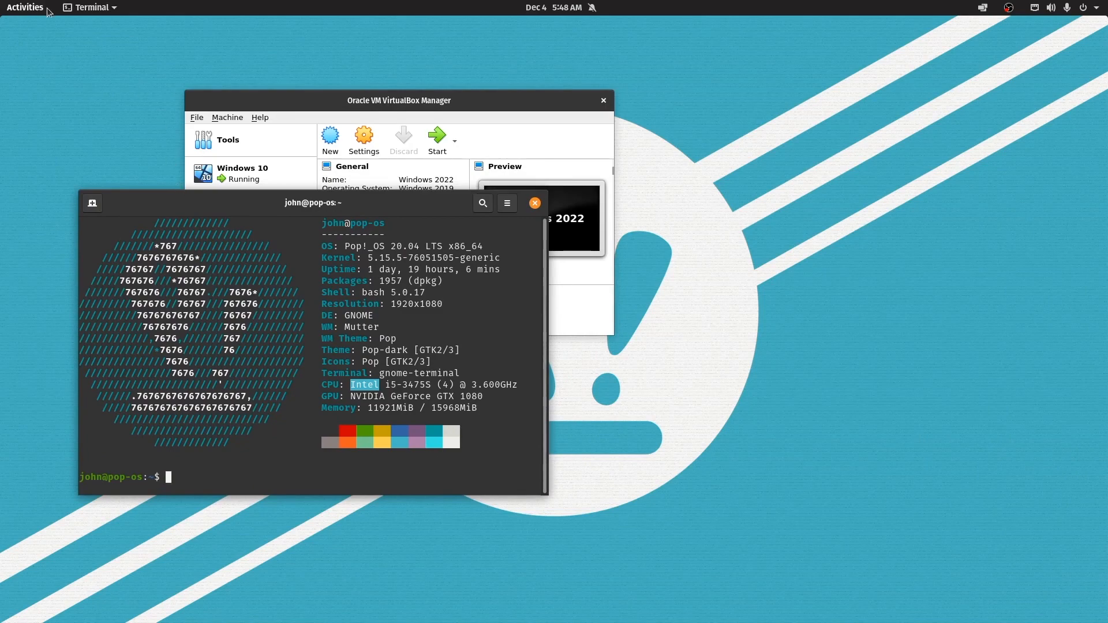
Step: Launch Pop!_Shop from Activities and search 'vir' to find VirtualBox
click(25, 7)
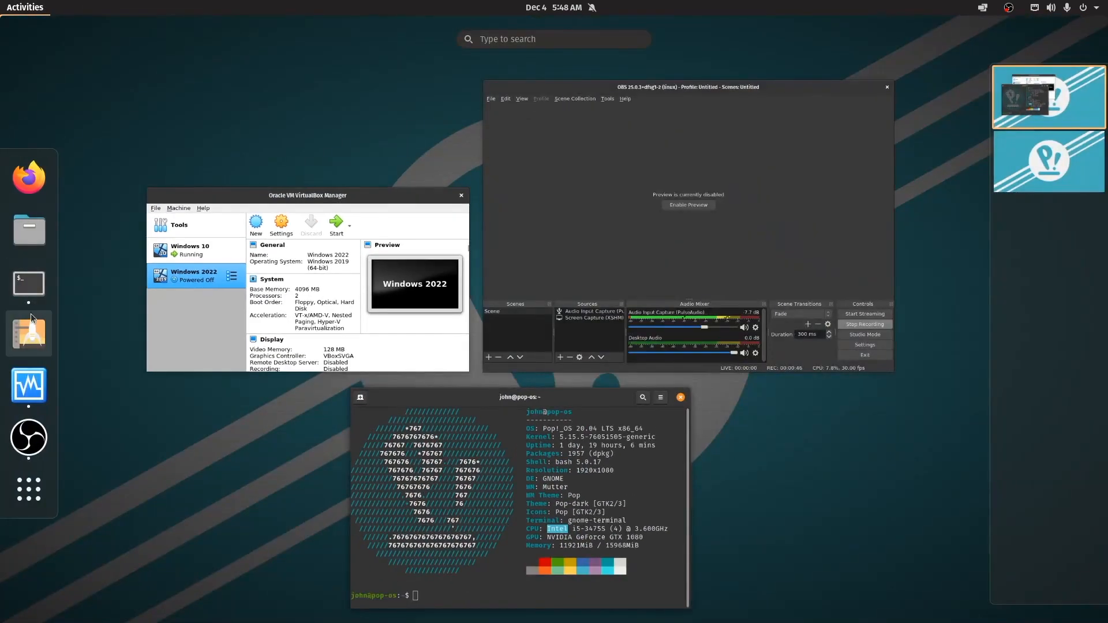
click(28, 334)
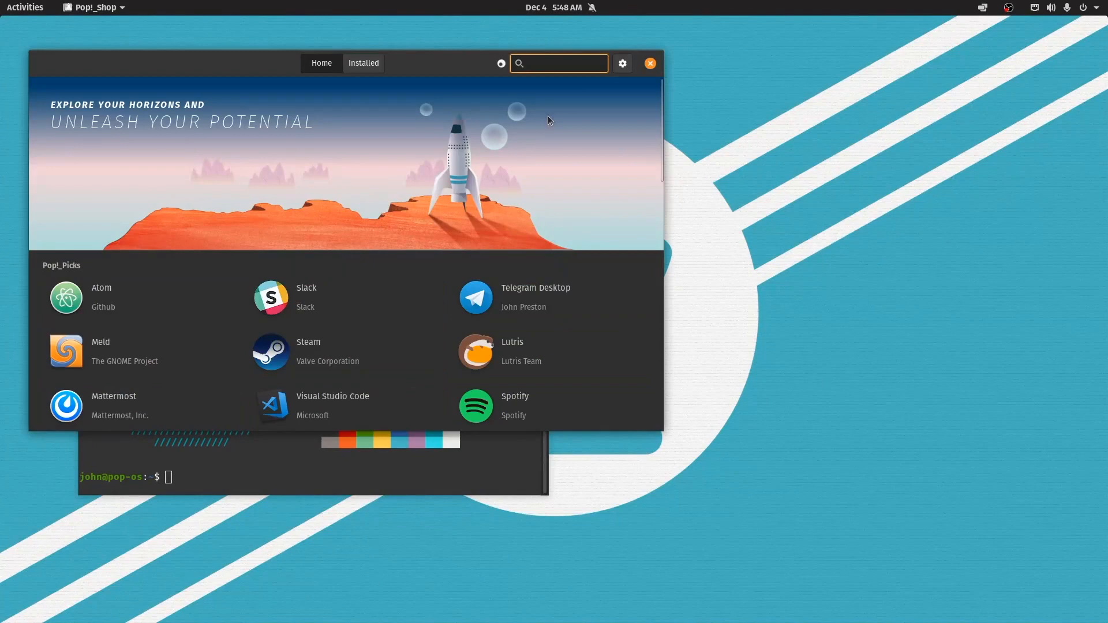
text(virt)
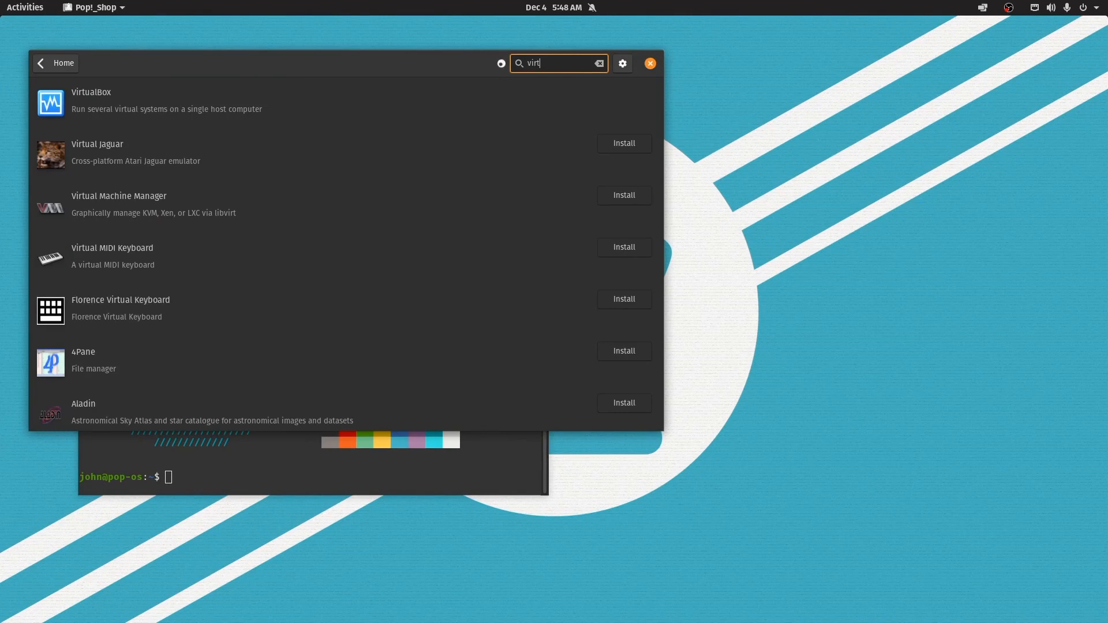
mouse_move(686, 140)
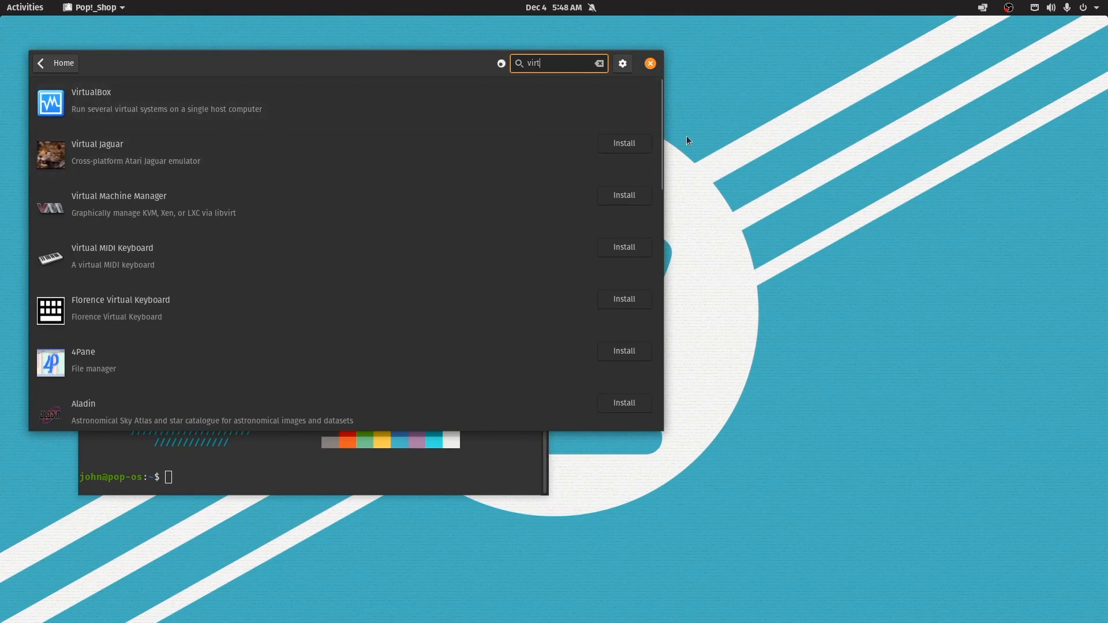
mouse_move(353, 82)
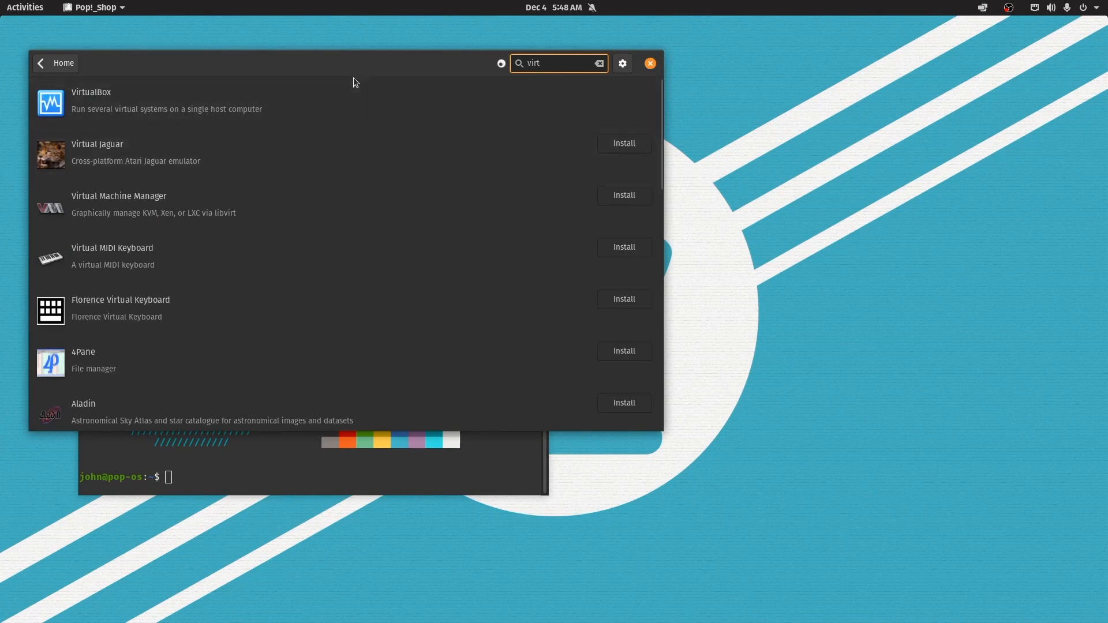
mouse_move(604, 98)
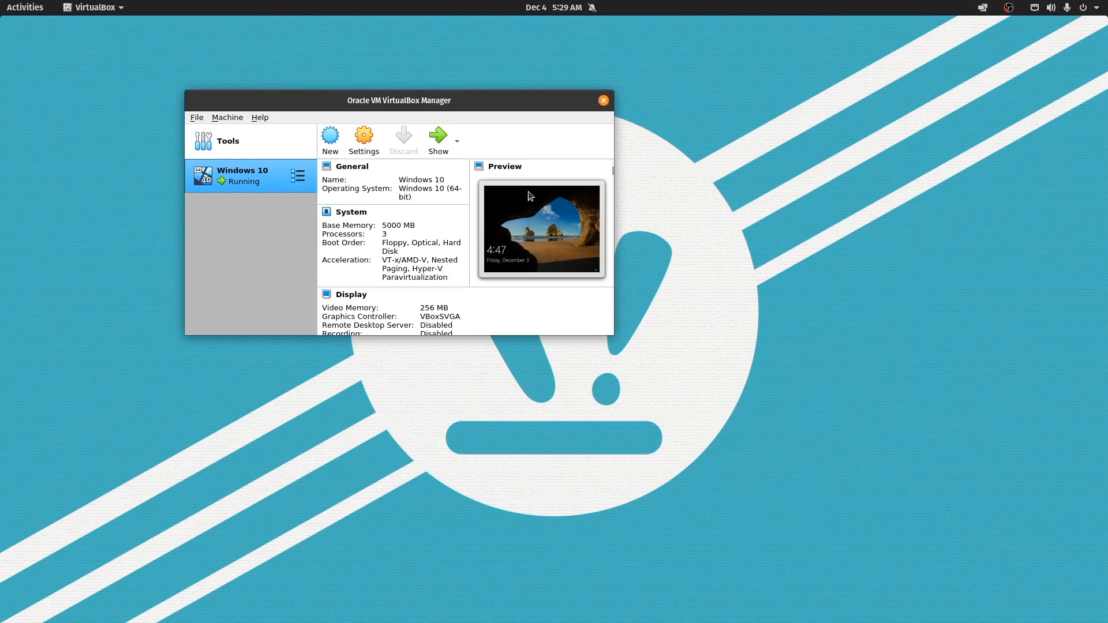
mouse_move(286, 228)
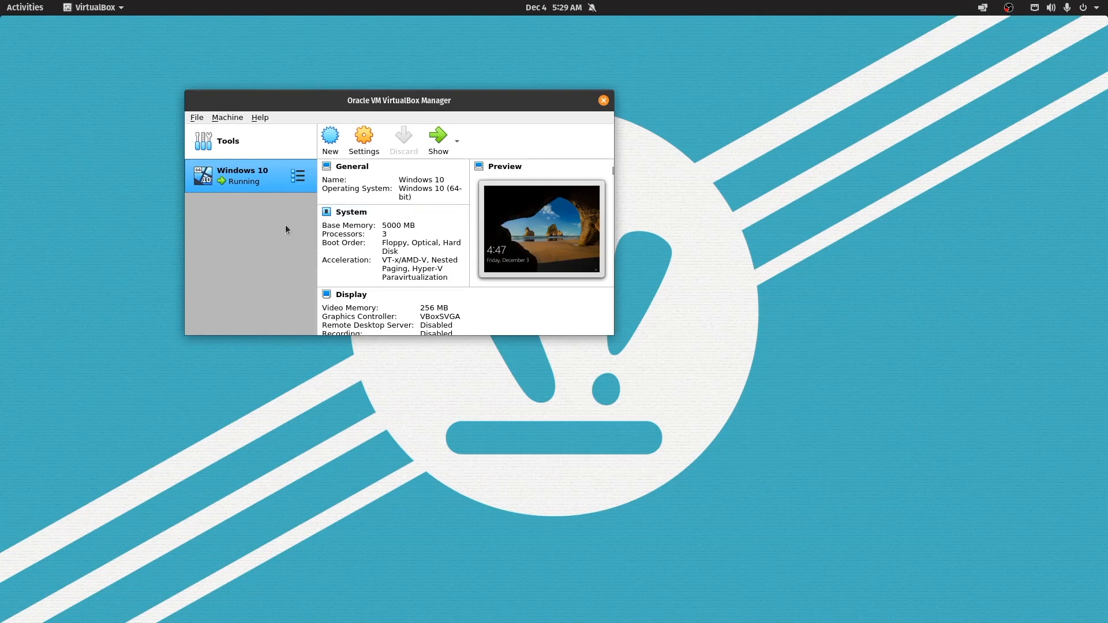
mouse_move(329, 137)
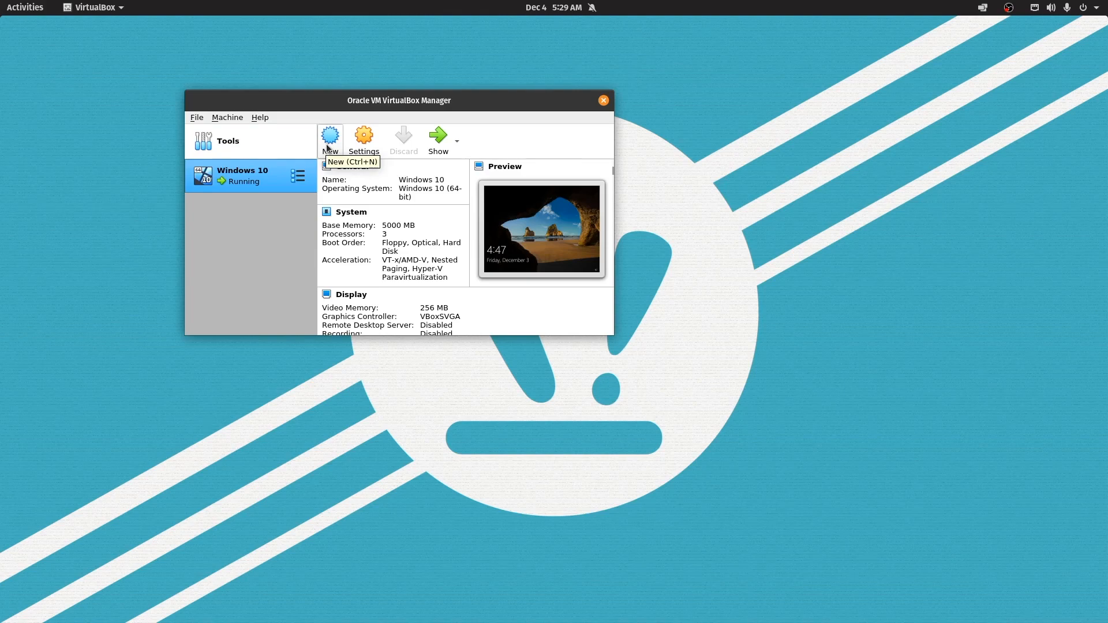
Step: Create a new VM 'Windows 2022', type Microsoft Windows, version Windows 2019 (64-bit)
click(329, 136)
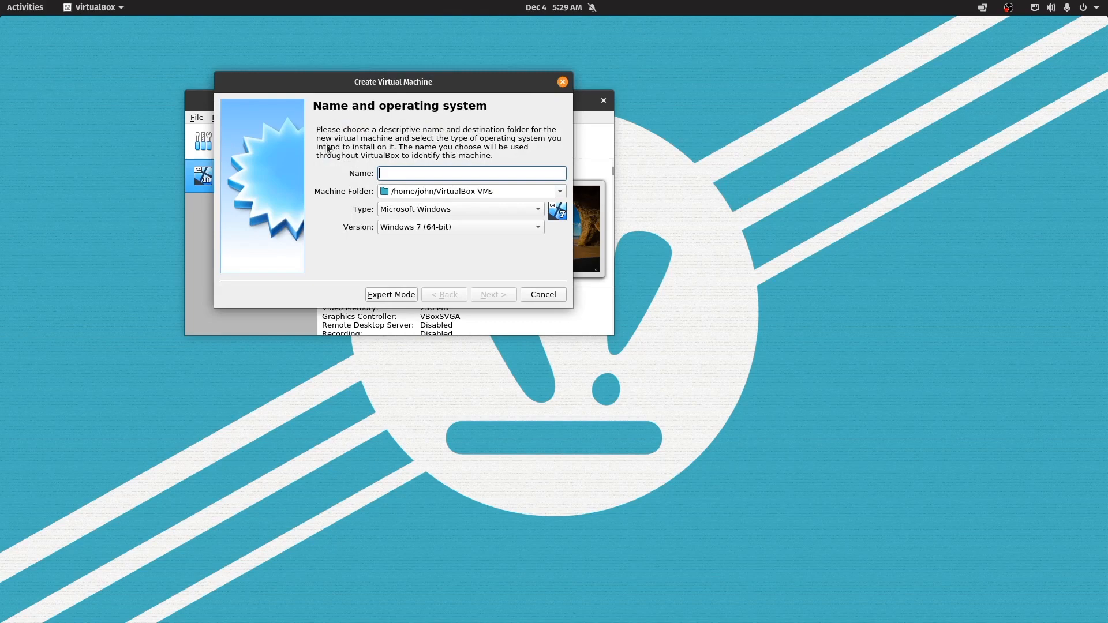
text(W)
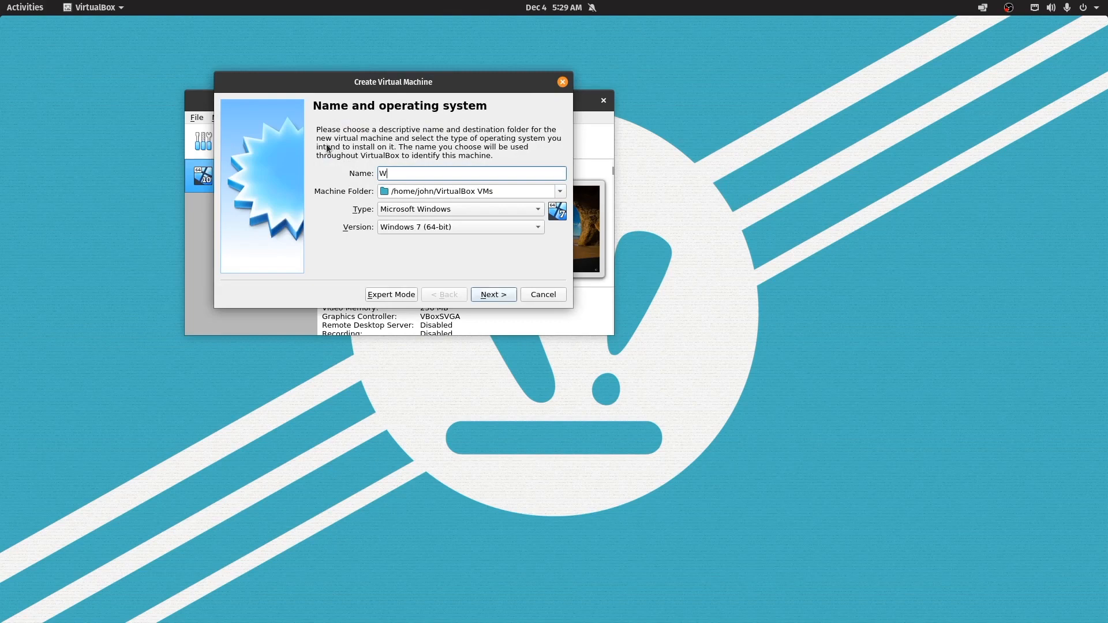
text(indows)
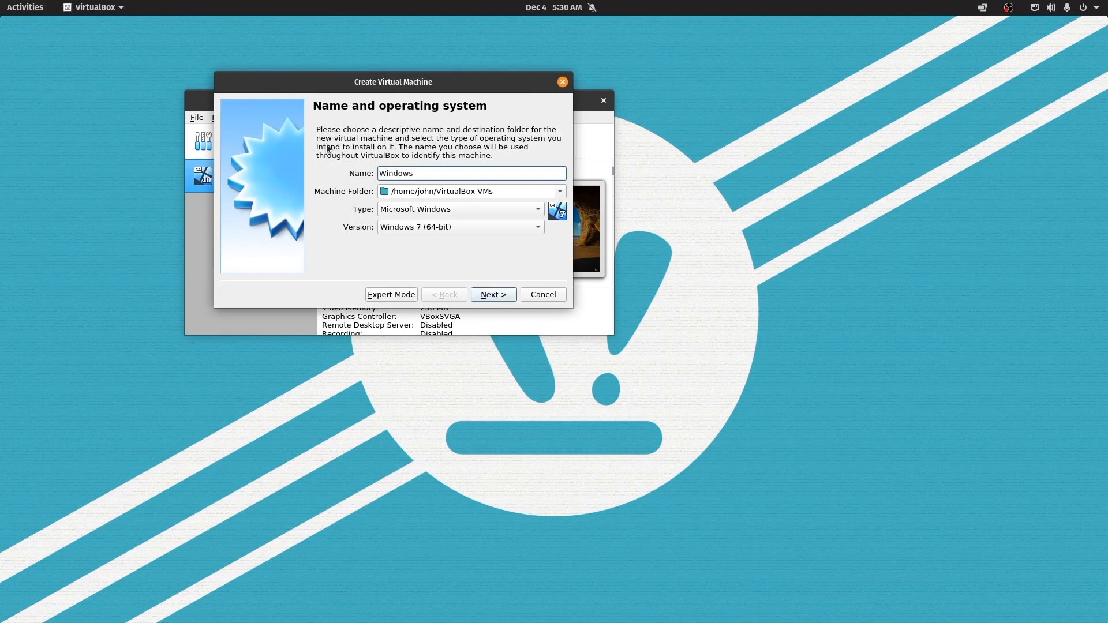
text(202)
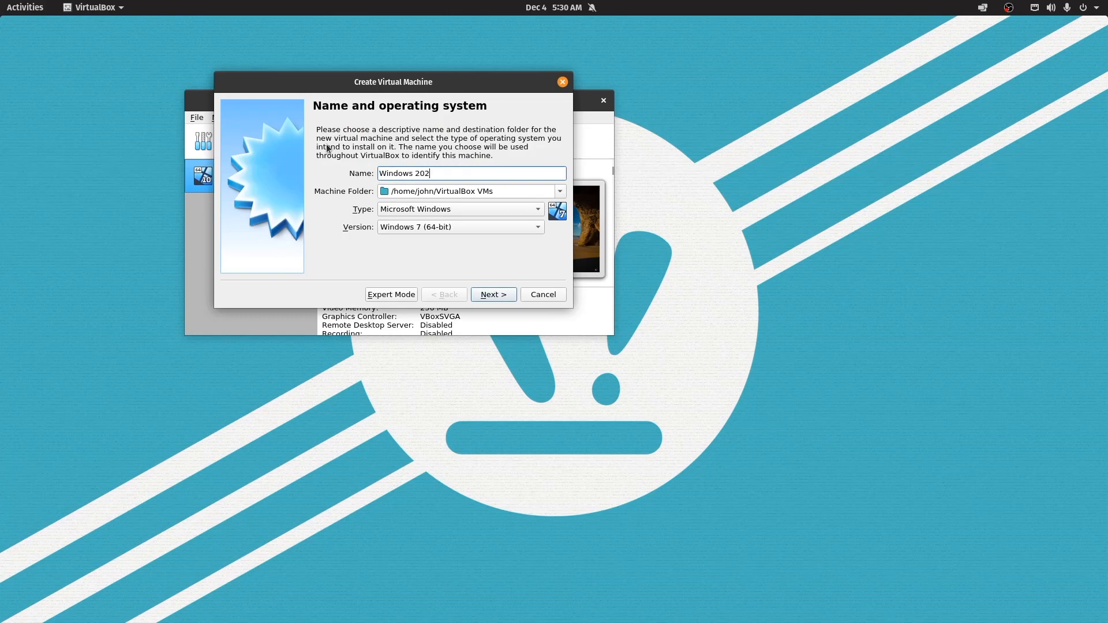
text(2)
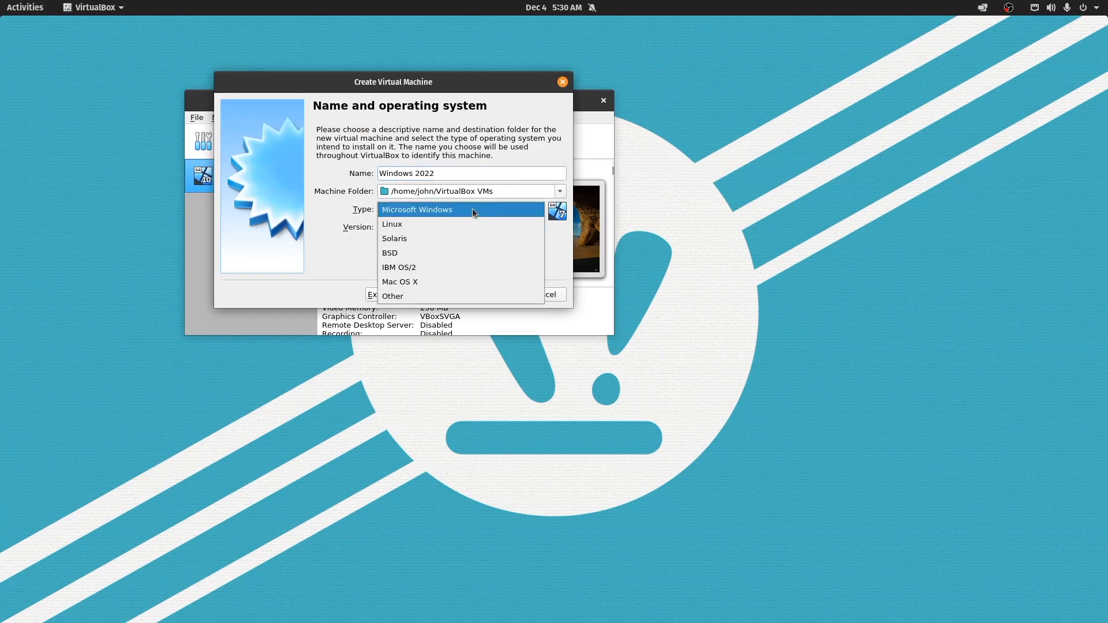
click(417, 209)
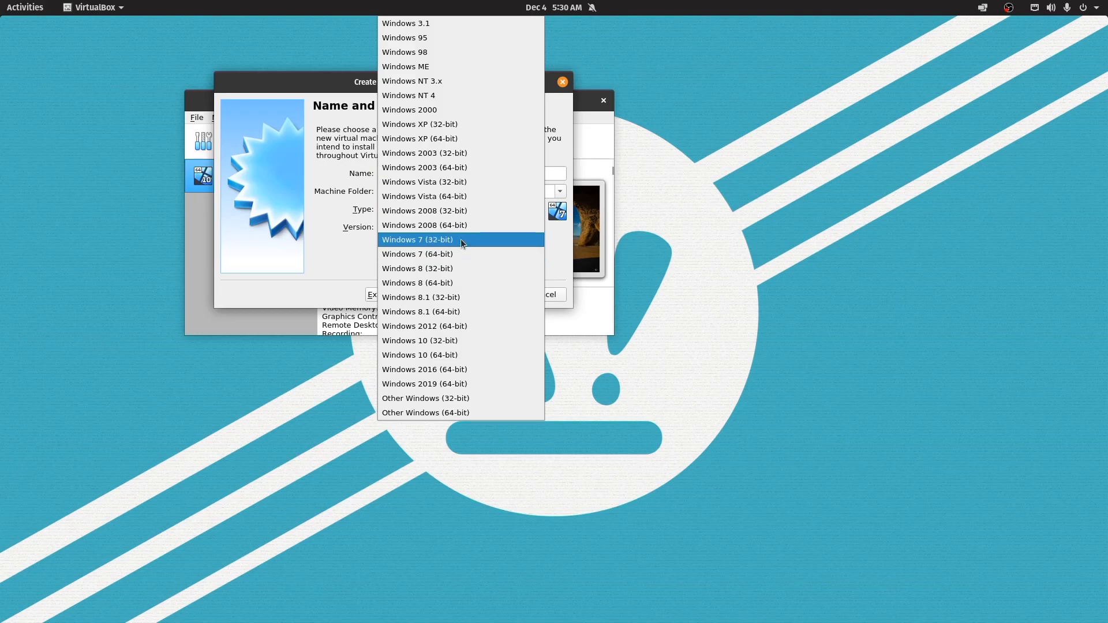
click(424, 383)
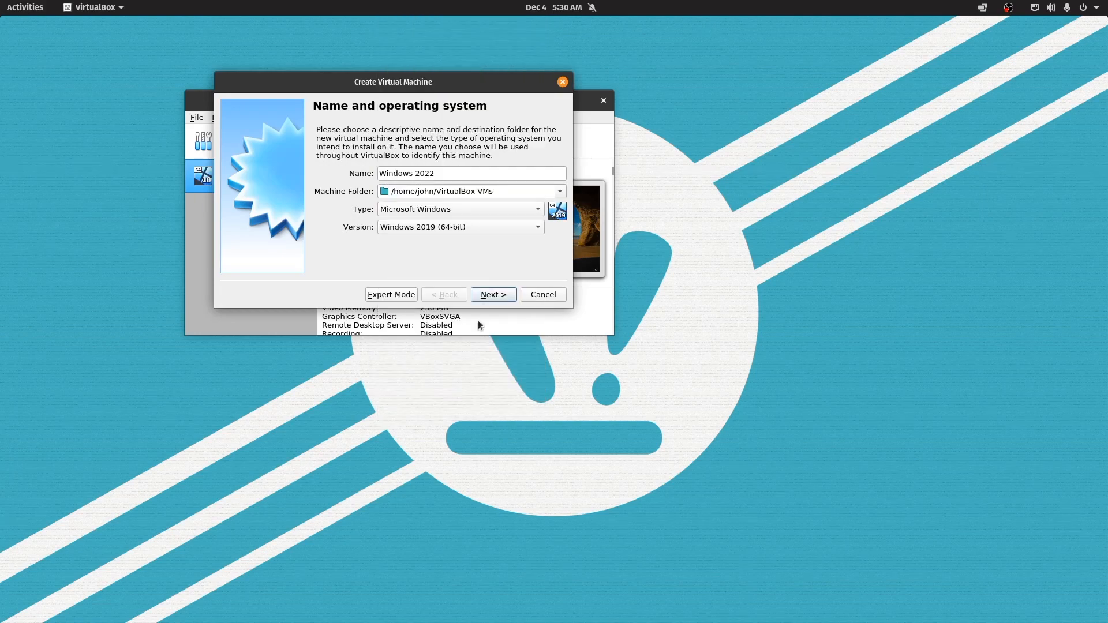
click(492, 295)
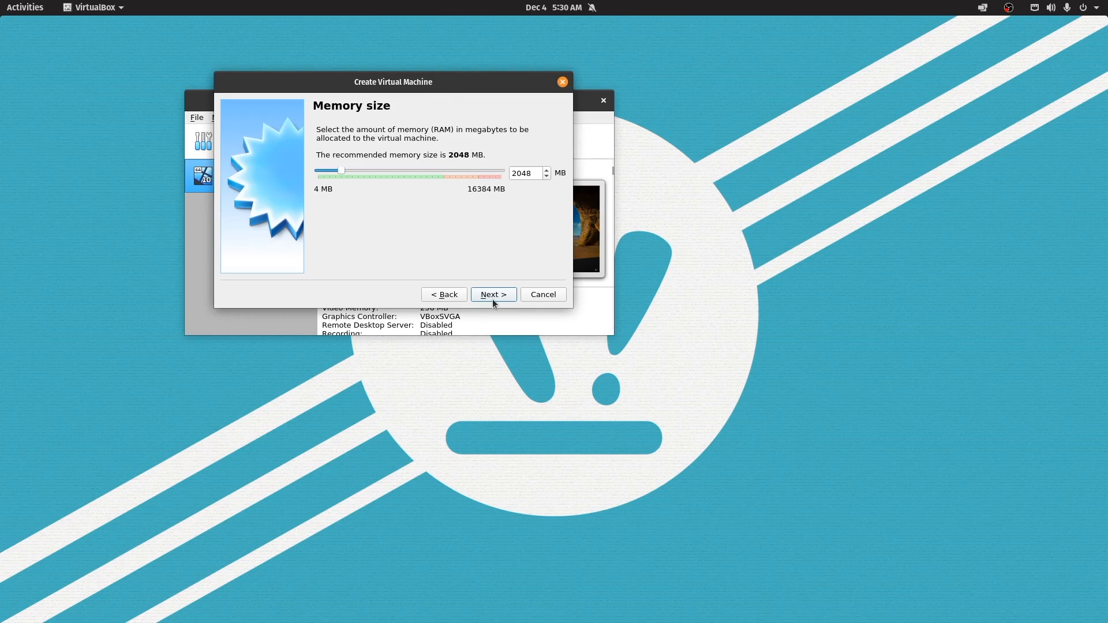
Step: Set the VM memory to 4096 MB and continue to the hard disk step
drag(338, 170, 346, 171)
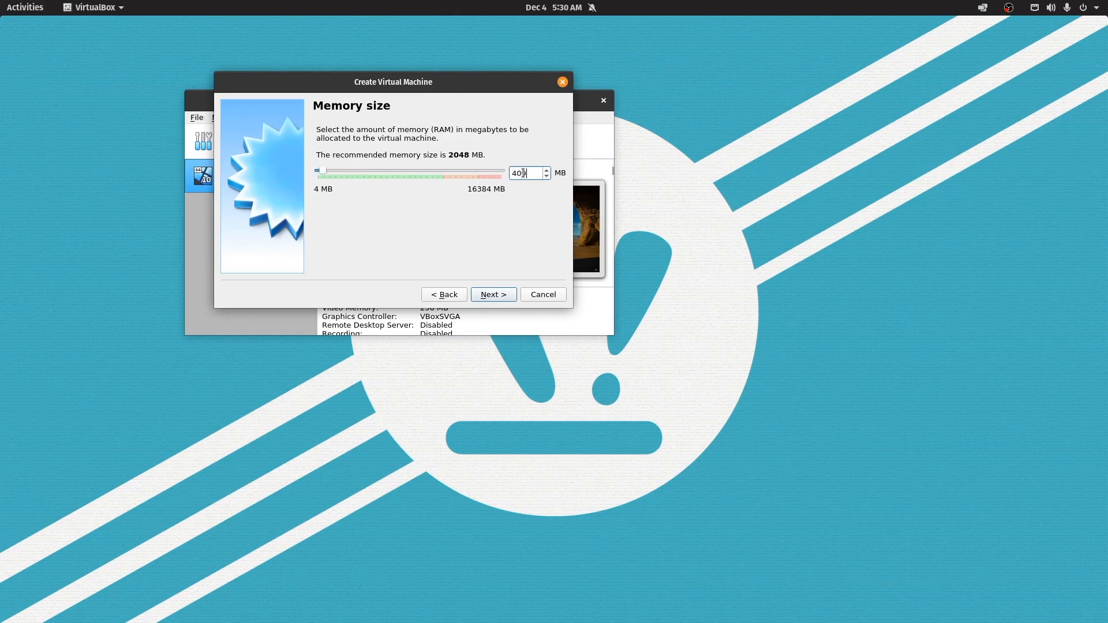
text(4096)
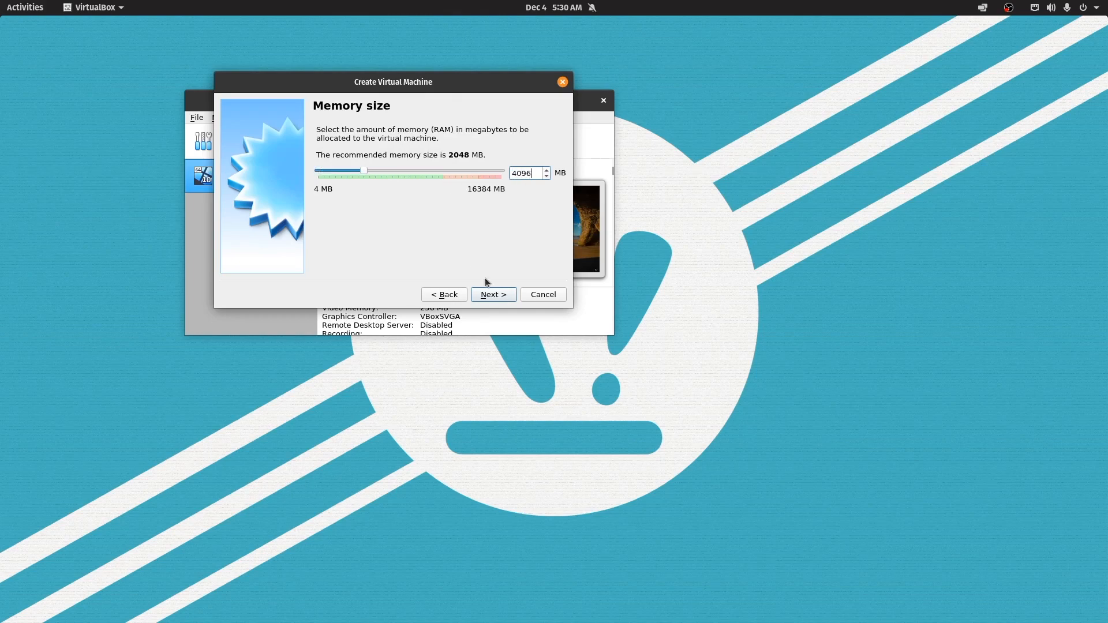
click(492, 294)
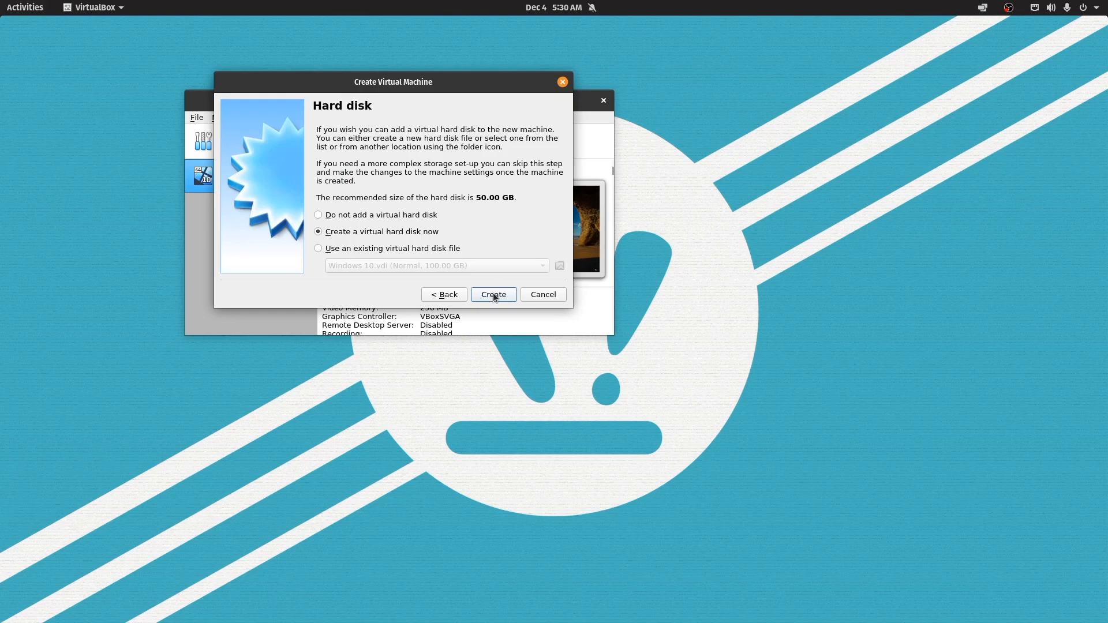
mouse_move(415, 236)
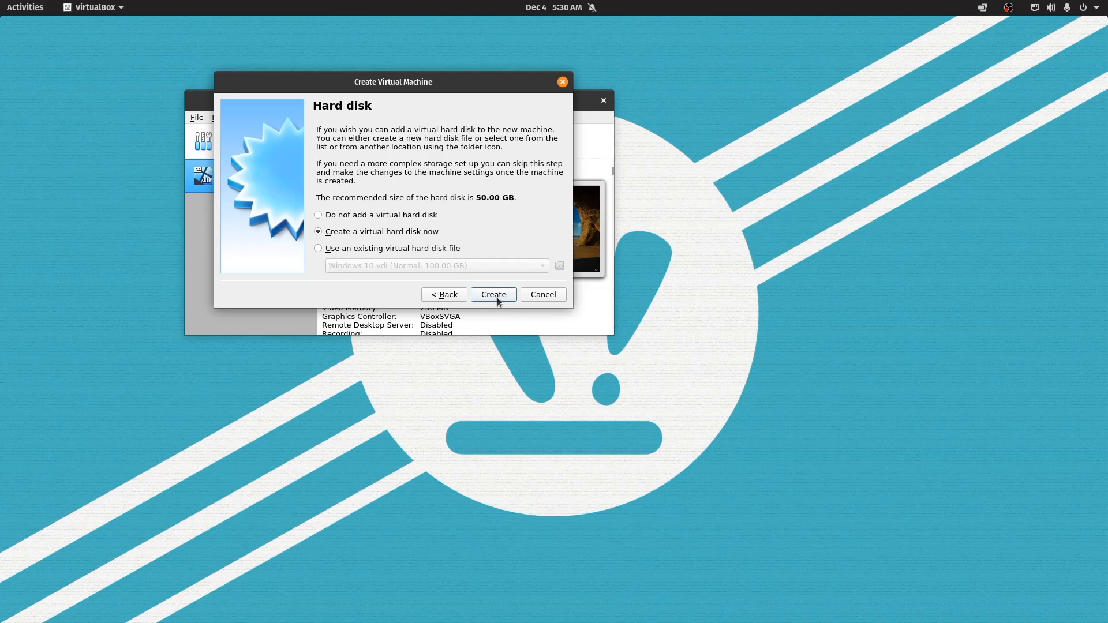
Step: Create a new dynamically allocated virtual hard disk sized 100.00 GB
click(492, 294)
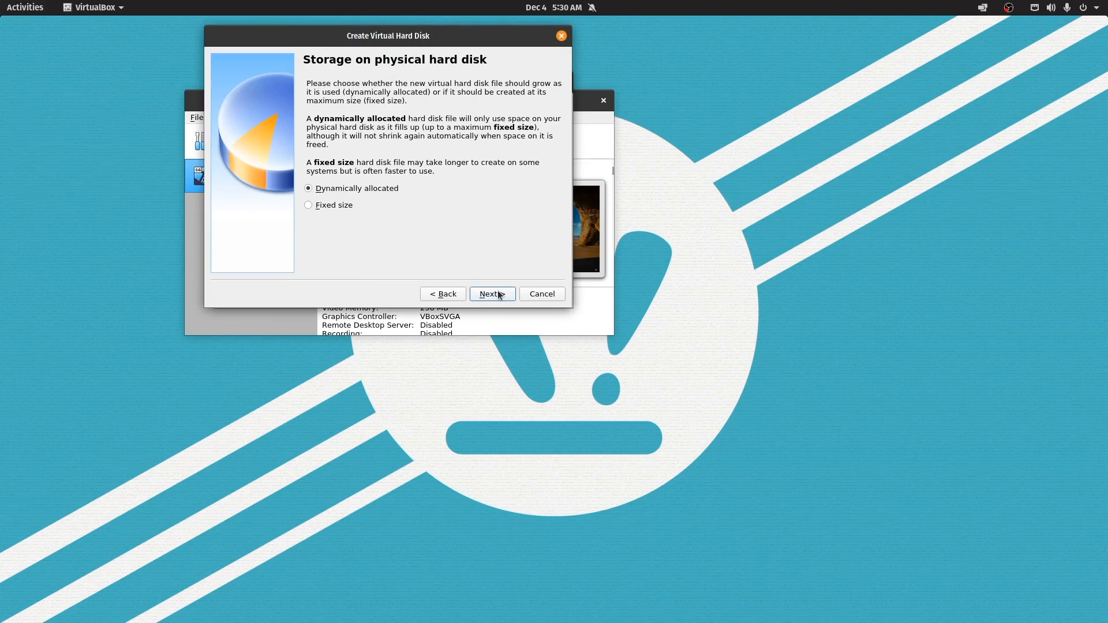
click(491, 294)
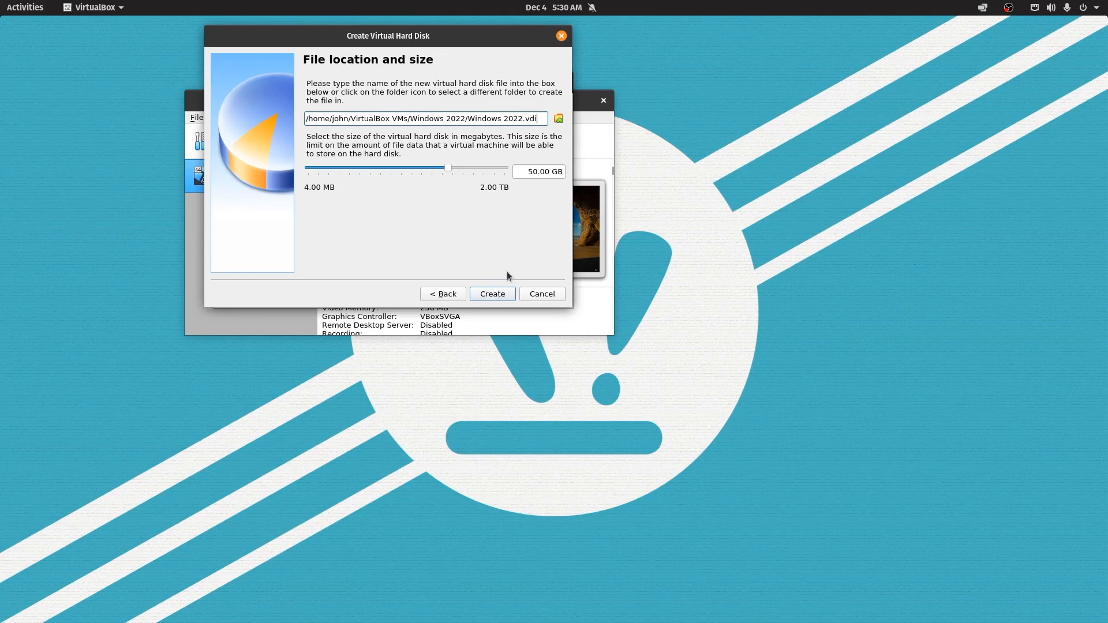
triple_click(538, 171)
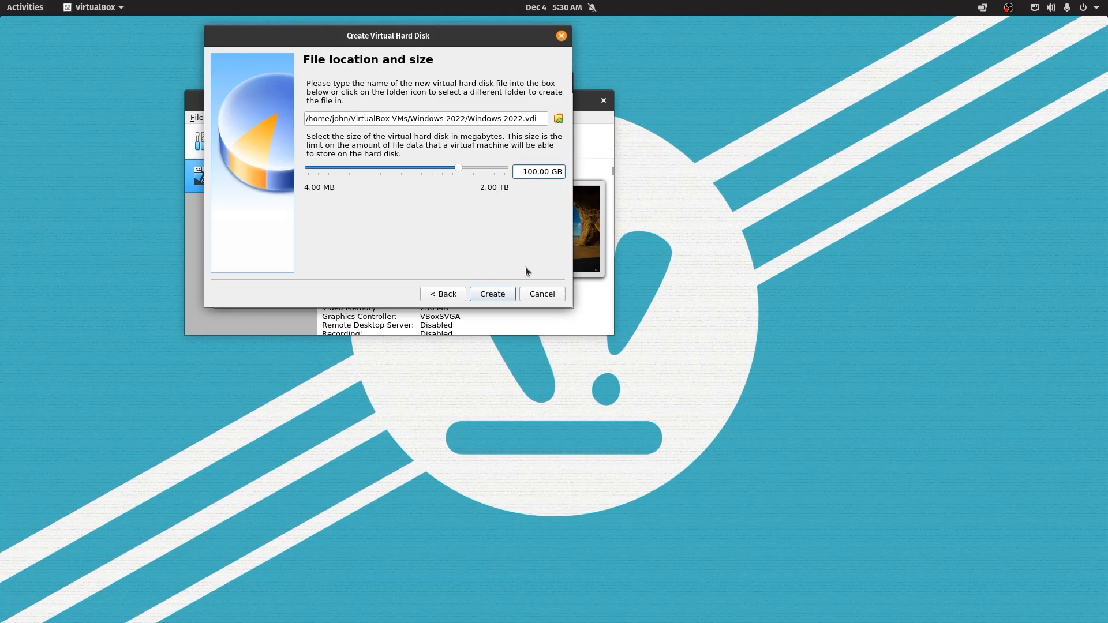
click(492, 293)
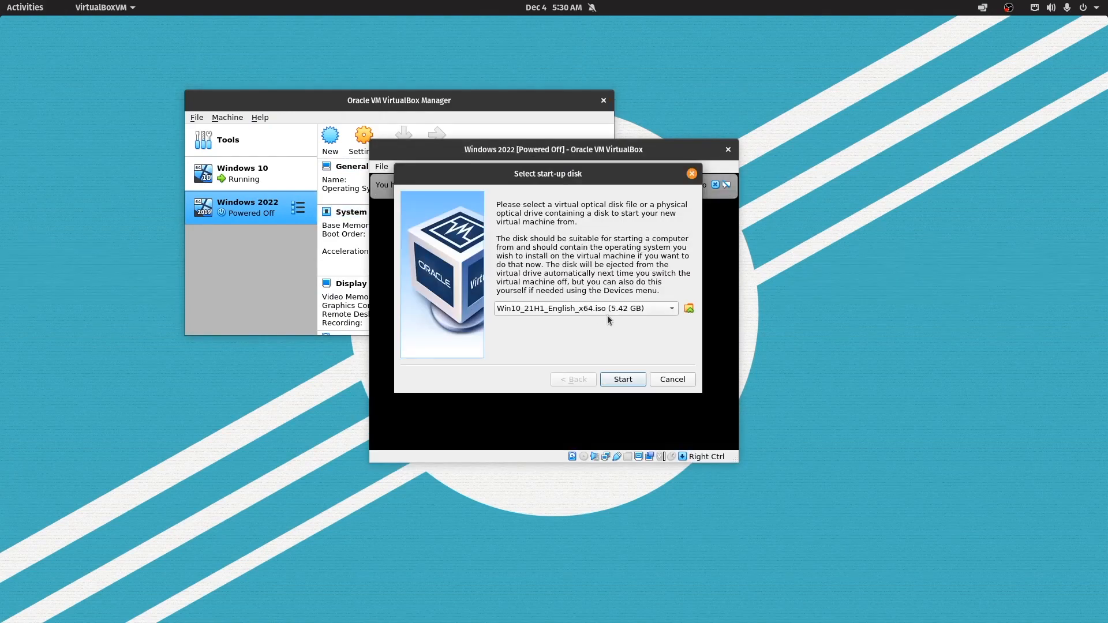
Step: Add the SERVER_EVAL ISO from Downloads as the start-up disk and boot
click(688, 308)
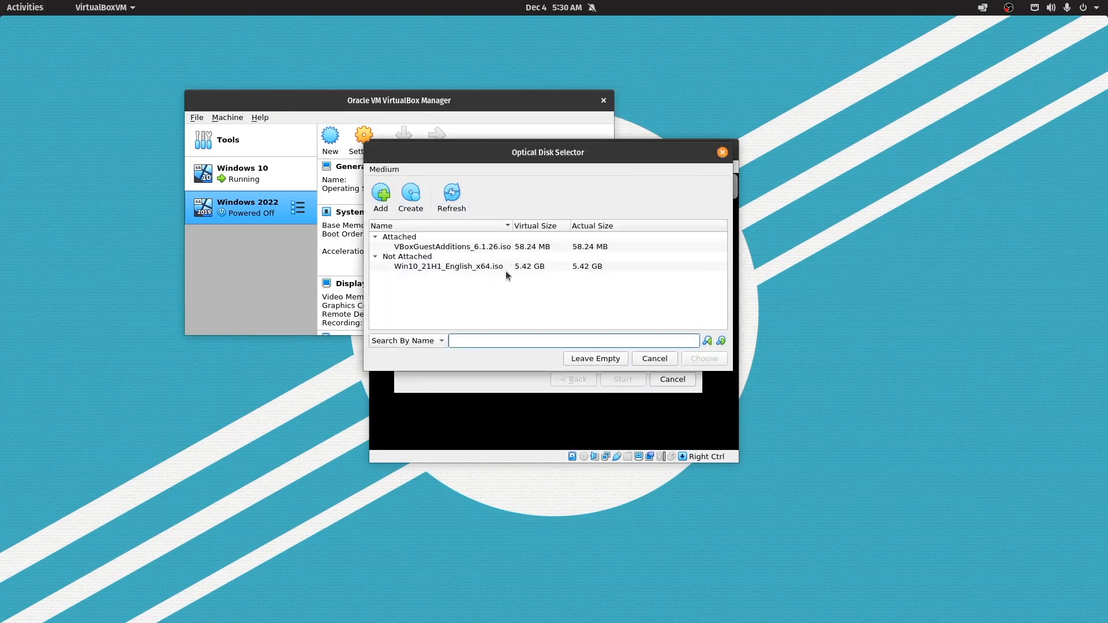
click(380, 197)
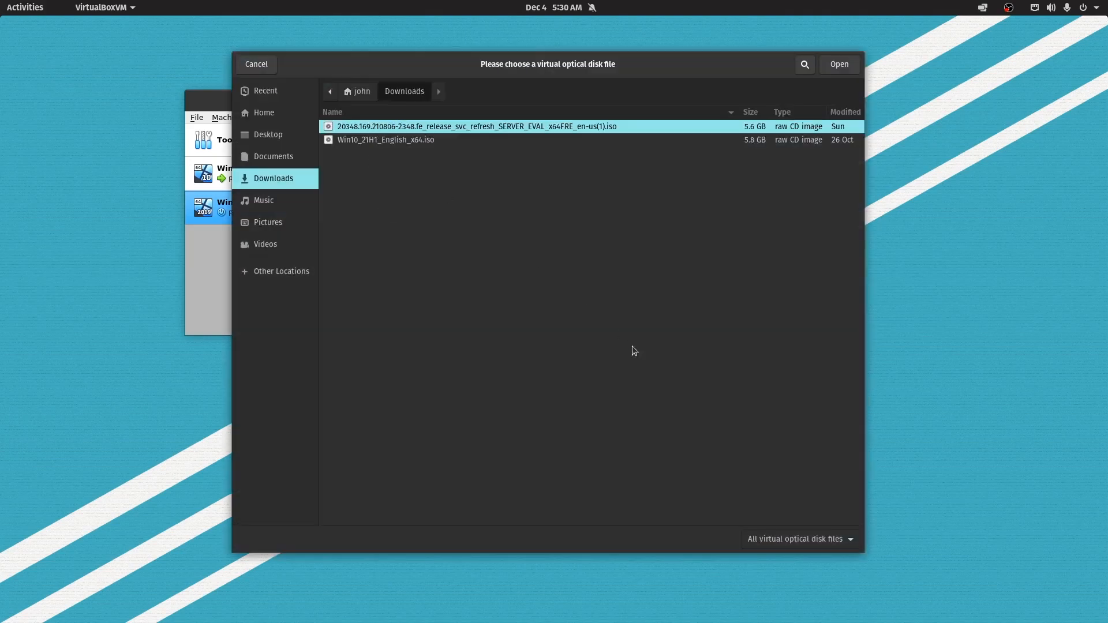
mouse_move(734, 154)
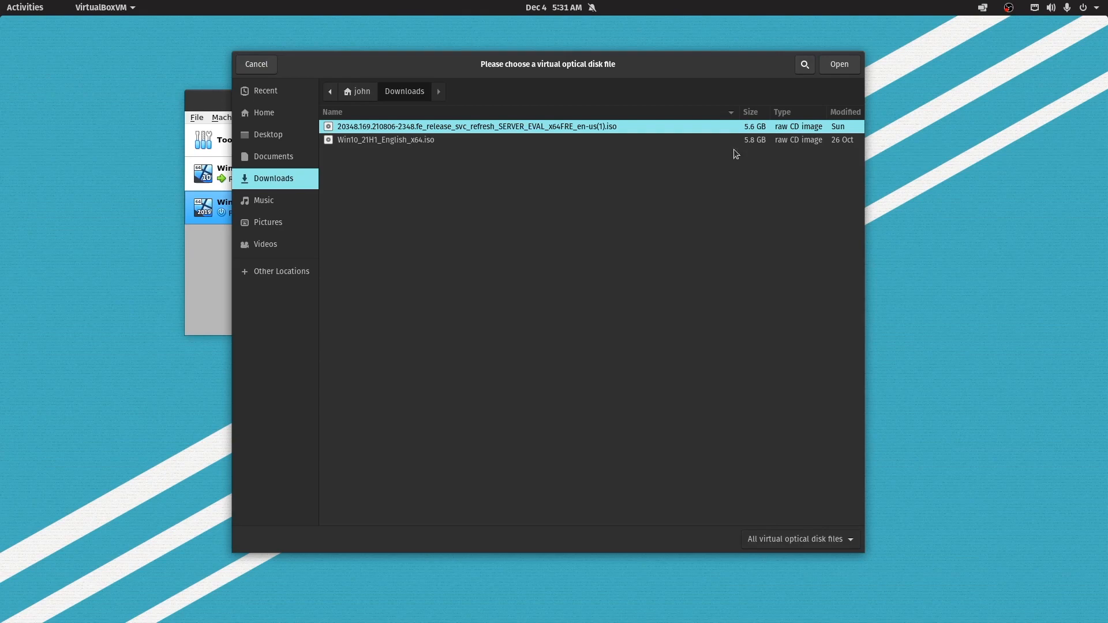
click(838, 64)
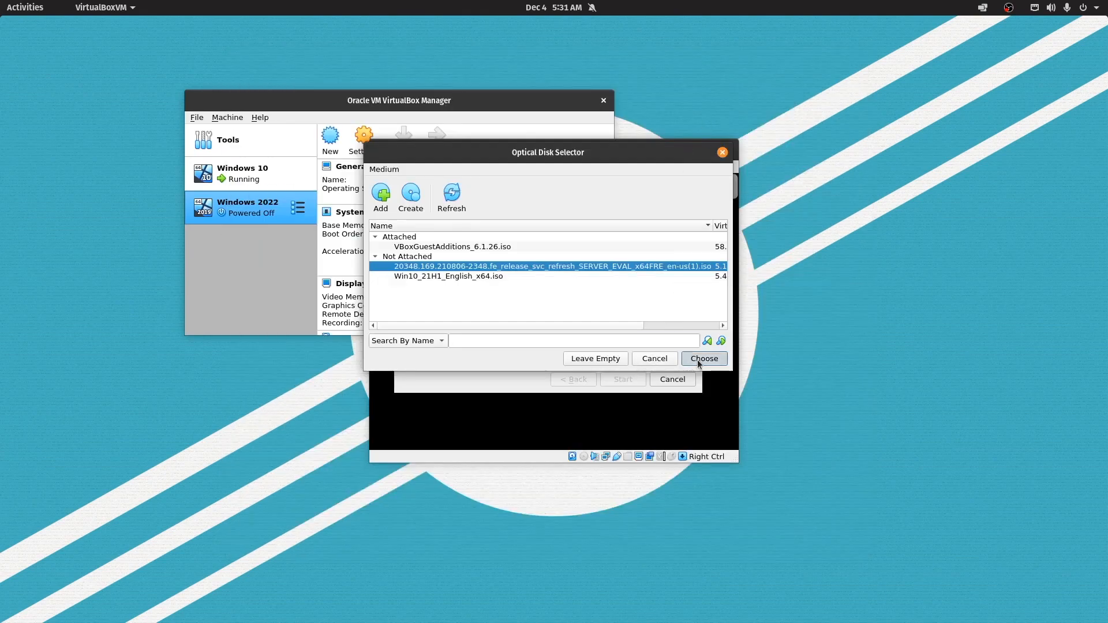
click(703, 358)
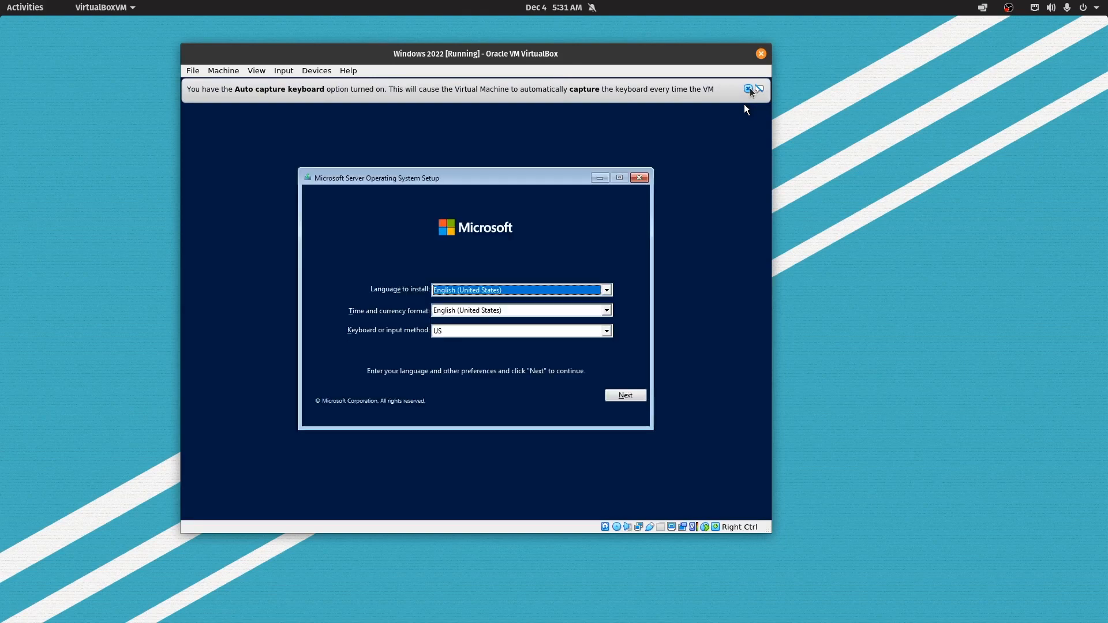
Step: Dismiss the auto-capture notice, keep English, Install now, and pick Standard Evaluation
click(748, 88)
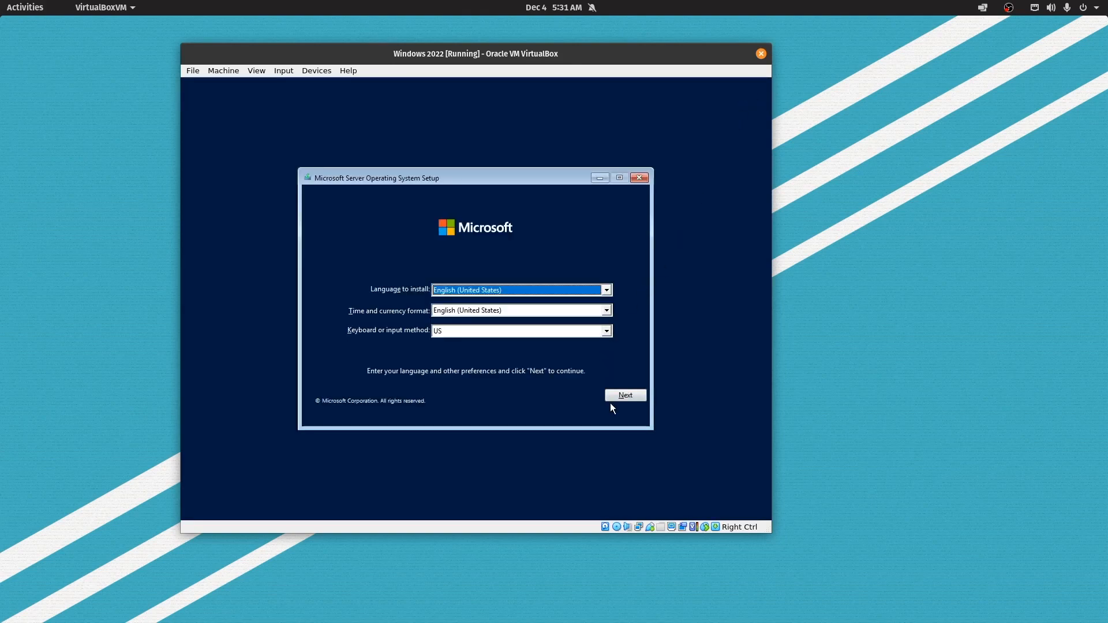
click(624, 394)
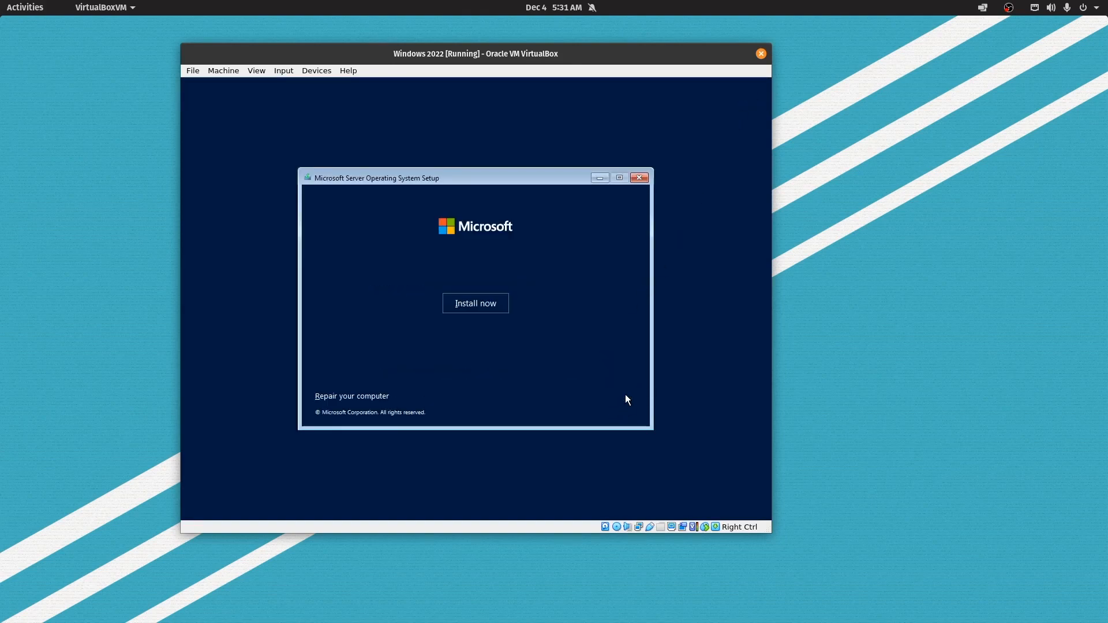
click(475, 303)
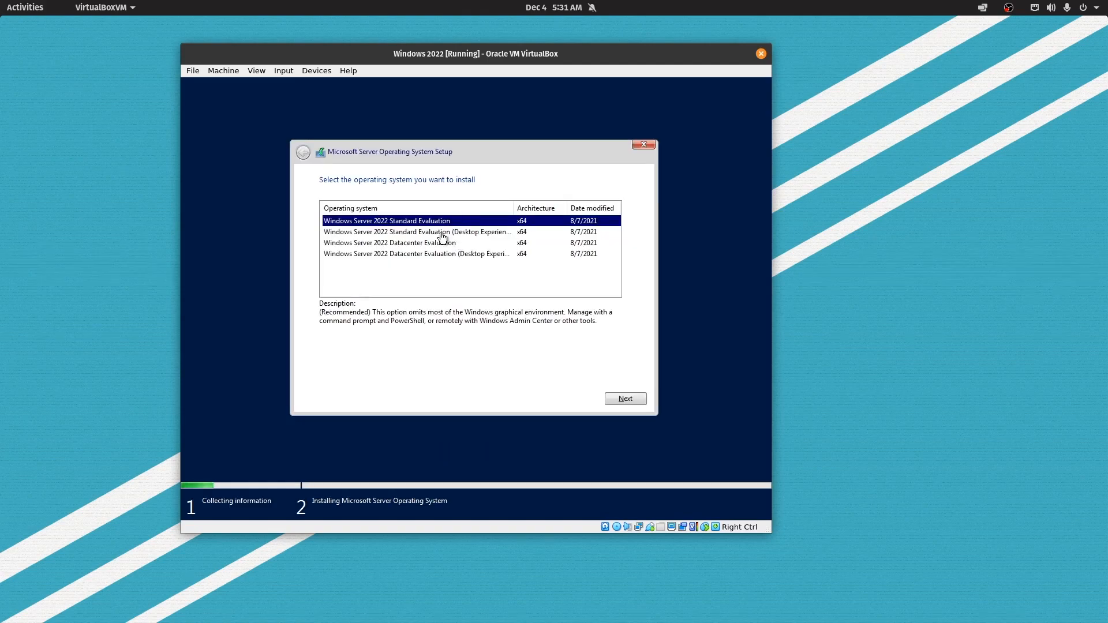
mouse_move(610, 385)
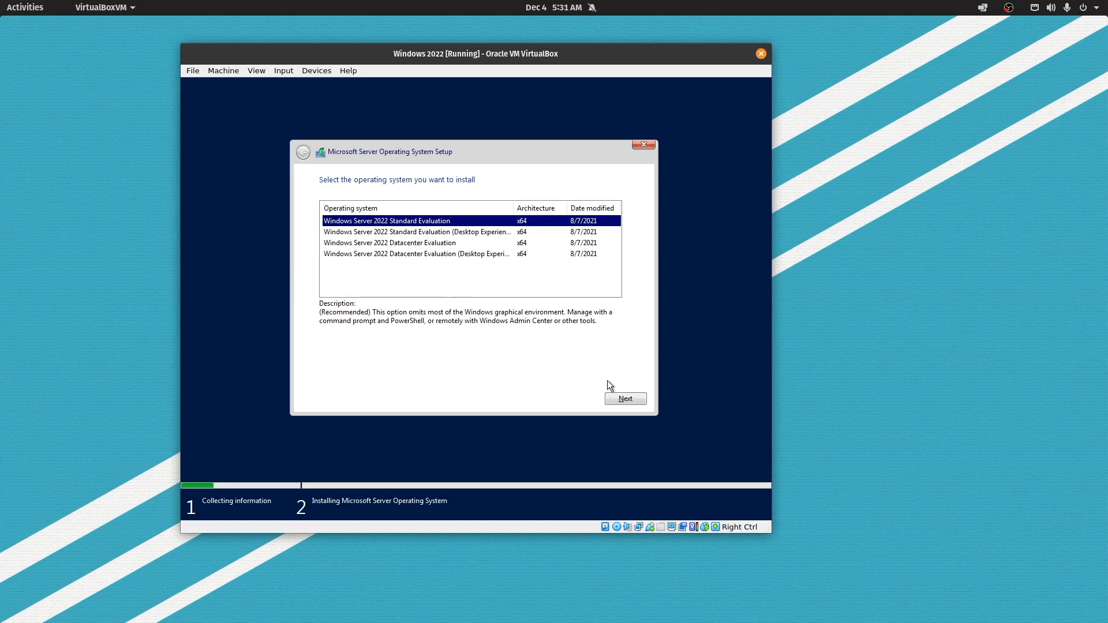
click(624, 399)
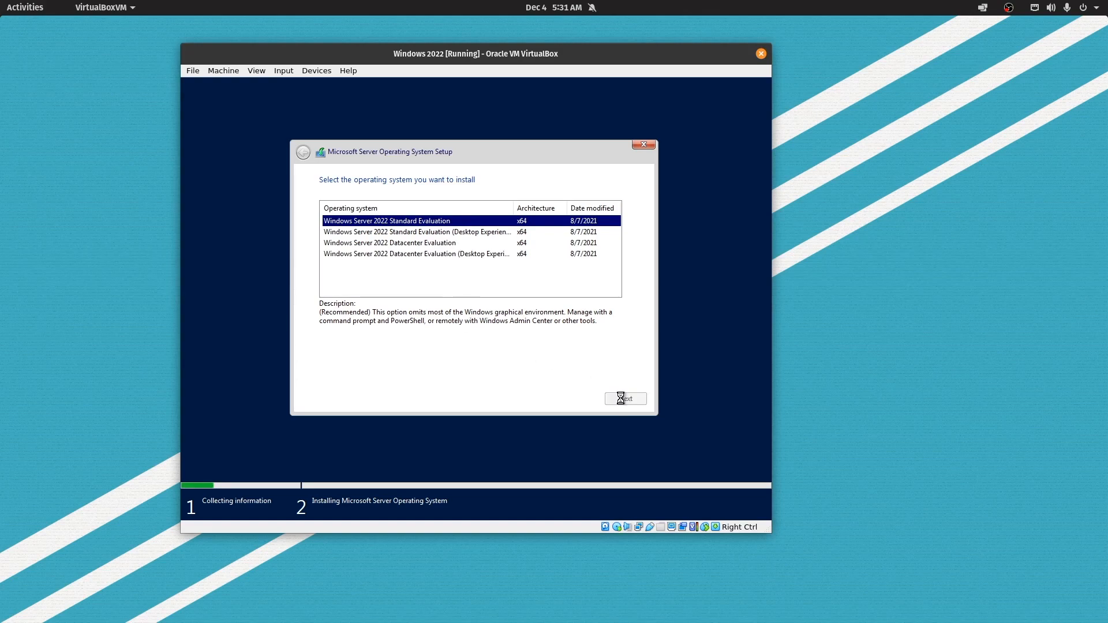
click(624, 398)
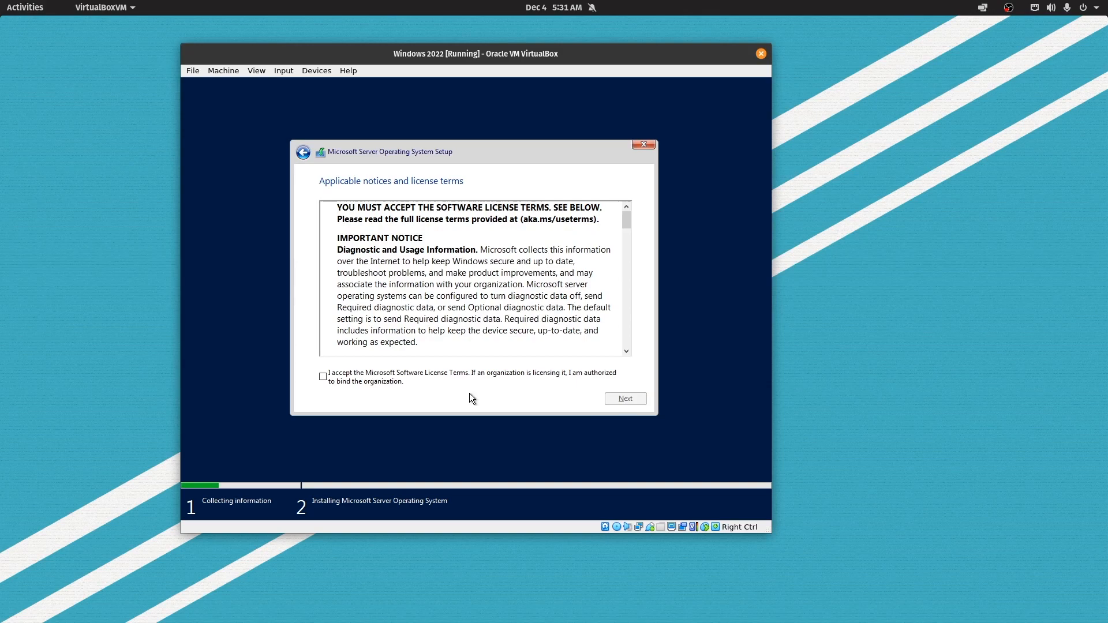
mouse_move(642, 144)
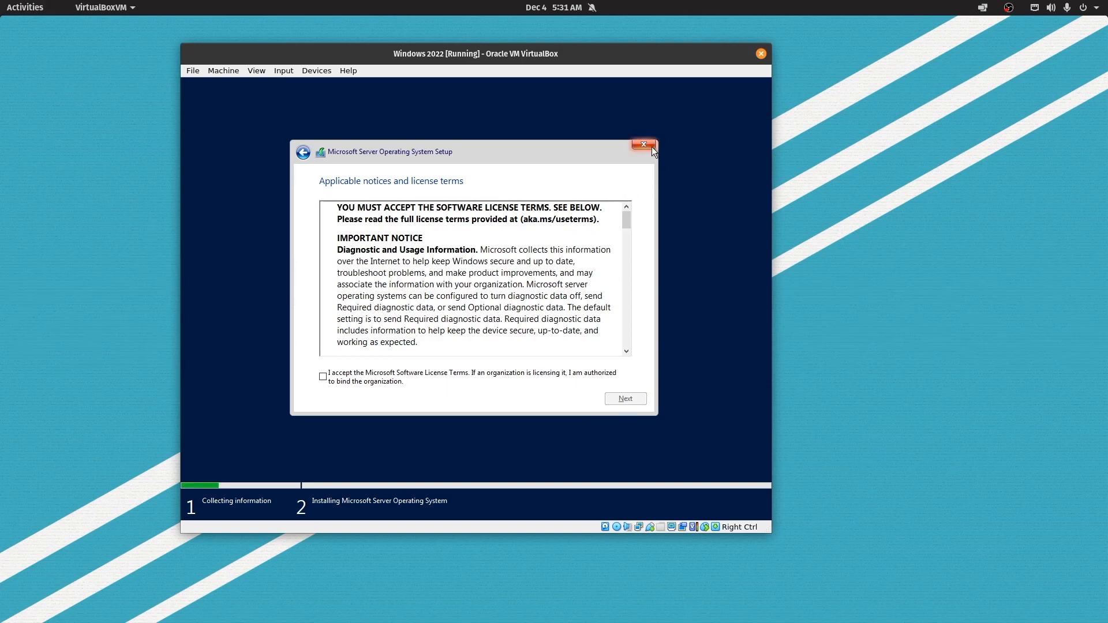
Step: Back out and select Windows Server 2022 Standard Evaluation (Desktop Experience)
click(642, 145)
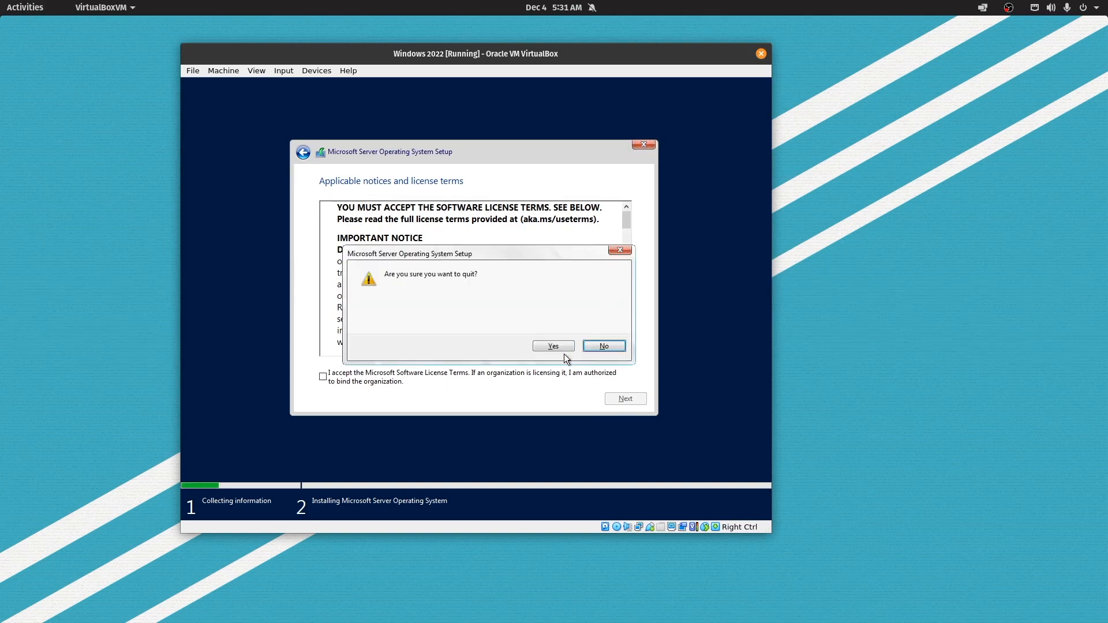
click(552, 346)
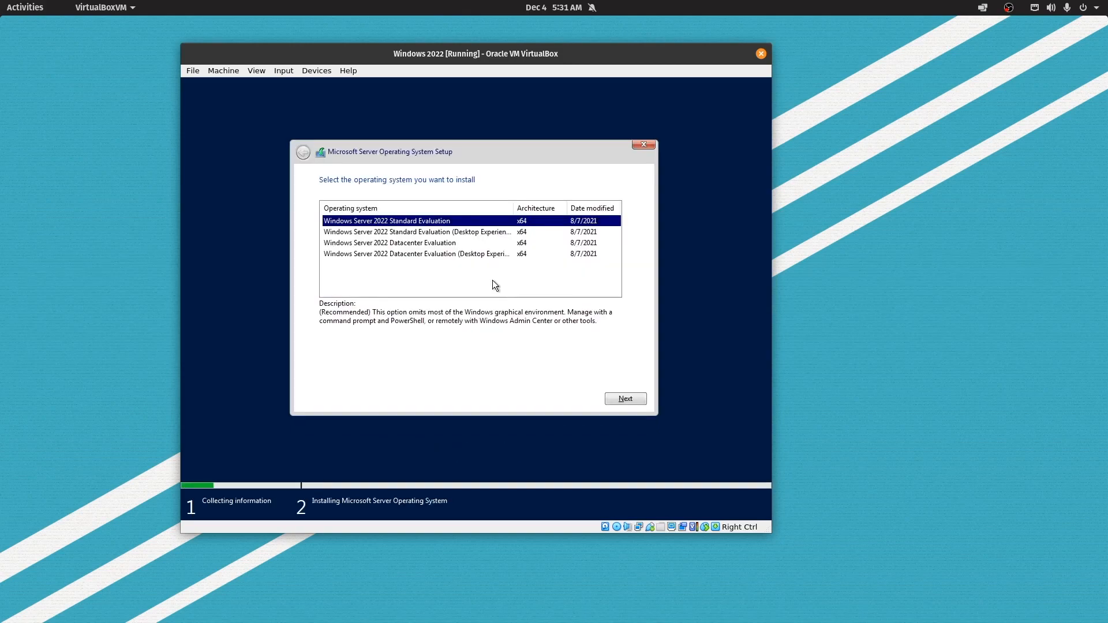
click(416, 232)
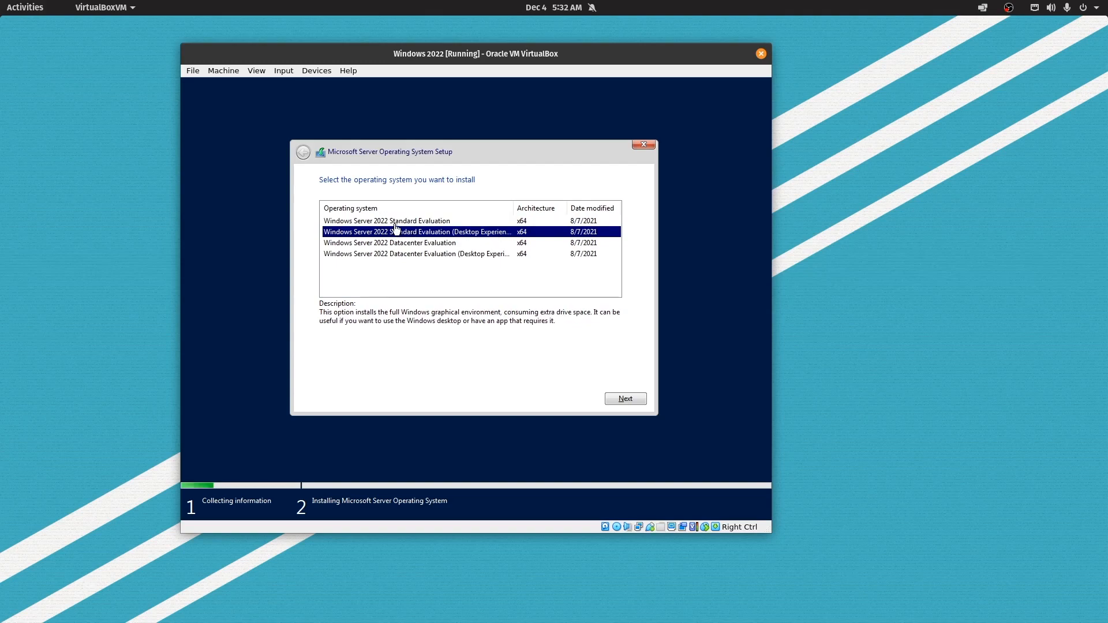
click(387, 220)
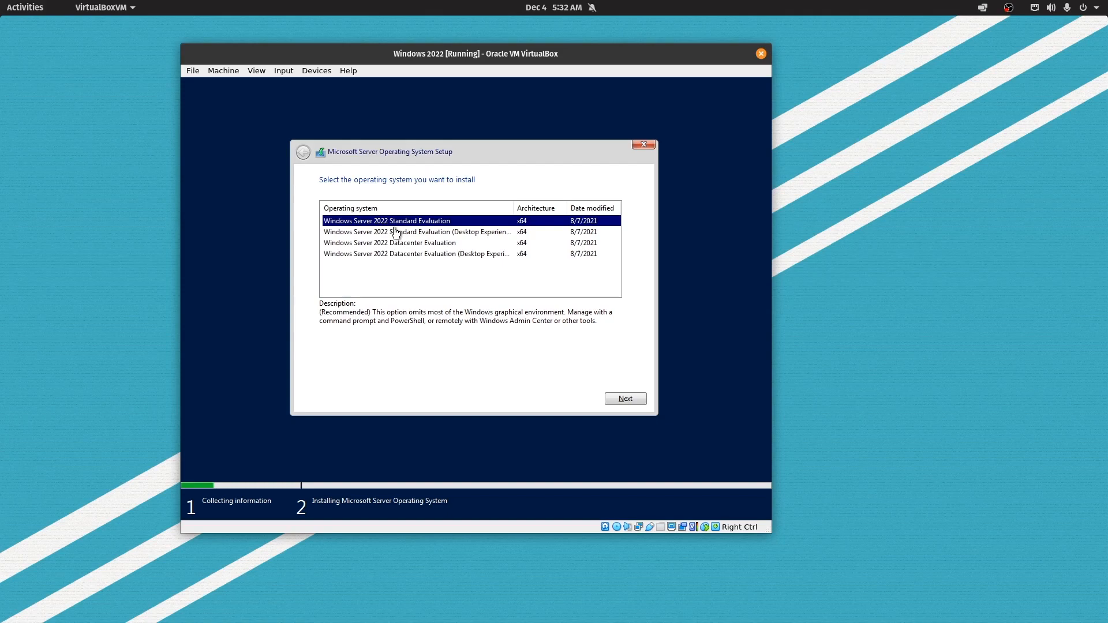
click(416, 232)
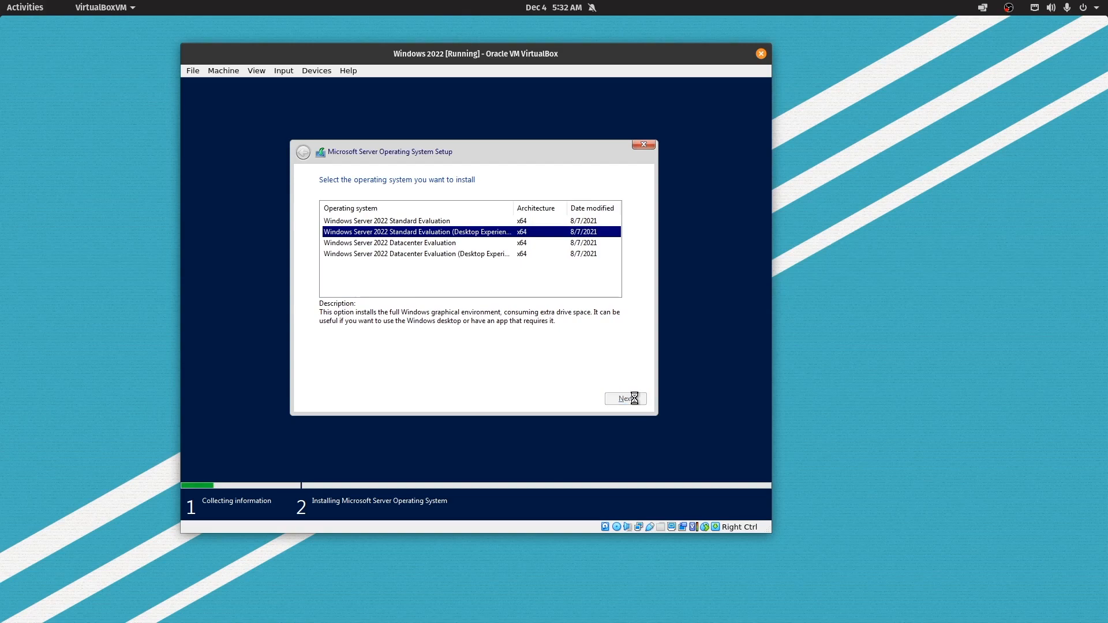
click(624, 397)
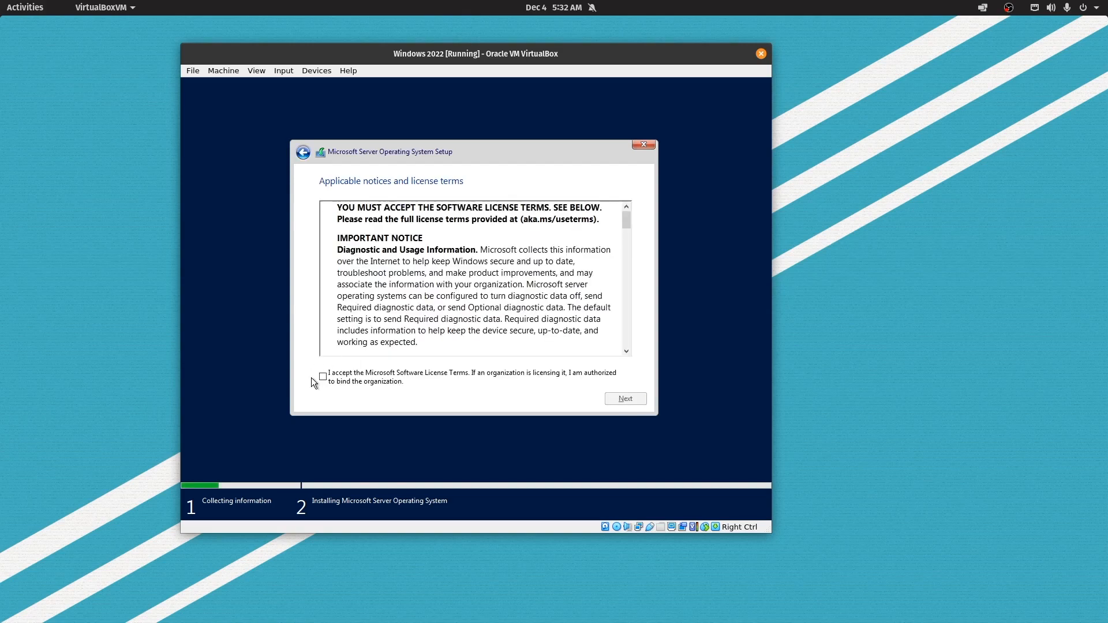
Step: Accept the license terms and install onto Drive 0 Unallocated Space
click(322, 376)
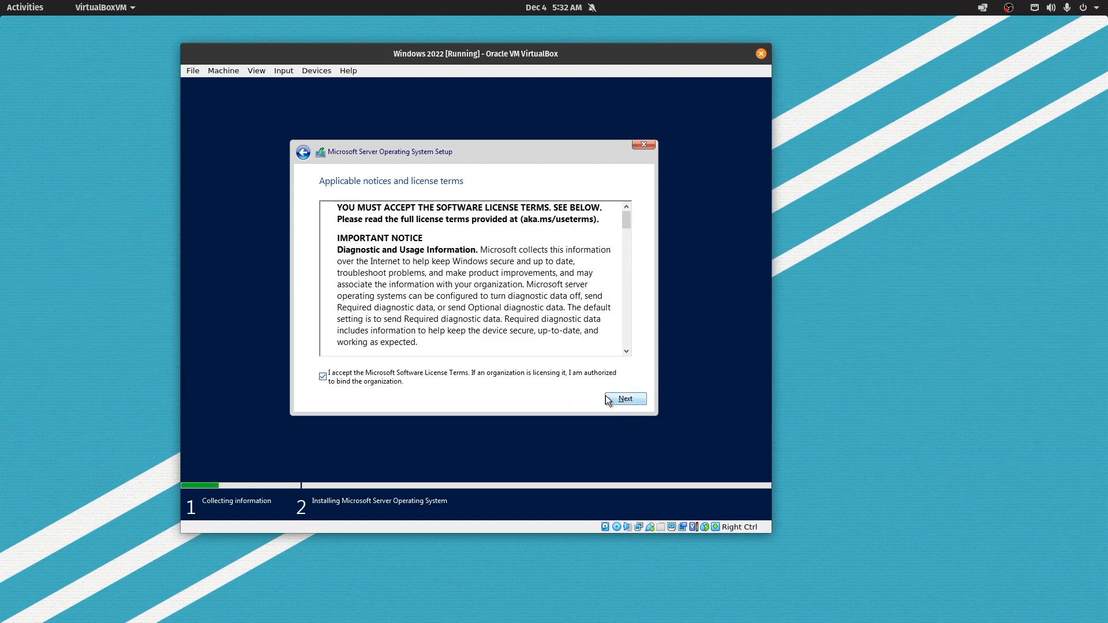
click(624, 399)
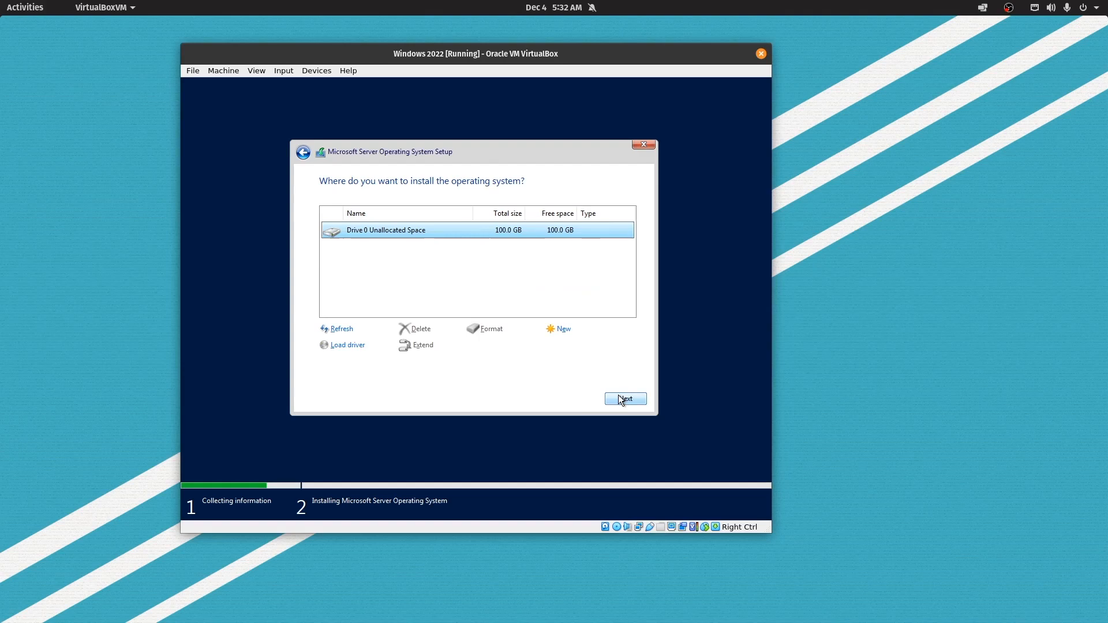
click(623, 398)
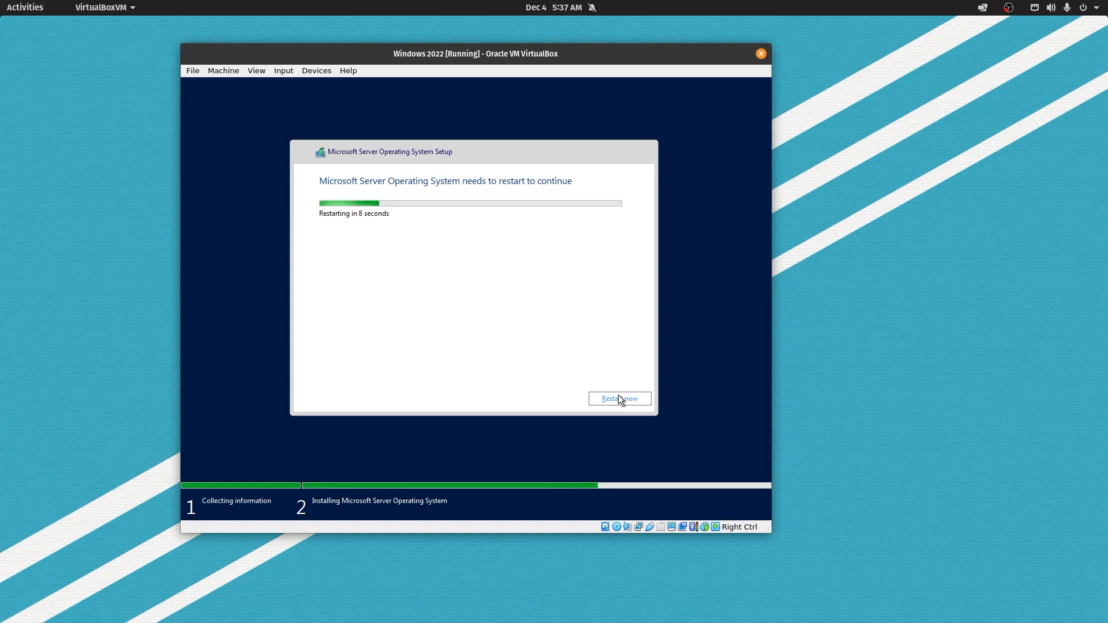
Step: Restart the VM now and eject the SERVER_EVAL ISO from its optical drive
click(618, 399)
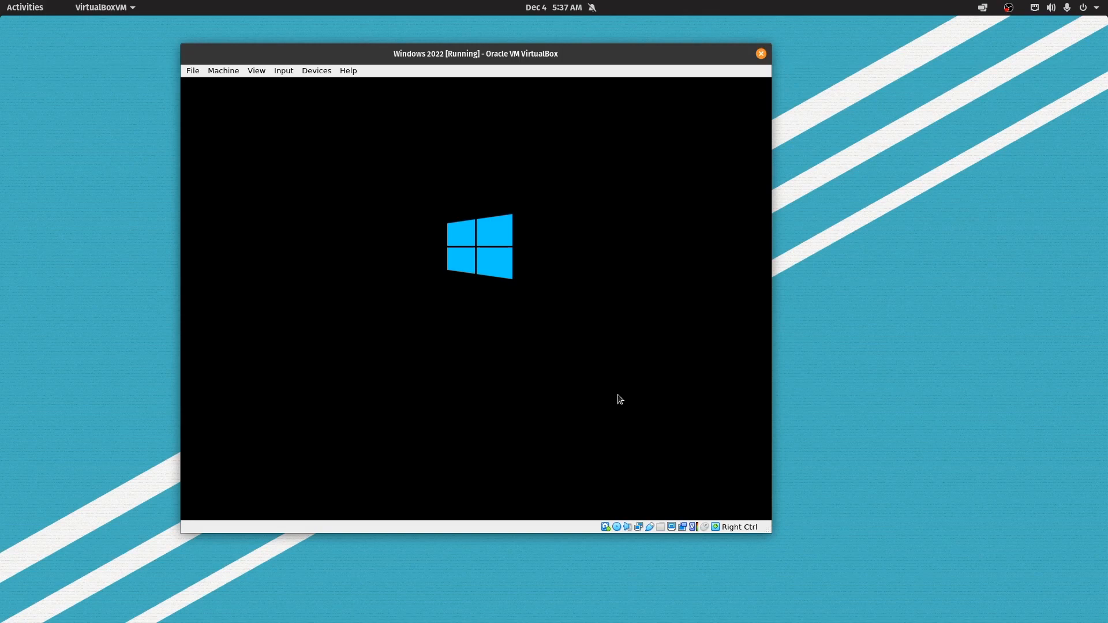
click(316, 70)
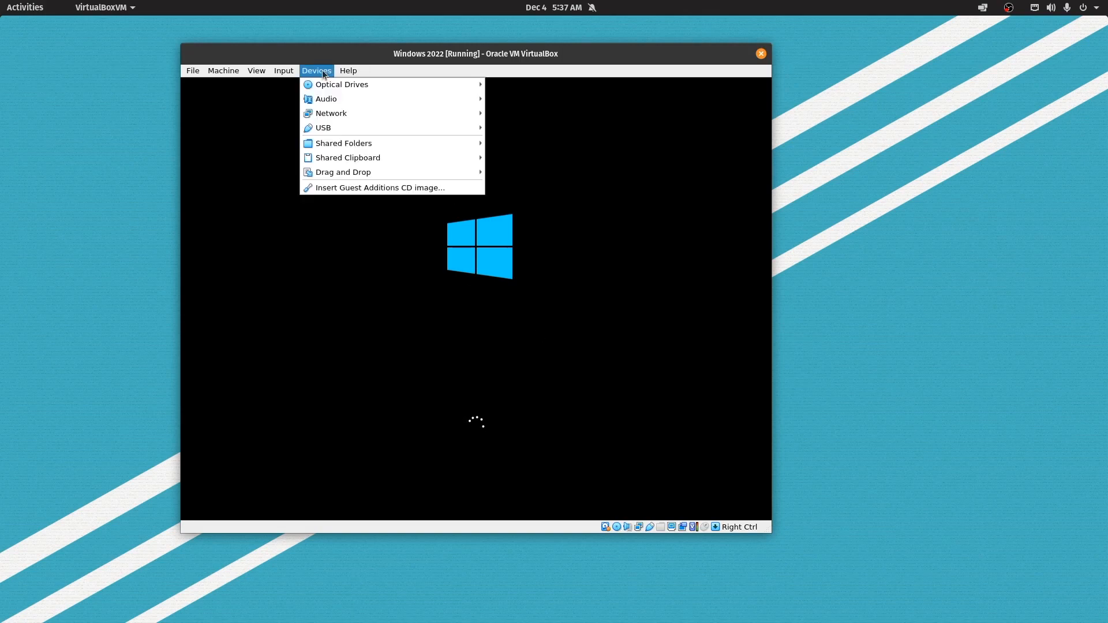
mouse_move(326, 98)
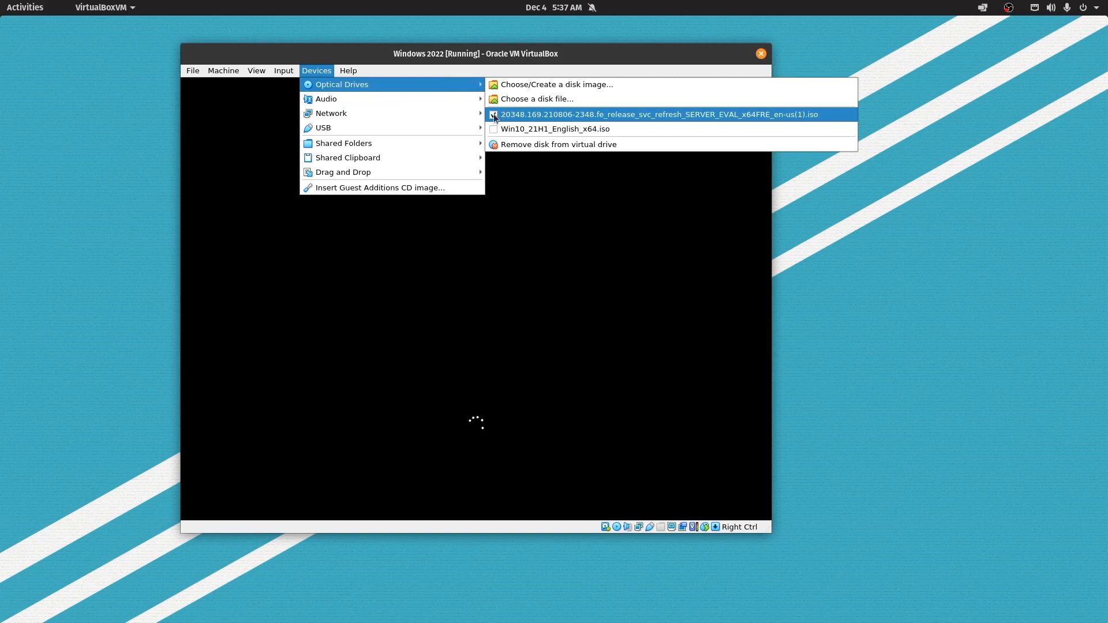
click(657, 114)
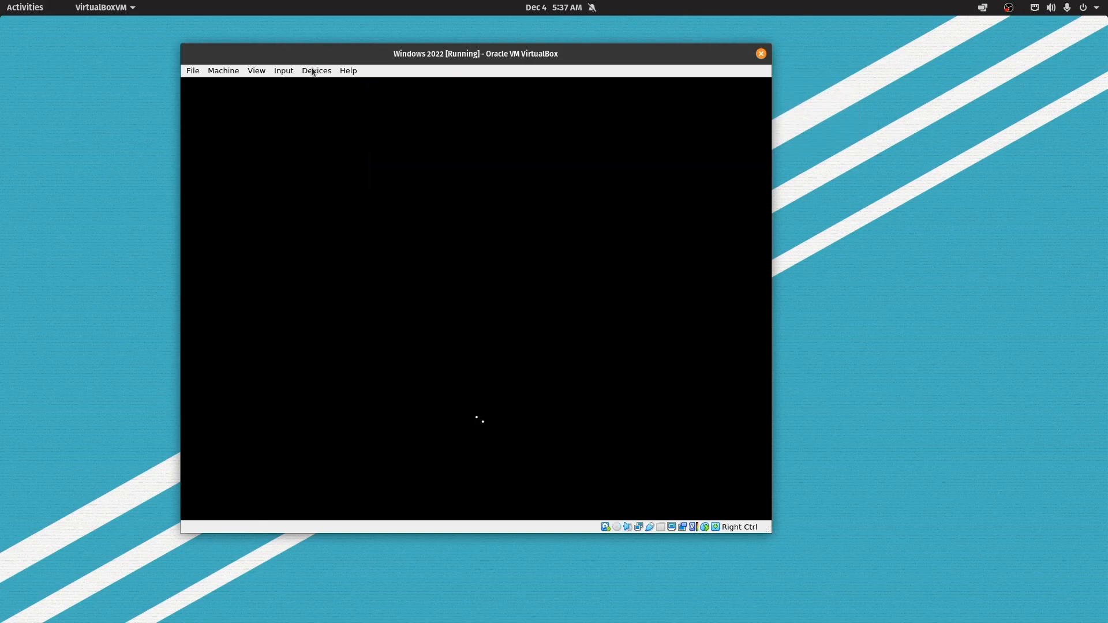
click(316, 70)
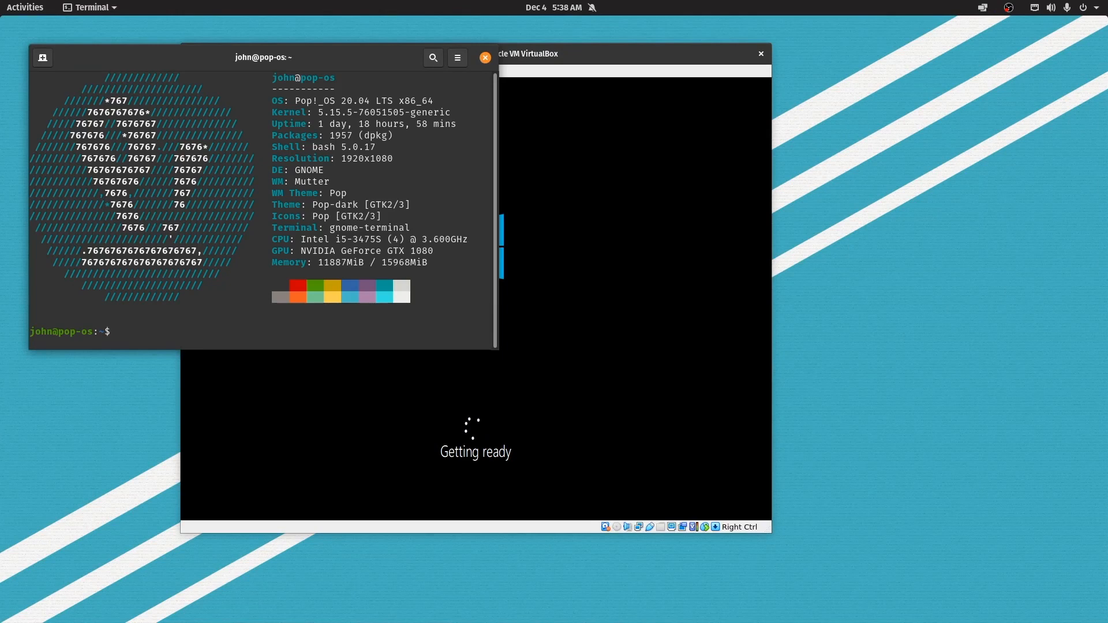
Step: Run free -h to show host memory usage: 15Gi total, 11Gi used
text(free -h)
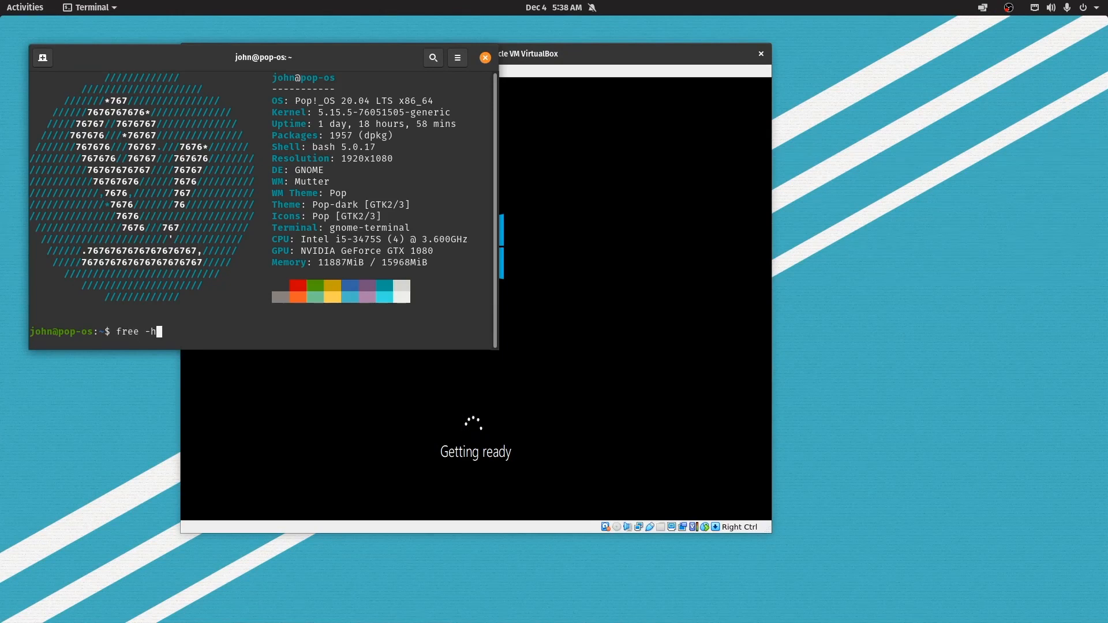
key(Return)
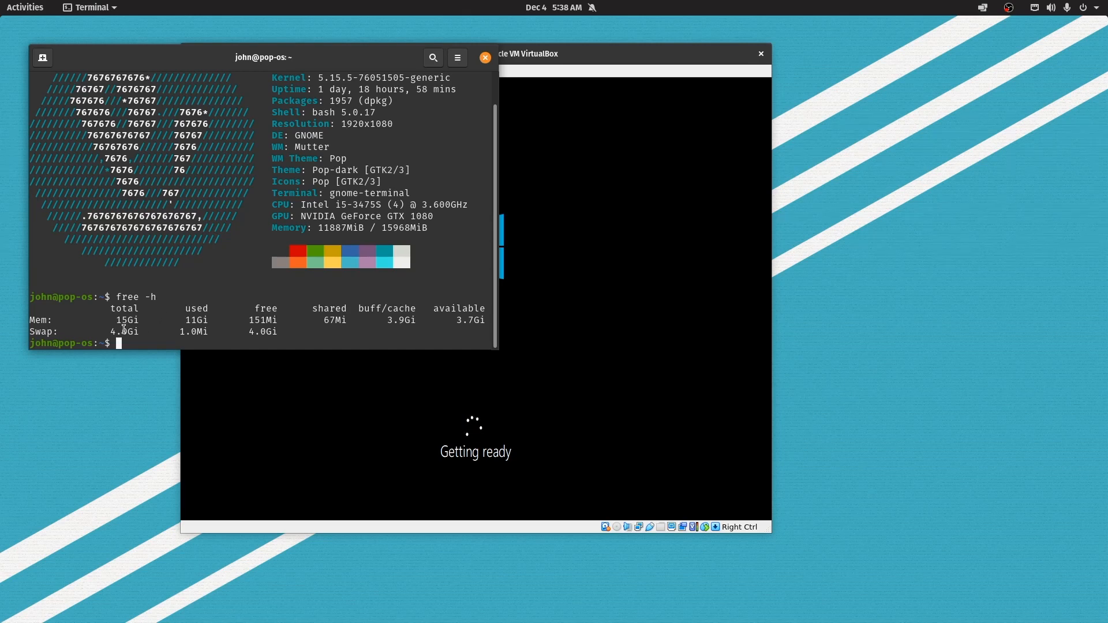
mouse_move(185, 323)
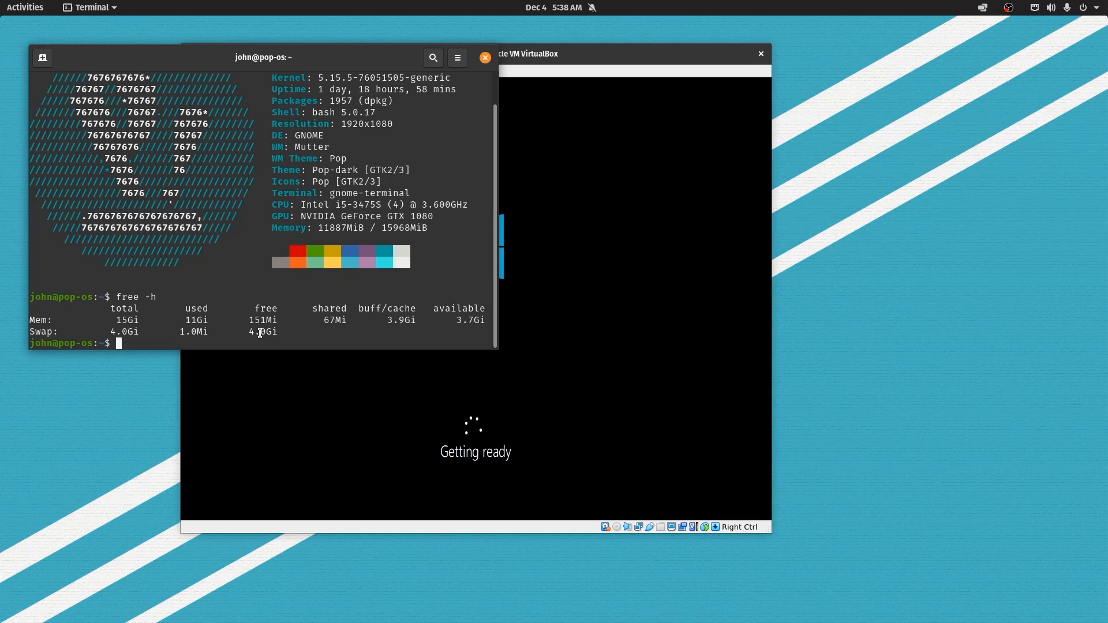
mouse_move(402, 147)
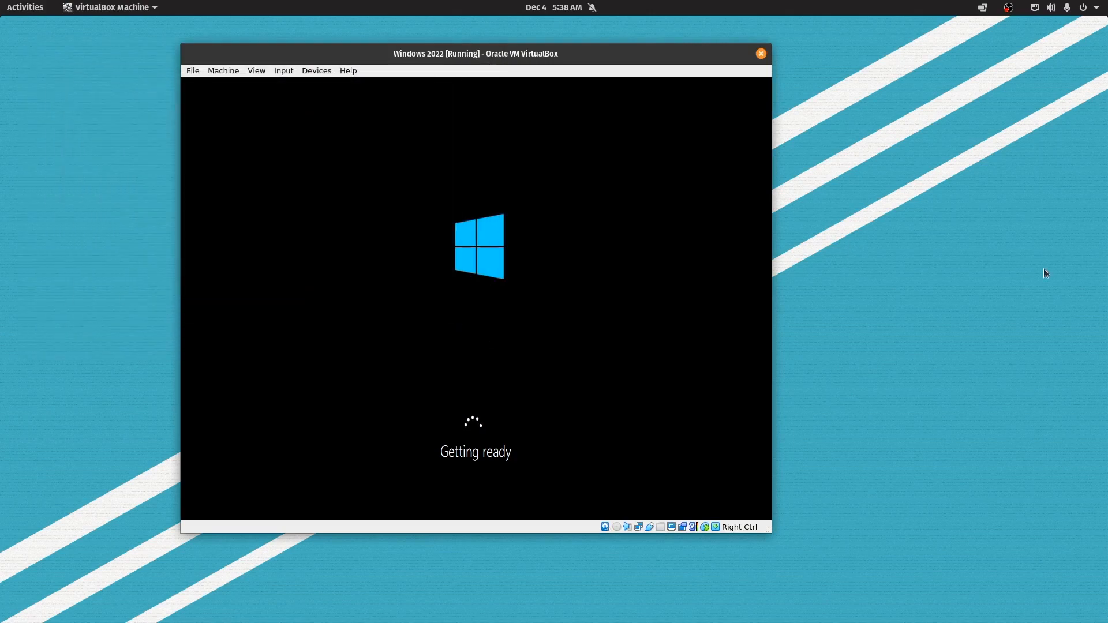
mouse_move(602, 58)
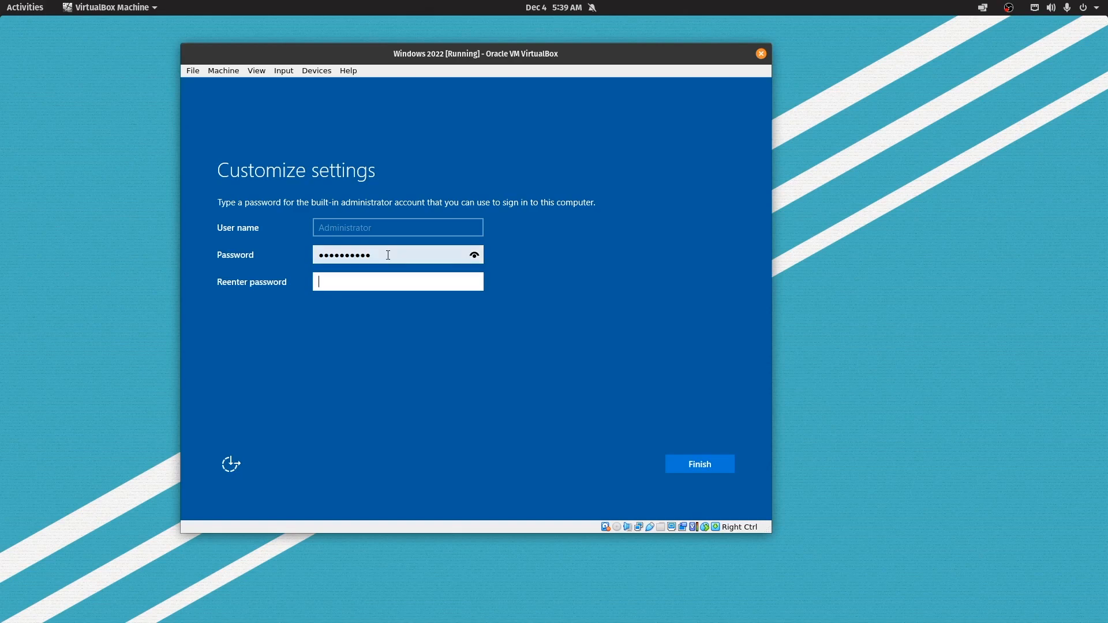
Step: Enter and confirm the Administrator password on Customize settings, then finish setup
text(password)
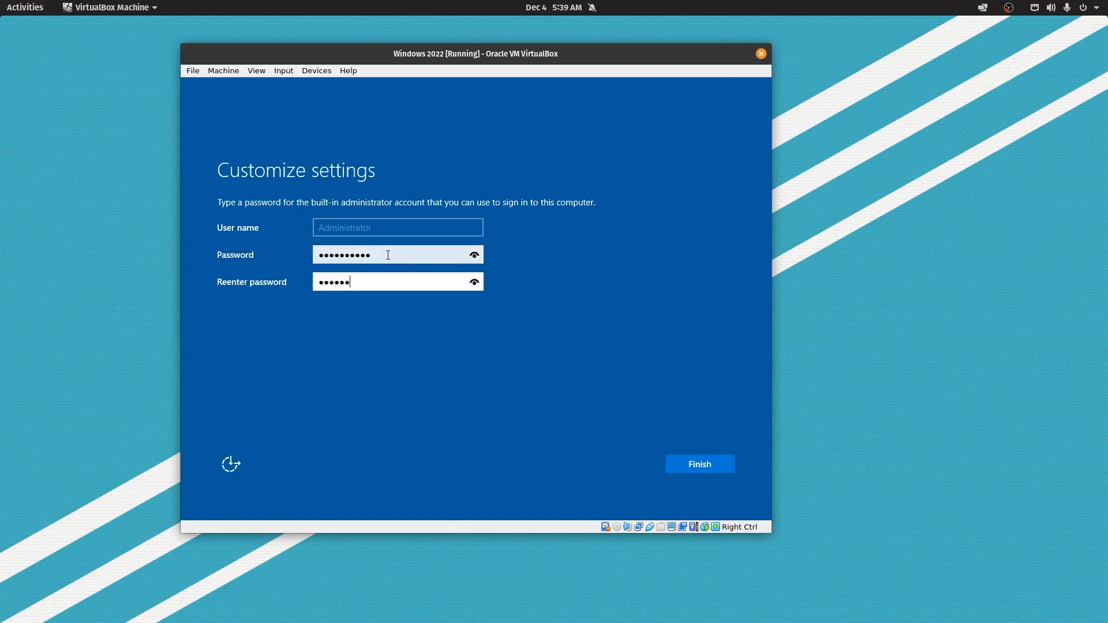
text(••••)
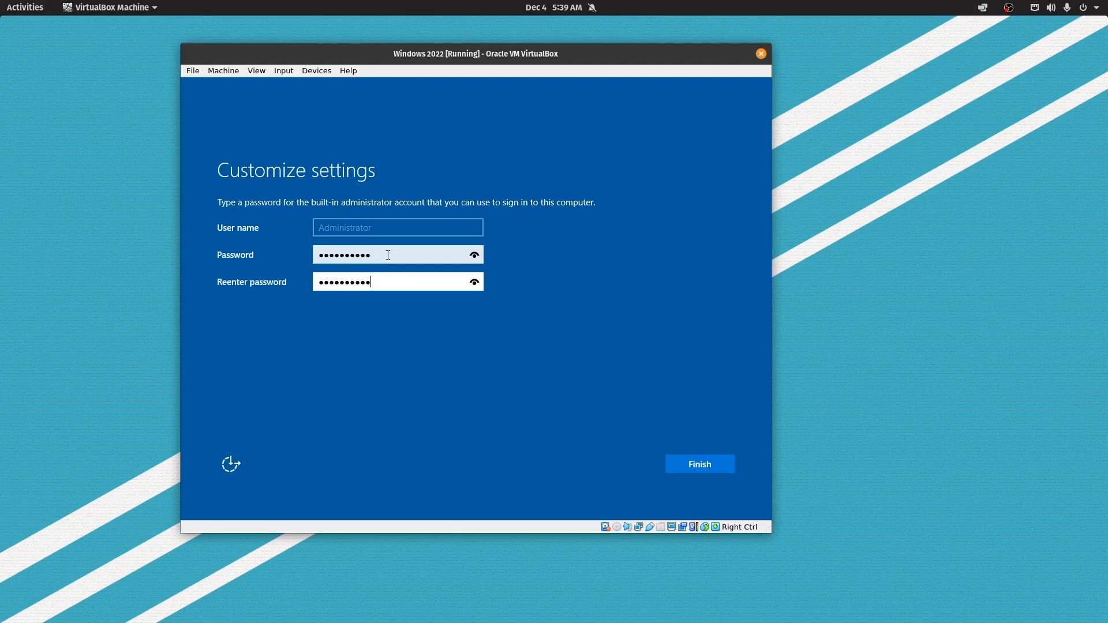
click(698, 463)
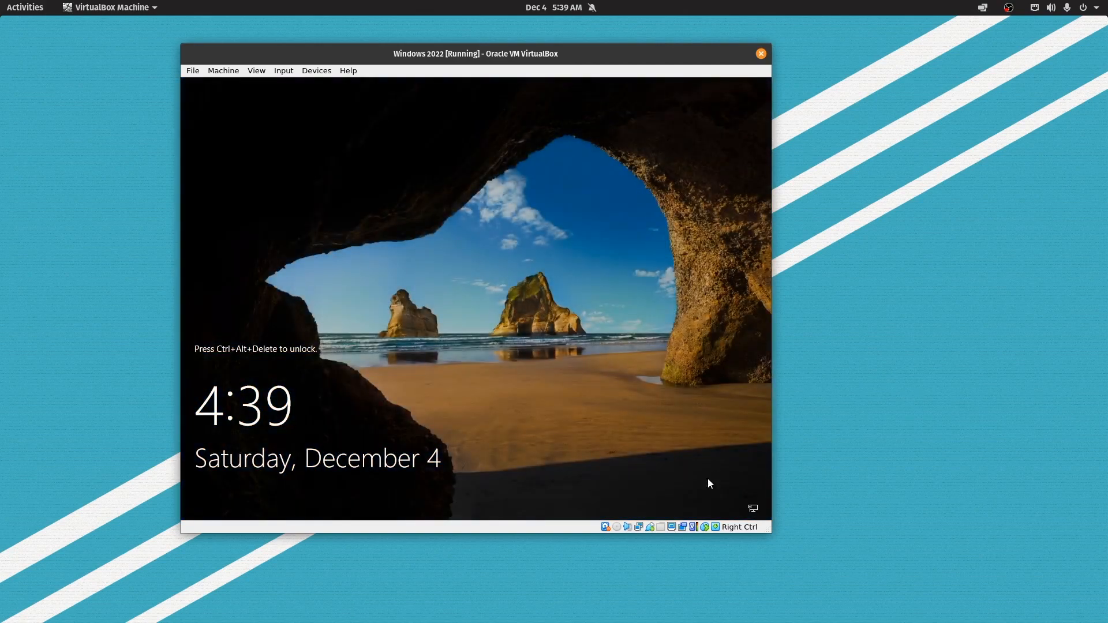
mouse_move(259, 87)
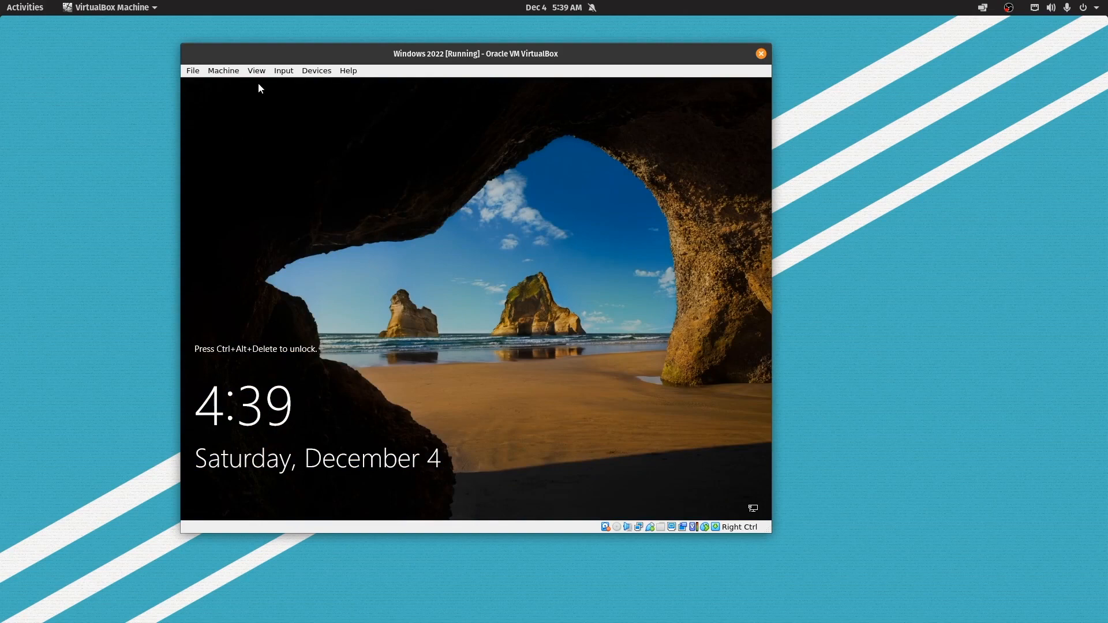
Step: Send Ctrl-Alt-Del to the guest through Input > Keyboard to unlock Windows
click(283, 70)
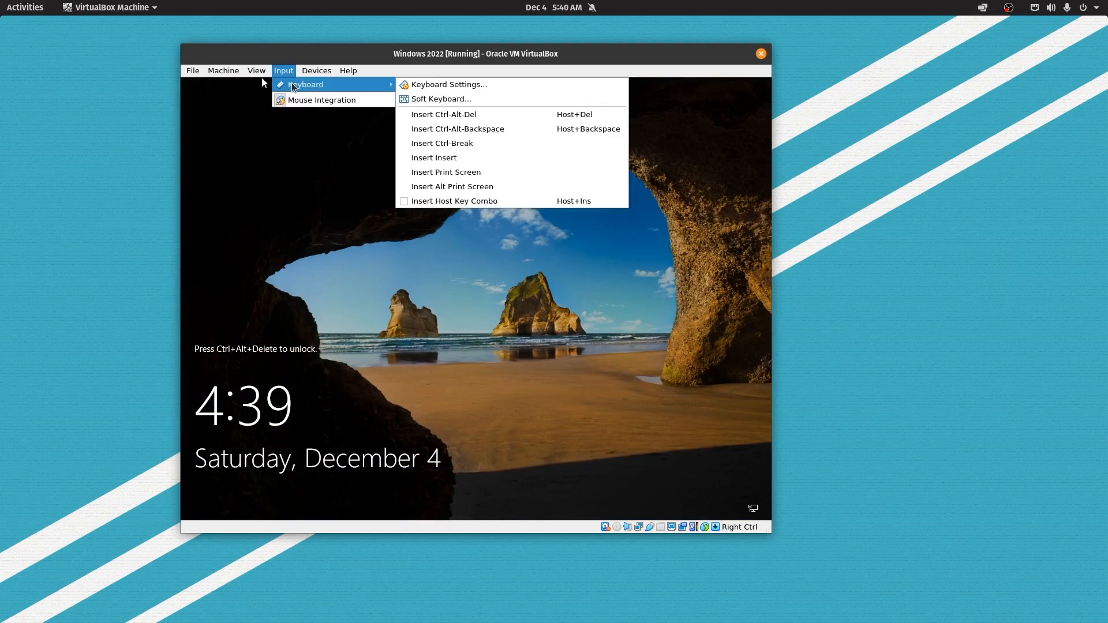
click(443, 113)
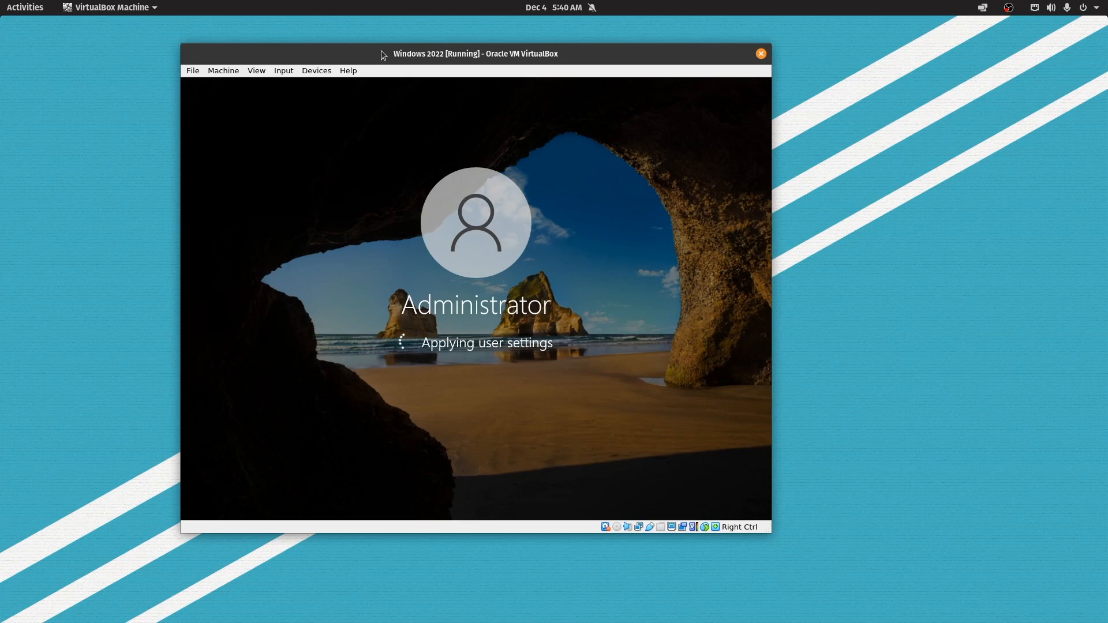
mouse_move(321, 75)
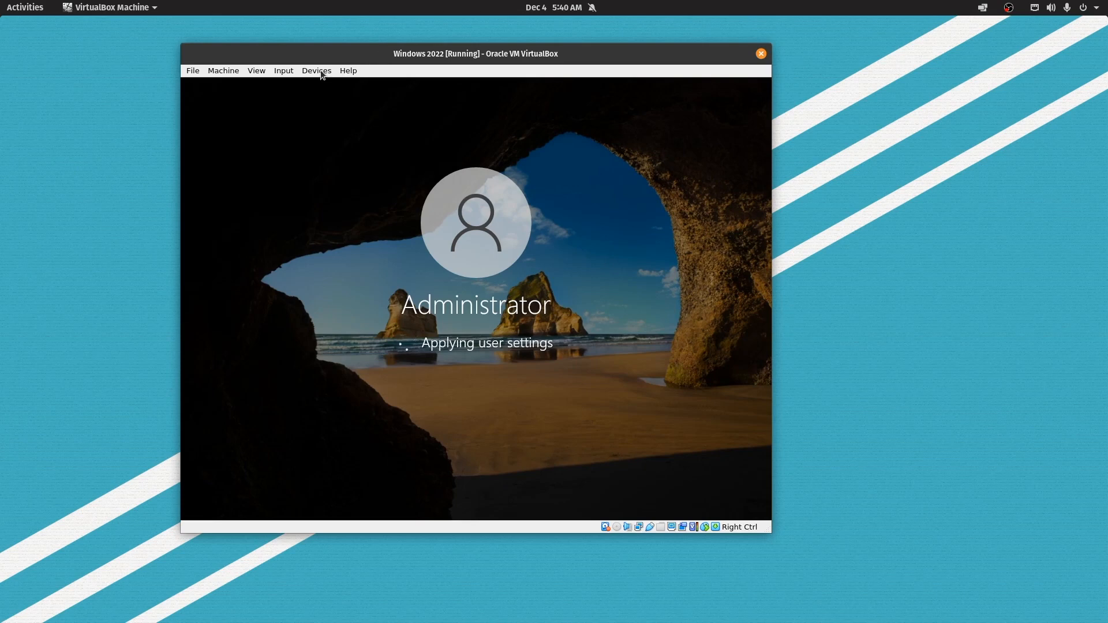
Step: Choose Insert Guest Additions CD image from the VM's Devices menu
click(316, 70)
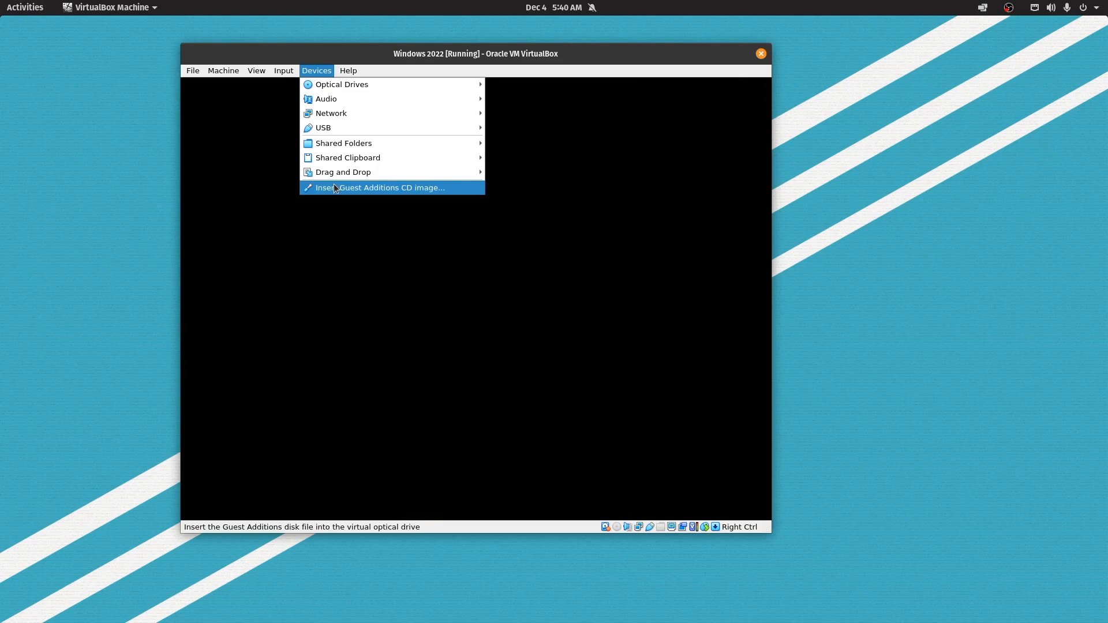
mouse_move(553, 65)
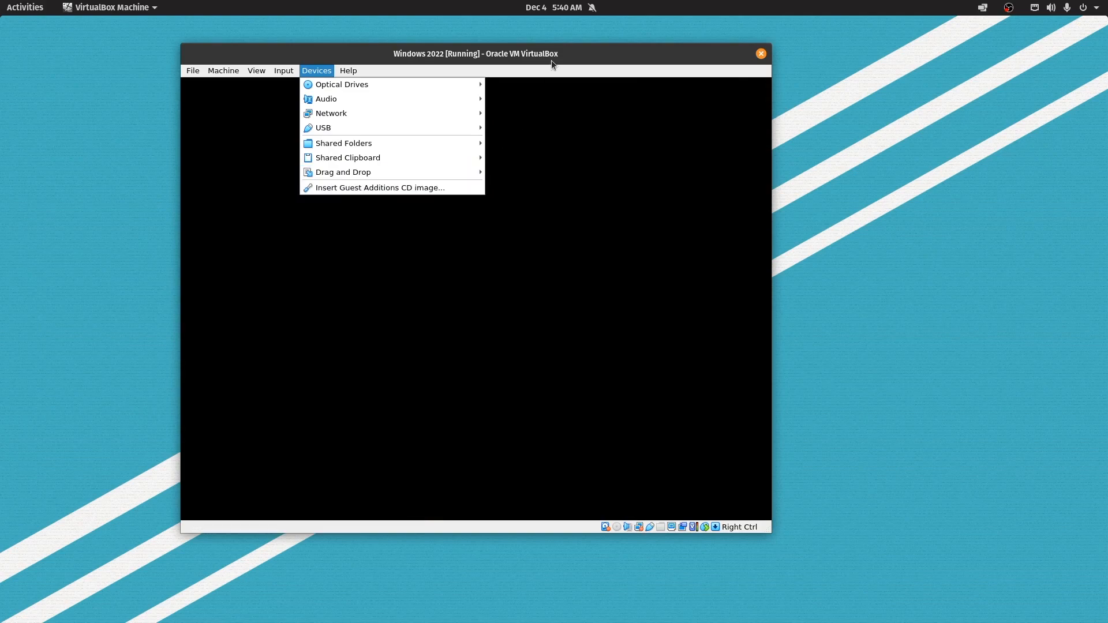
click(532, 126)
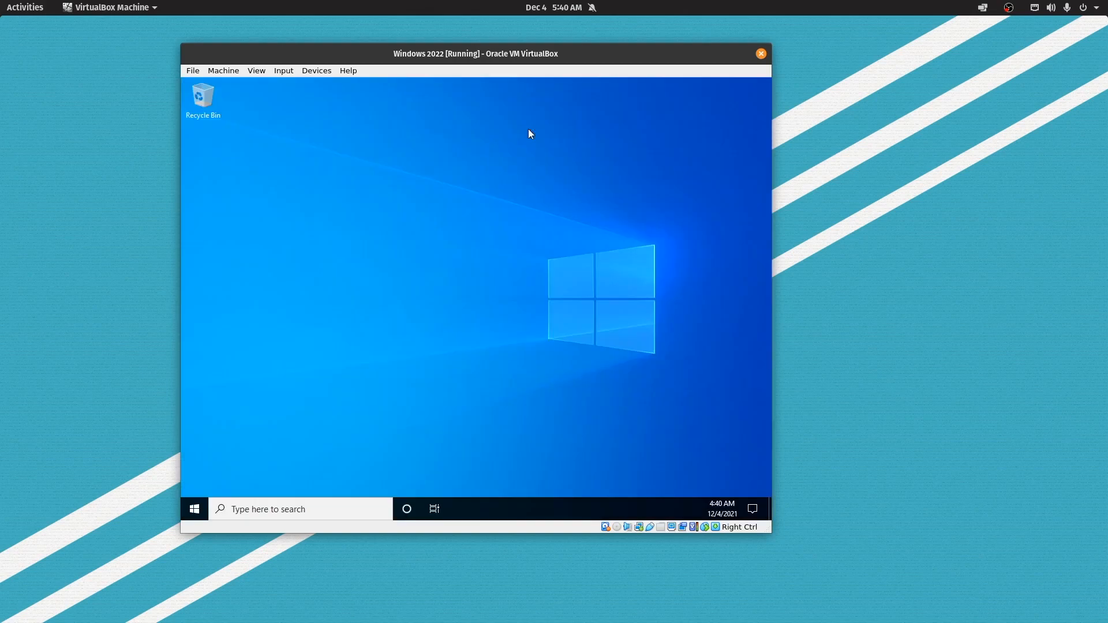
mouse_move(434, 374)
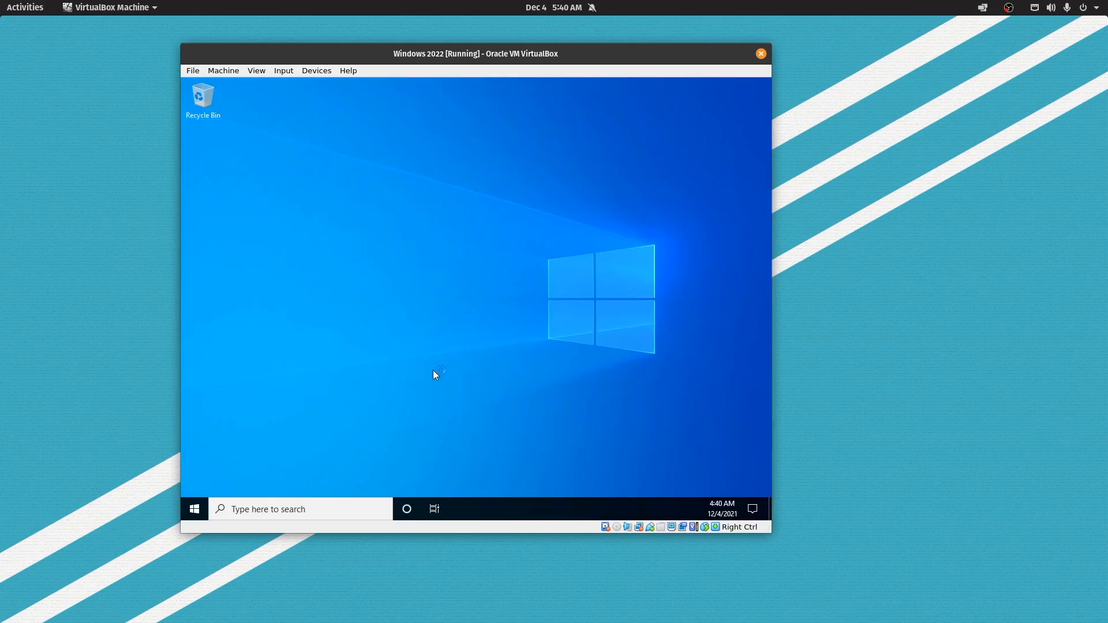
mouse_move(194, 509)
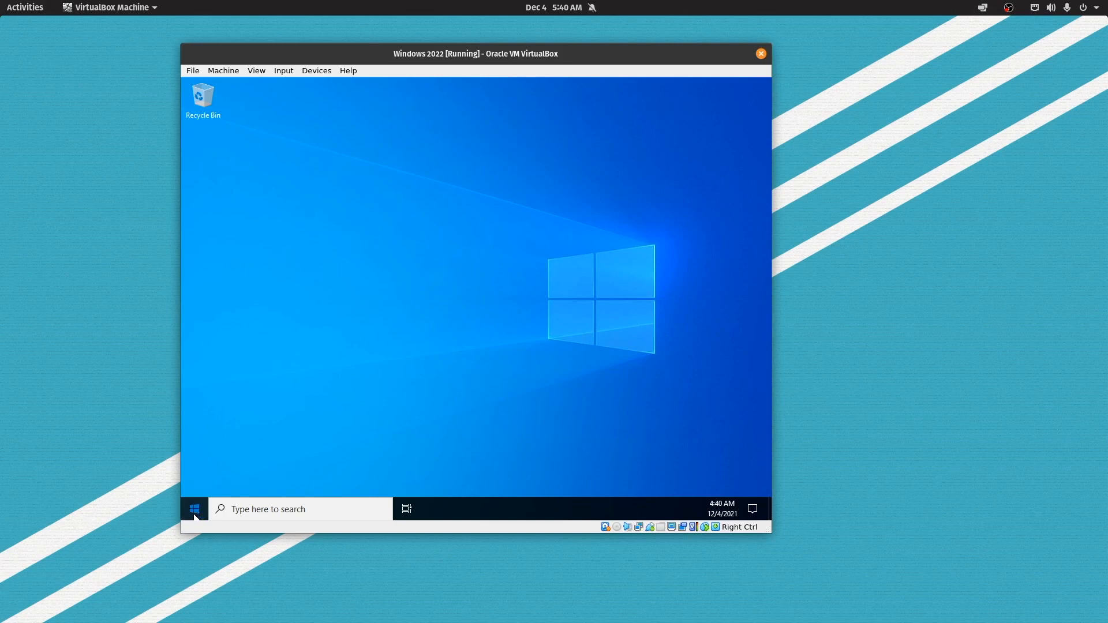
mouse_move(274, 397)
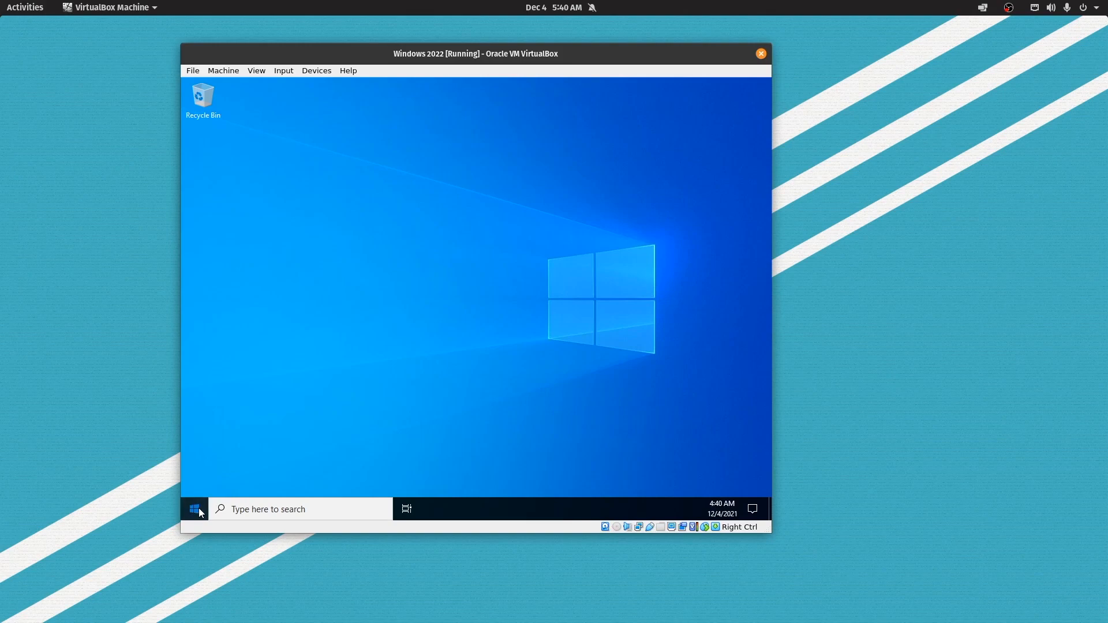
Step: Wait for the Windows Server desktop to load, then open the Start menu
click(195, 509)
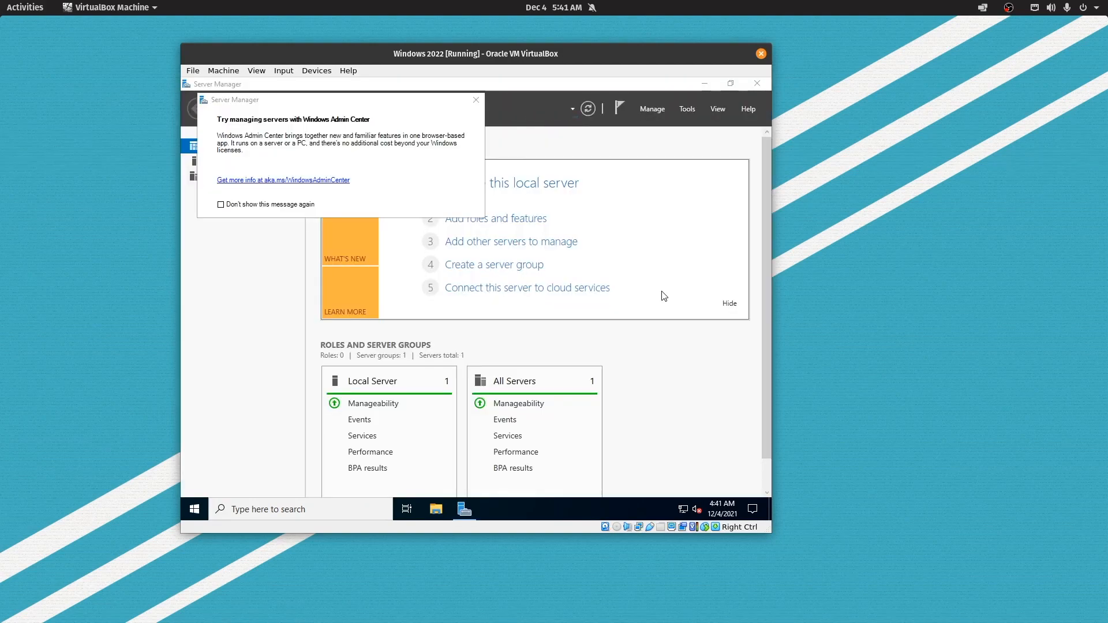
mouse_move(533, 547)
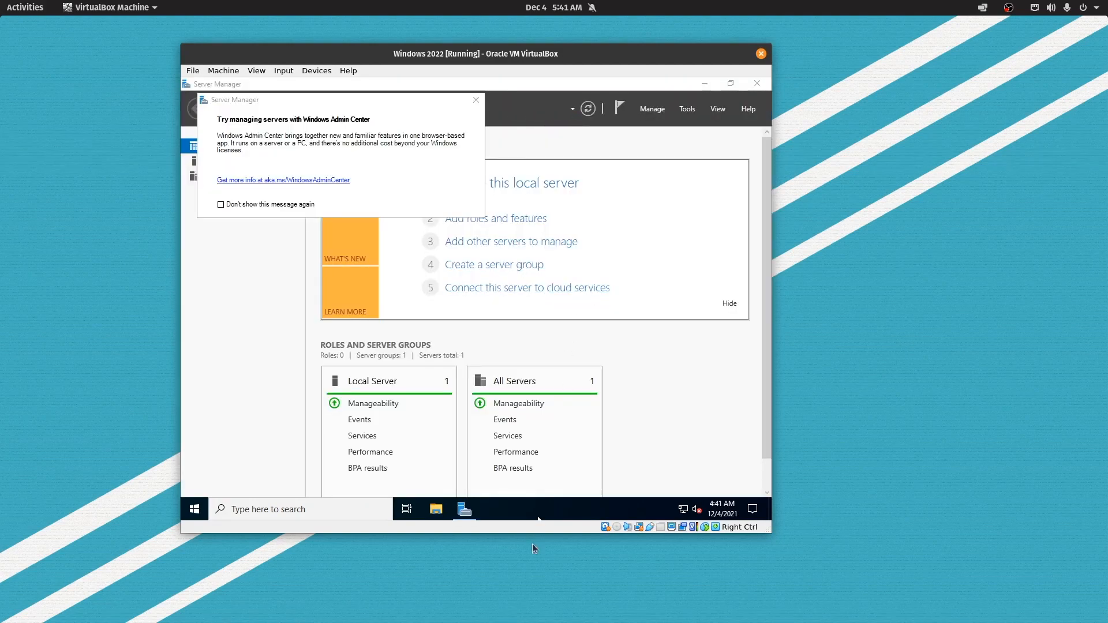
mouse_move(590, 441)
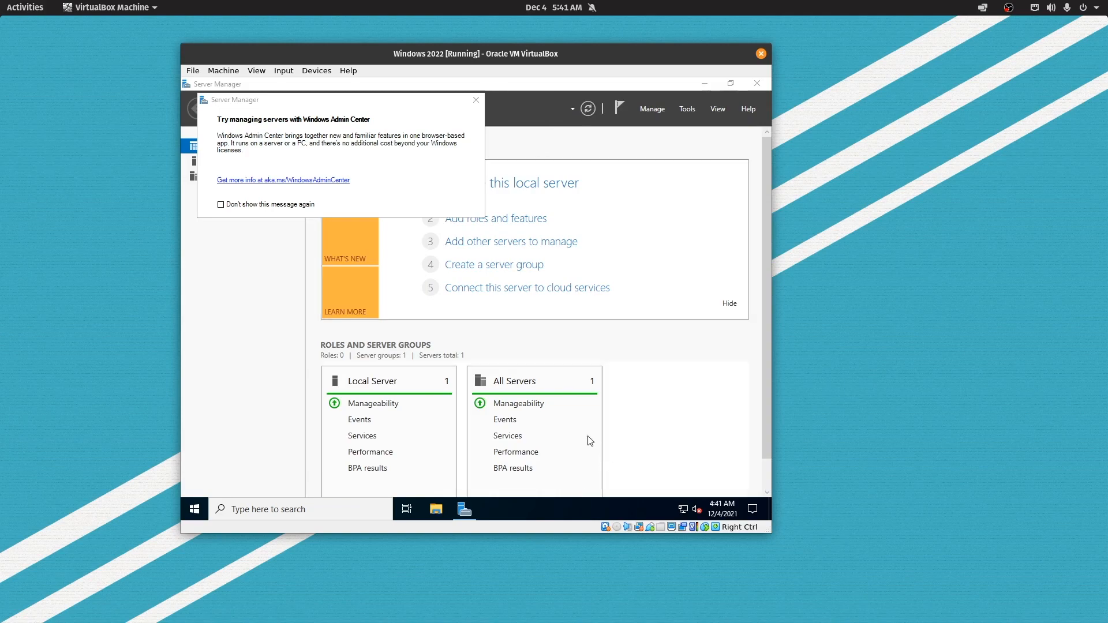
mouse_move(268, 214)
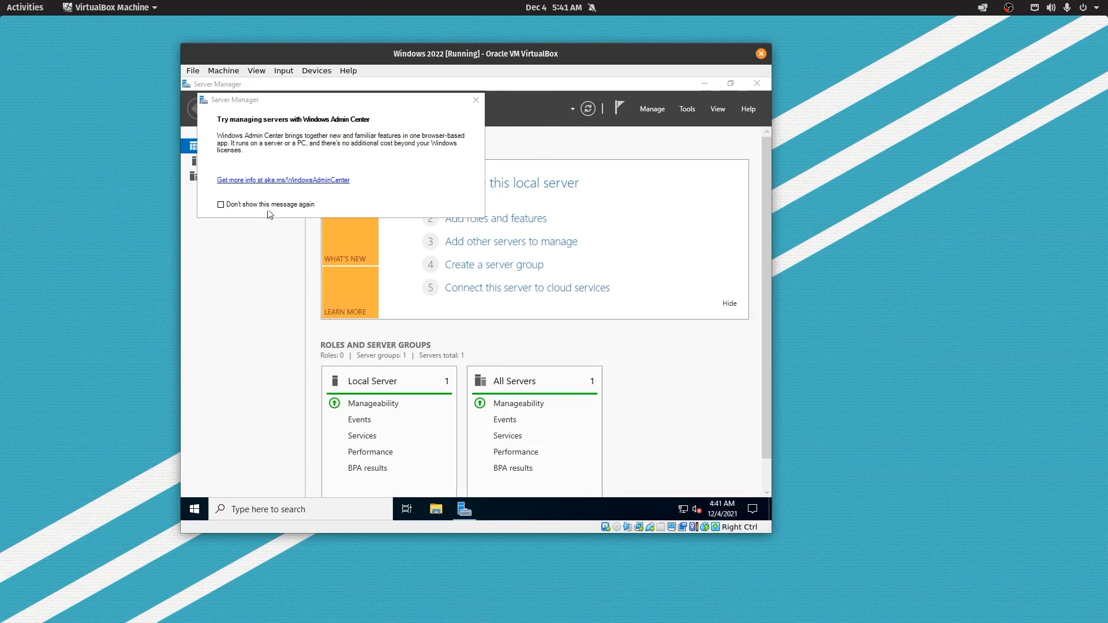
Step: Tick Don't show again, close the Admin Center popup, and view Local Server properties
click(220, 205)
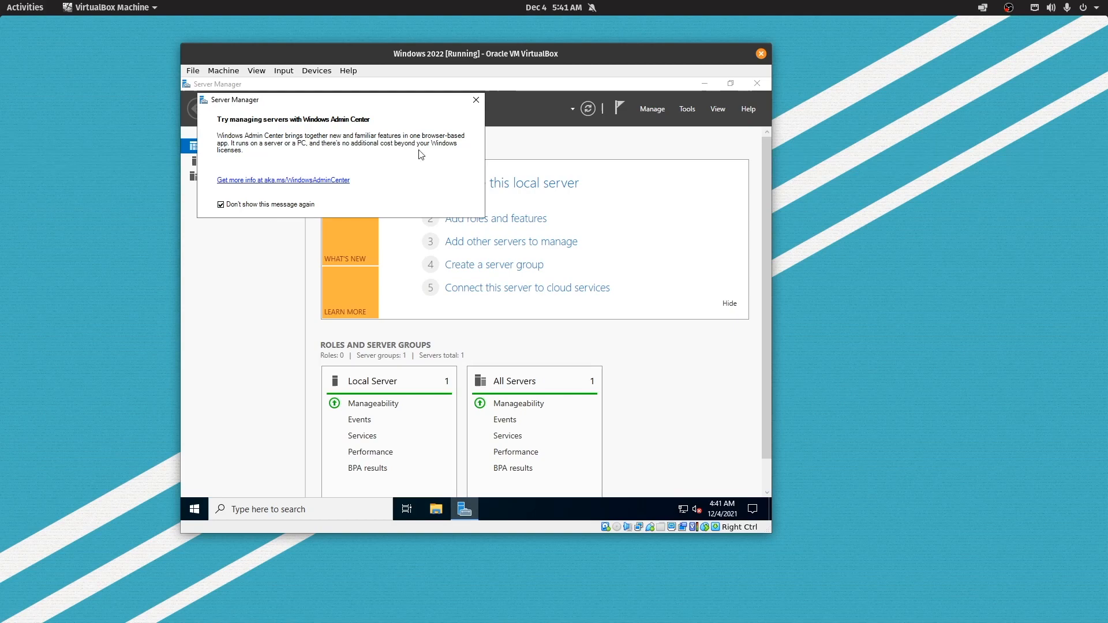
click(475, 100)
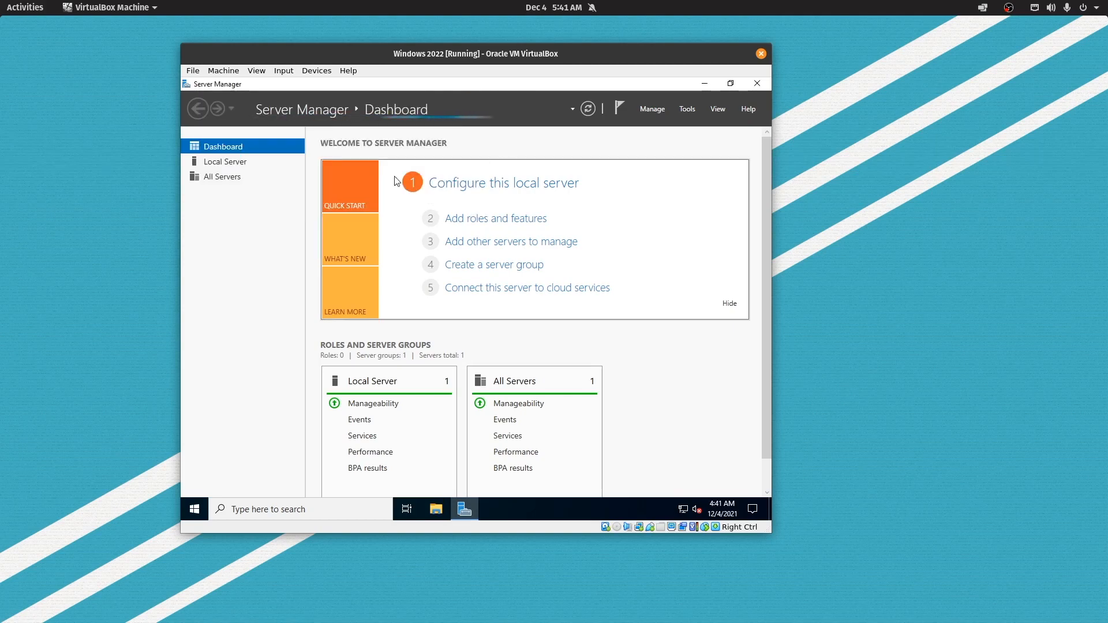
click(224, 161)
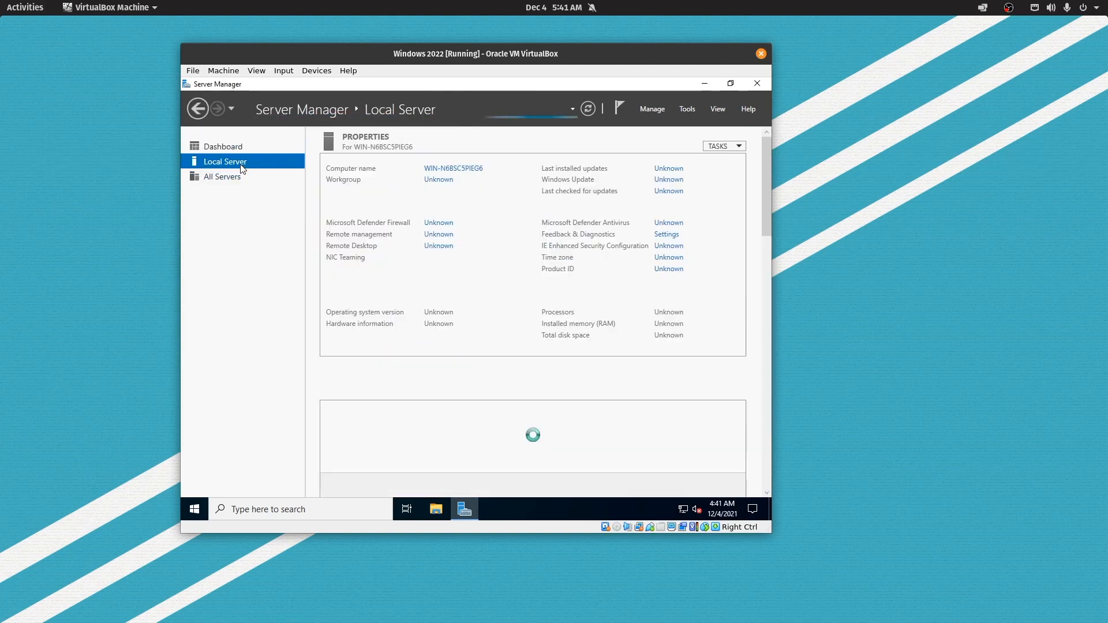
click(221, 176)
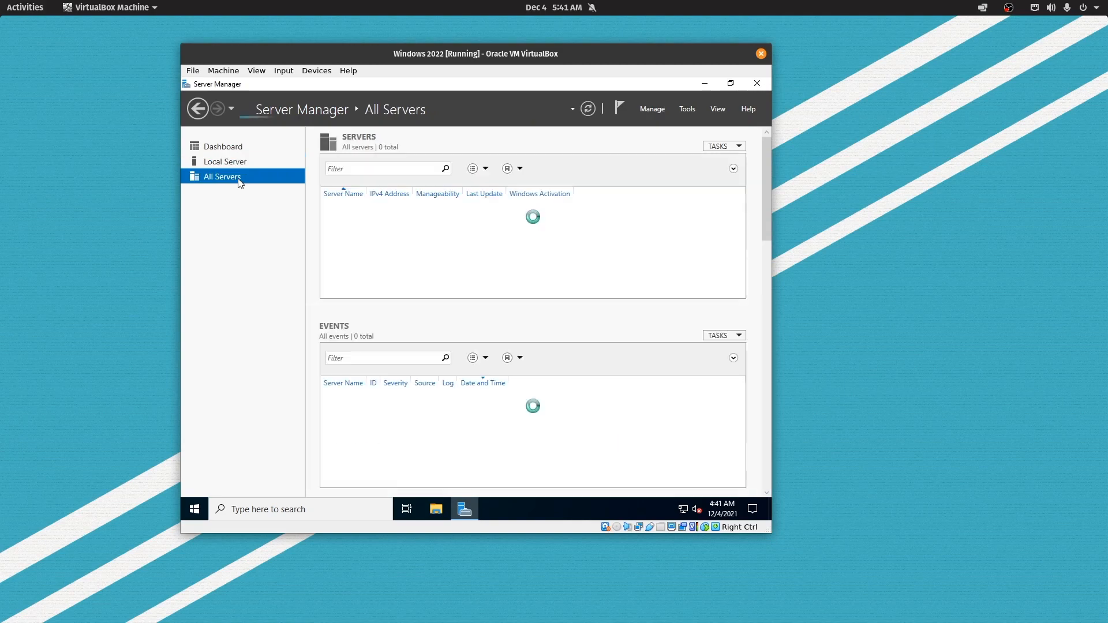
click(224, 161)
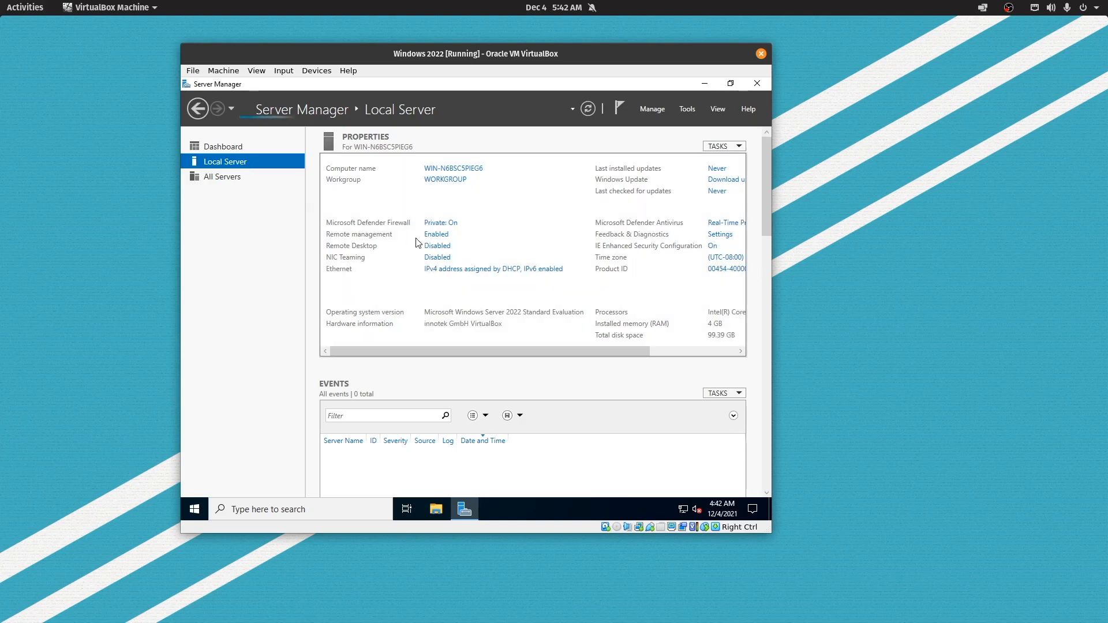
mouse_move(725, 256)
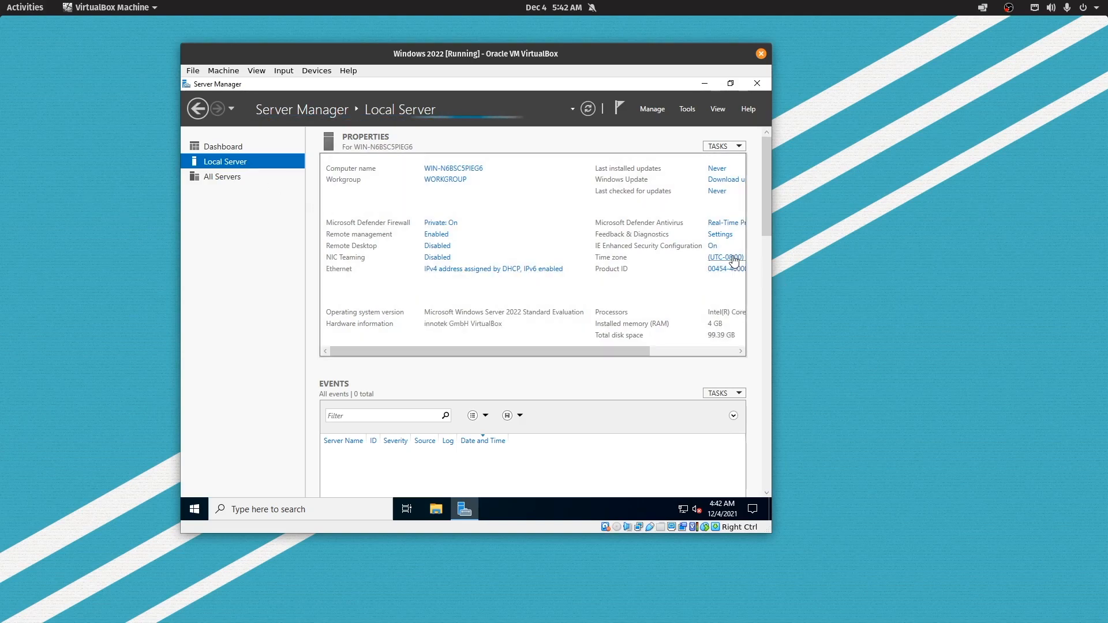
Step: Set the server time zone to (UTC-07:00) Mountain Time (US & Canada) and confirm
click(726, 256)
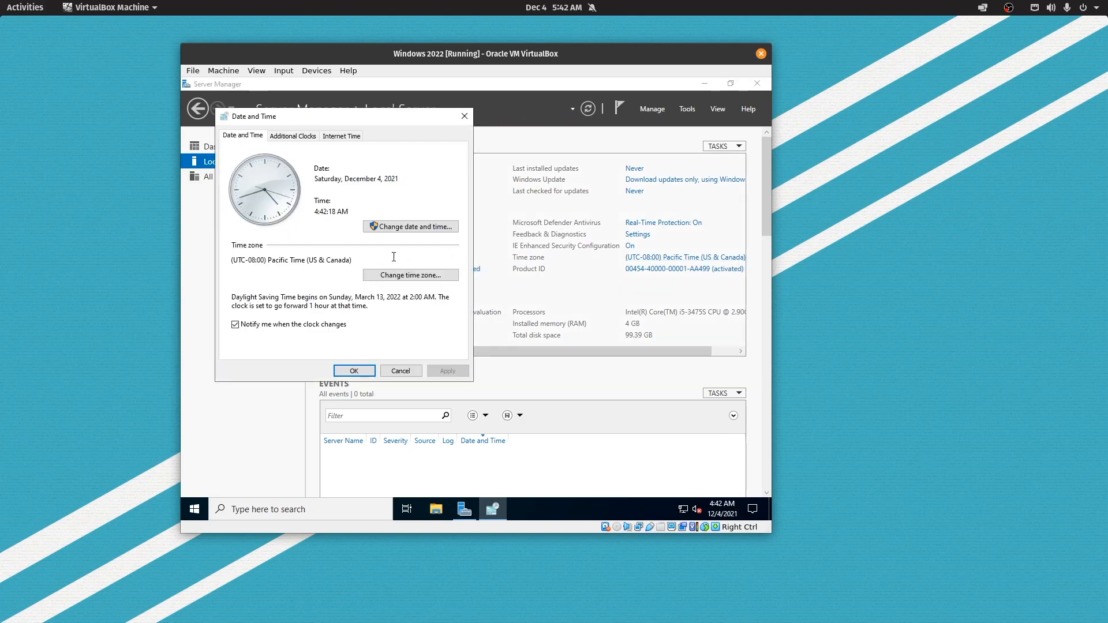
click(410, 226)
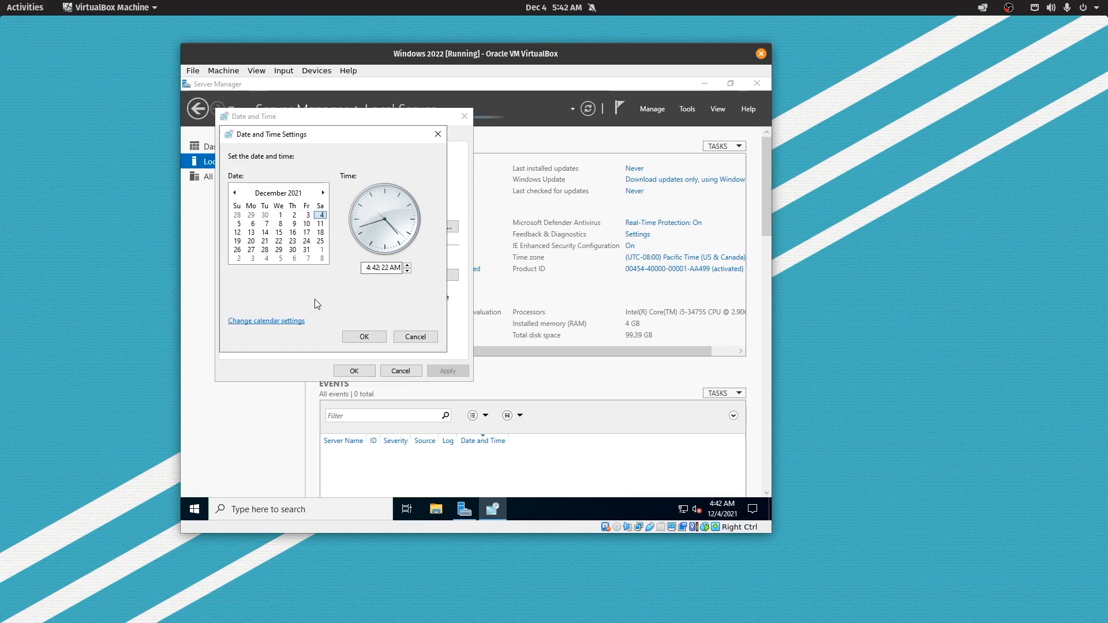
click(363, 336)
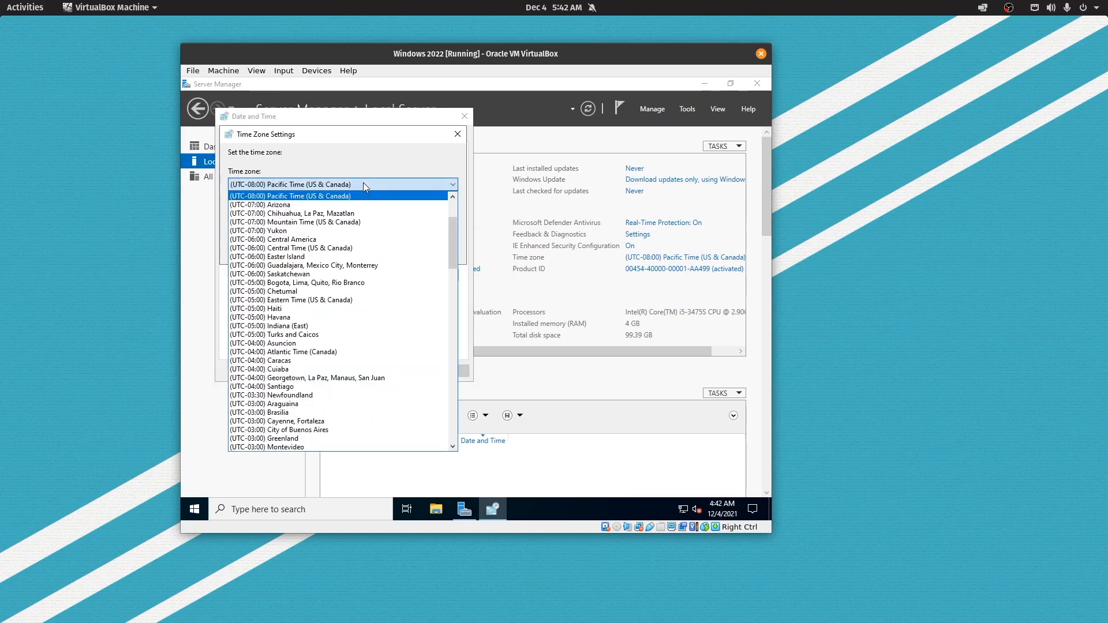
click(295, 222)
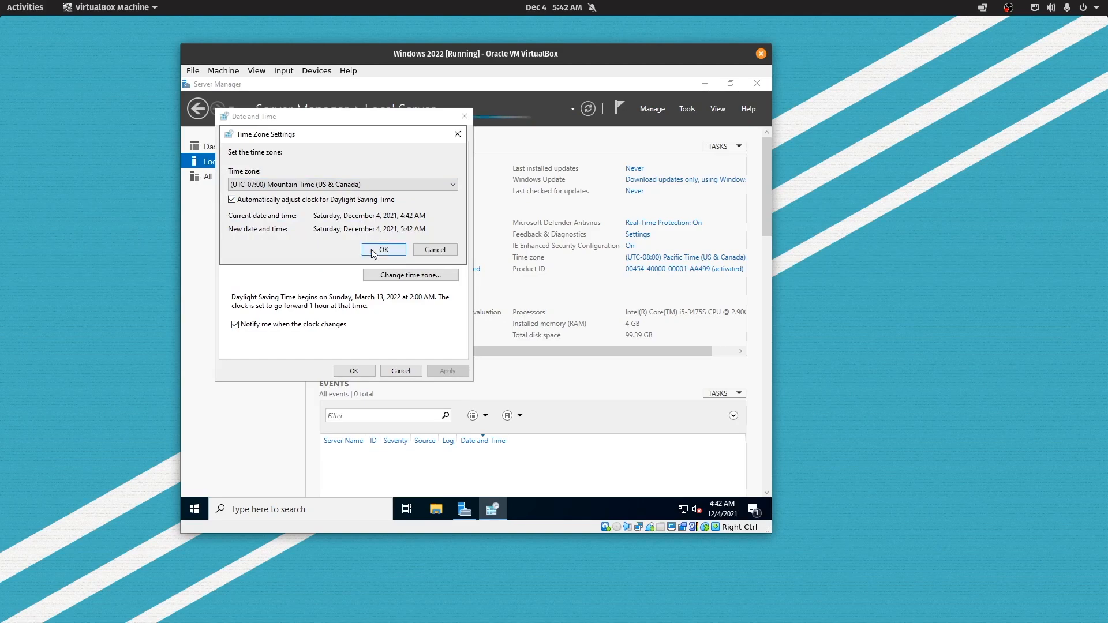
click(384, 250)
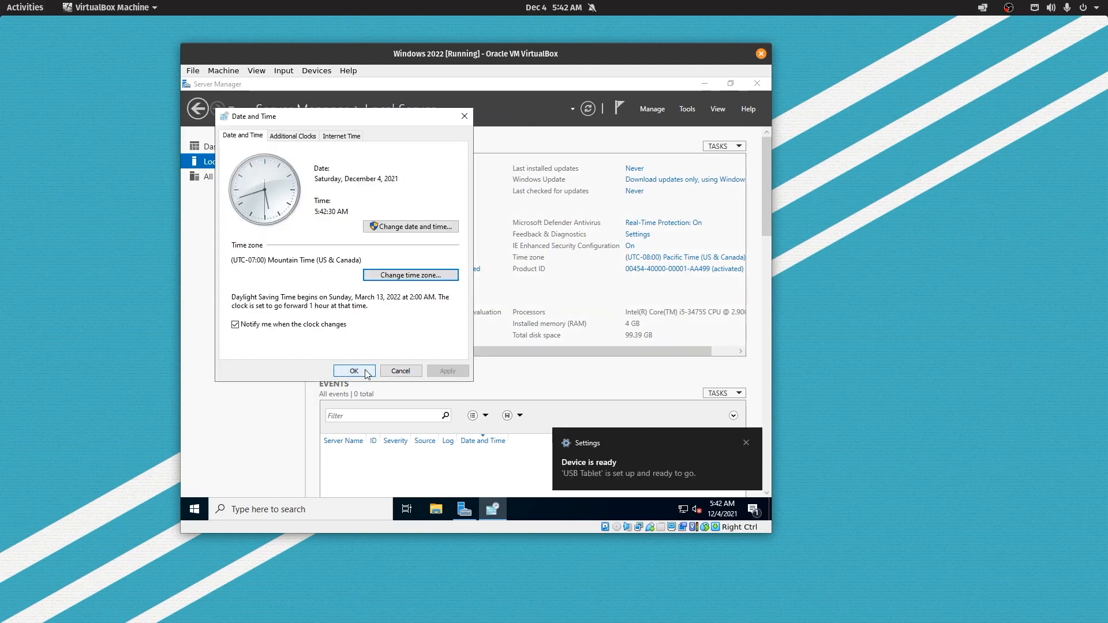
click(353, 370)
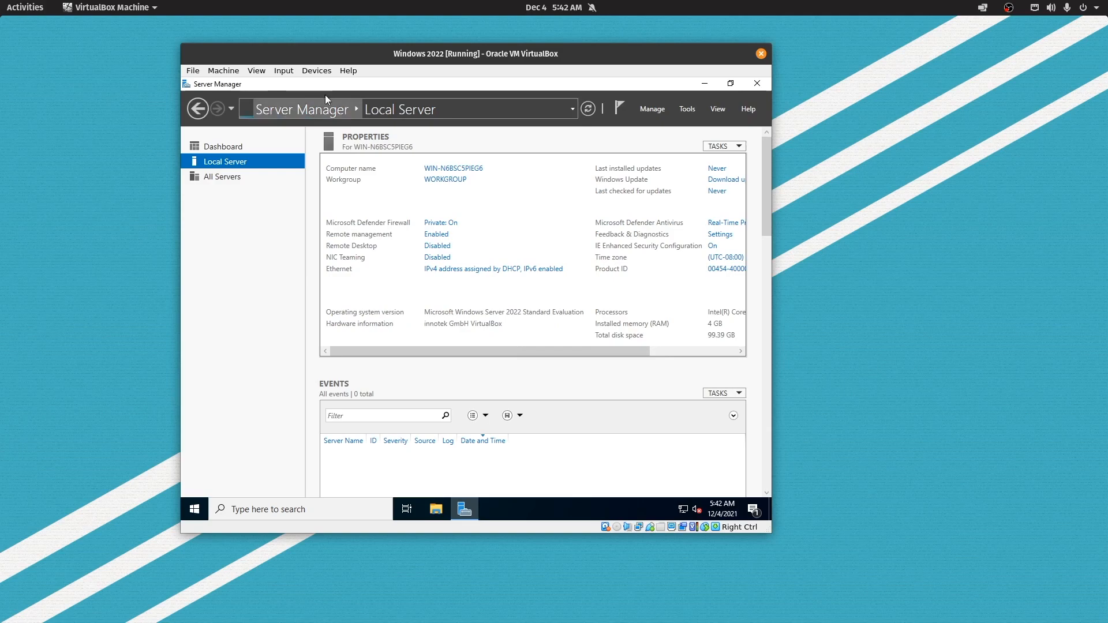
click(316, 69)
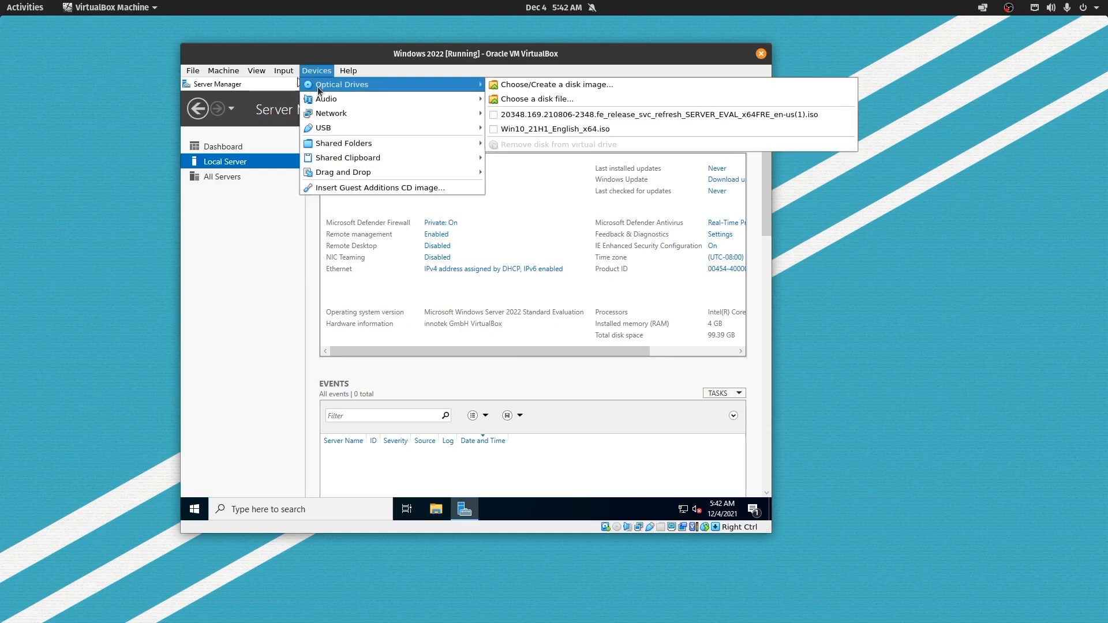
click(283, 69)
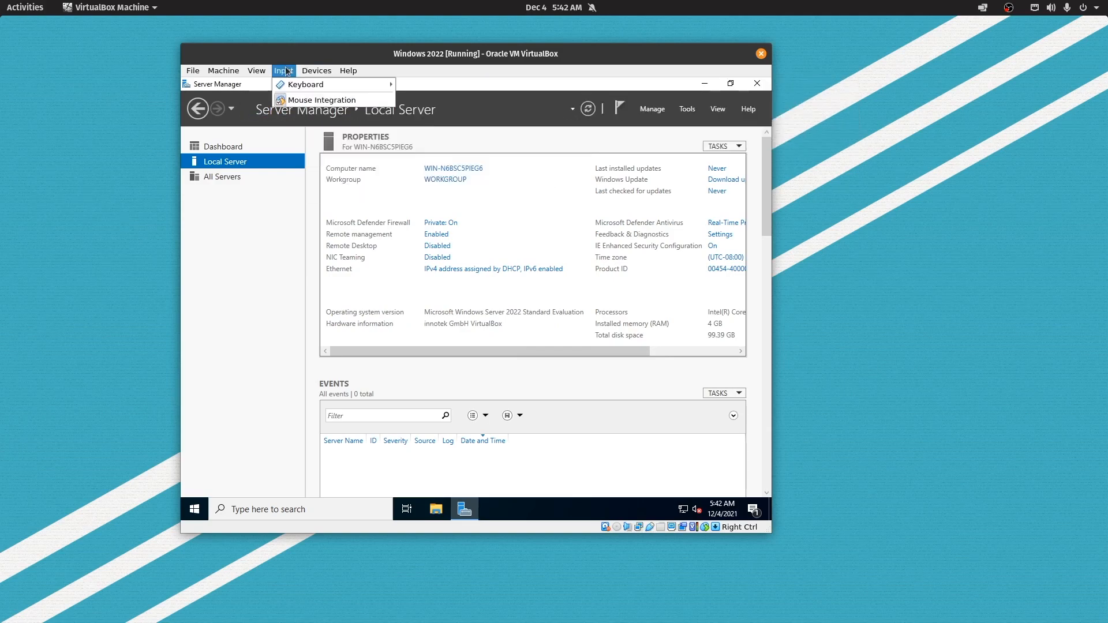
click(222, 71)
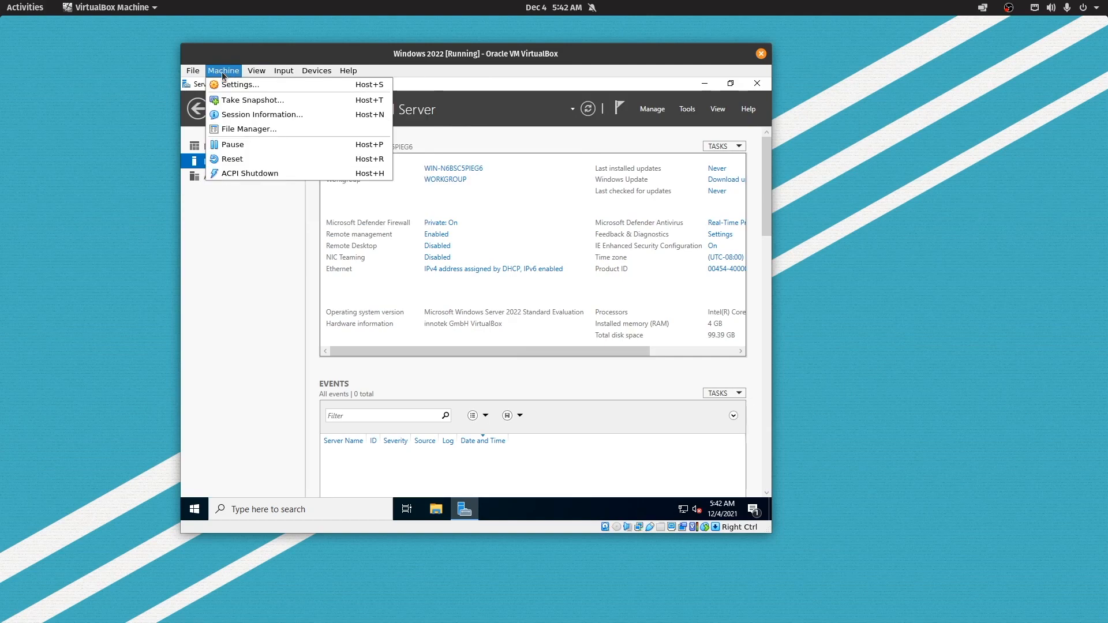
click(238, 84)
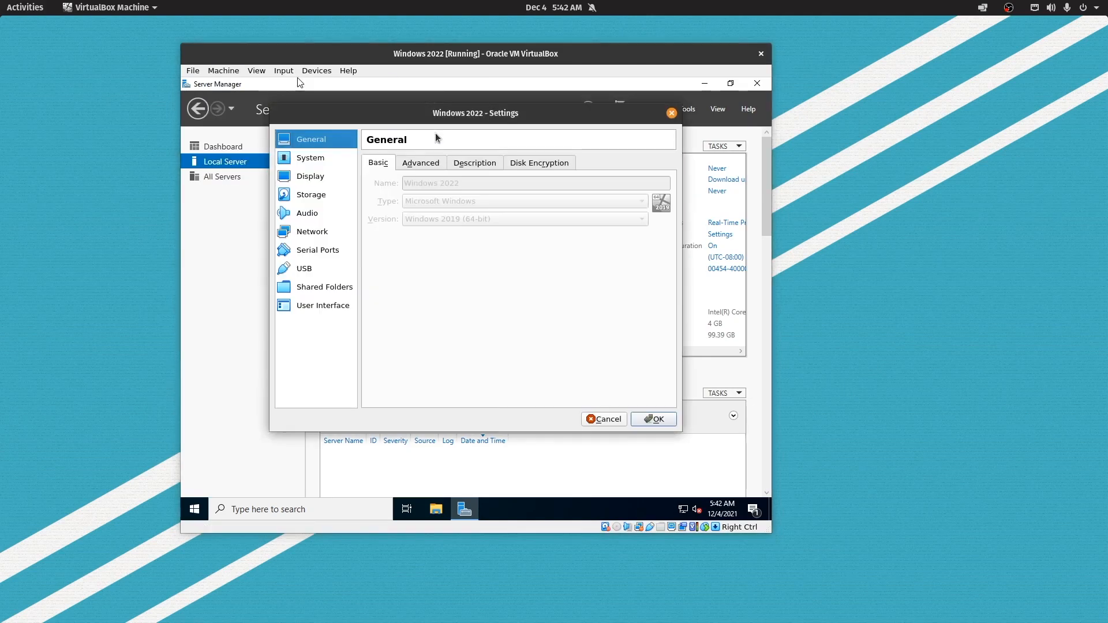
click(310, 156)
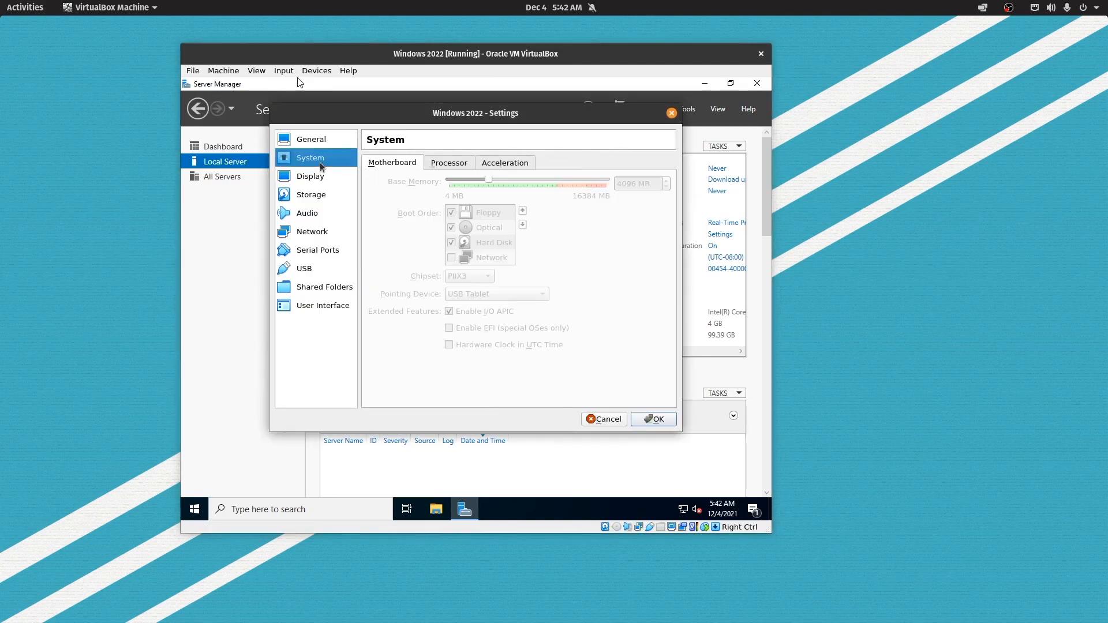
click(448, 162)
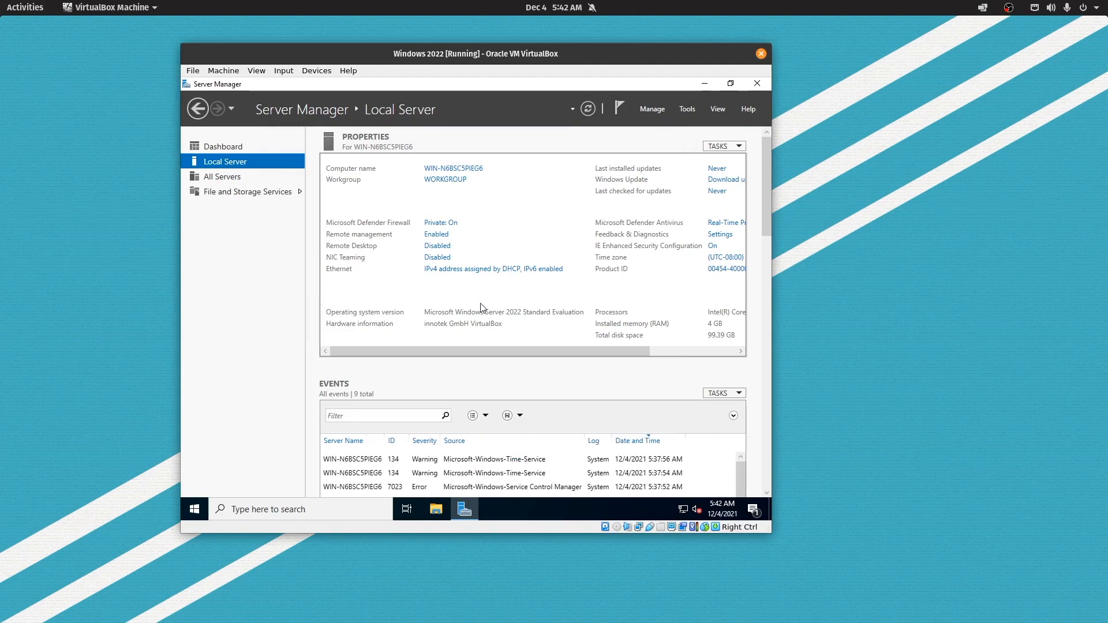
mouse_move(551, 304)
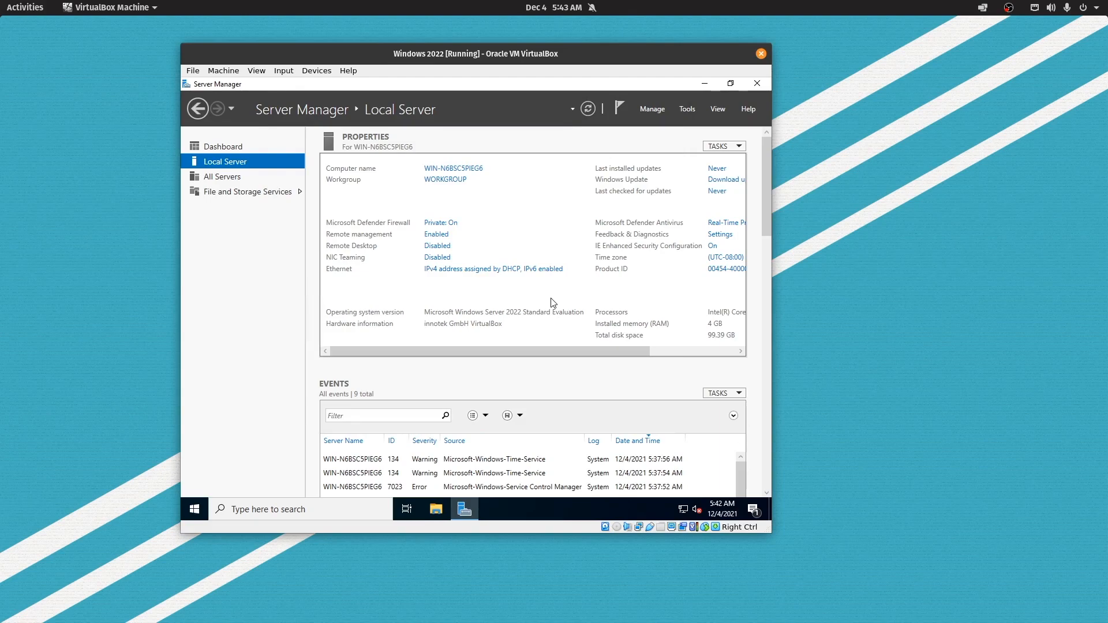
mouse_move(529, 312)
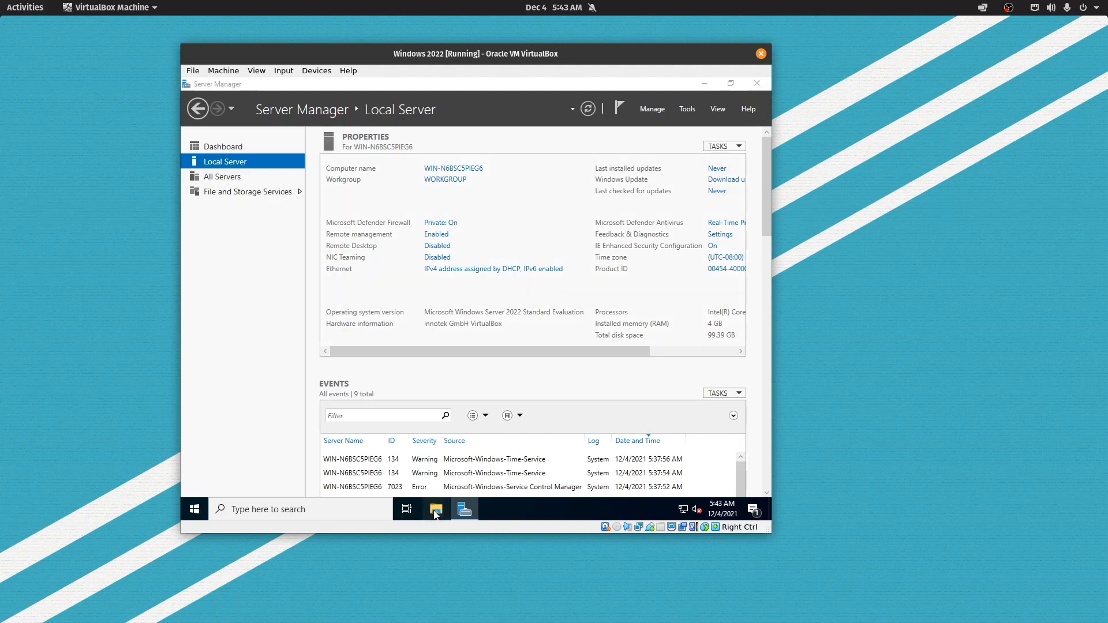
click(436, 509)
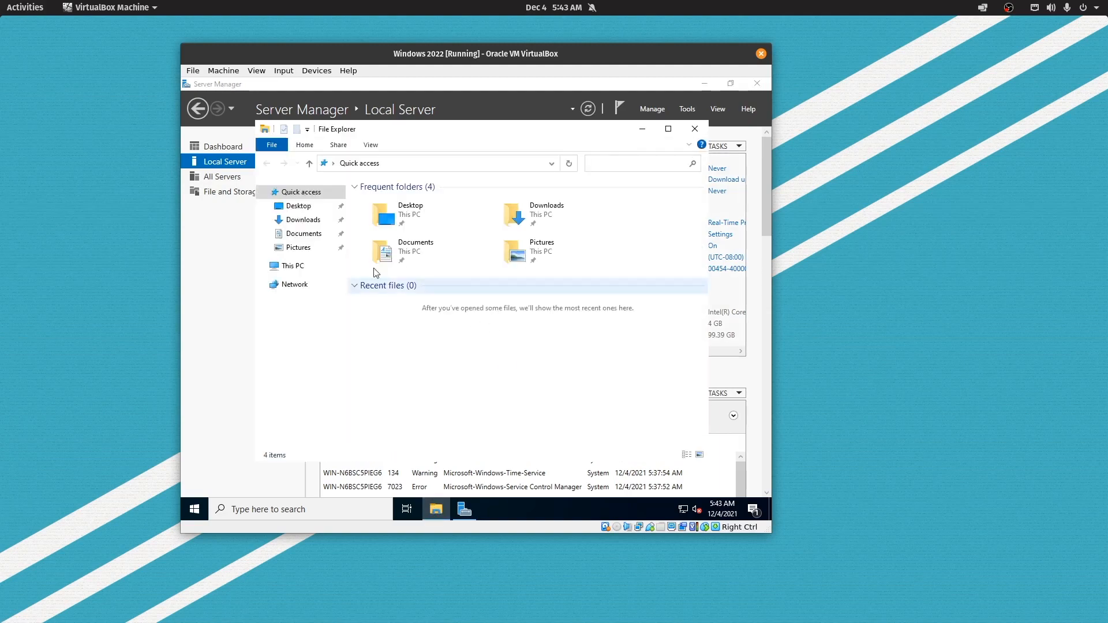
click(293, 265)
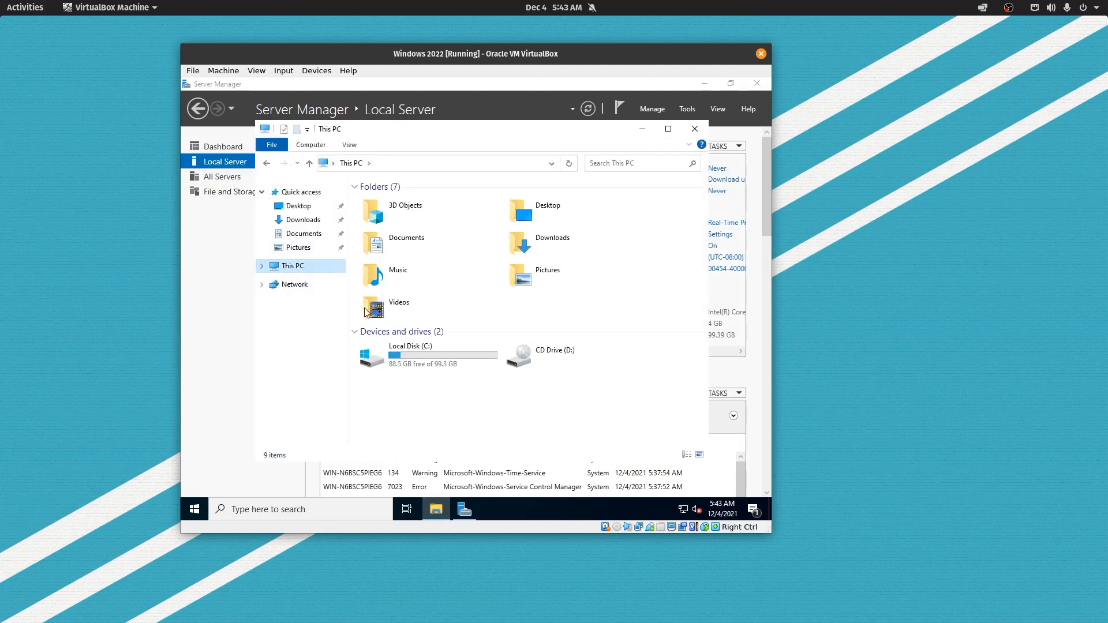
right_click(371, 356)
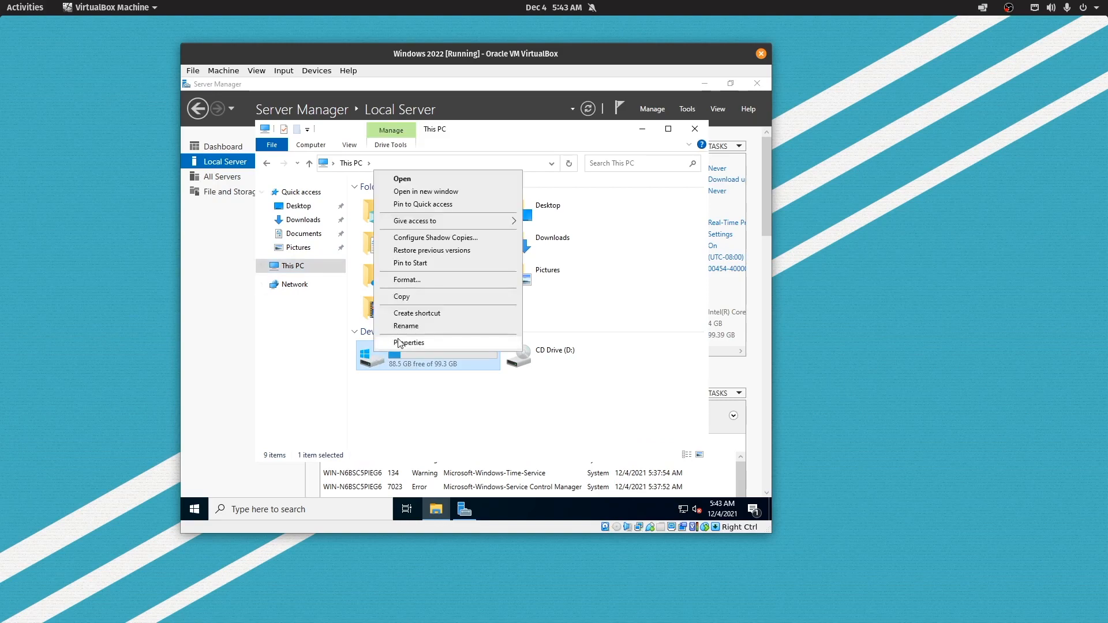
click(409, 342)
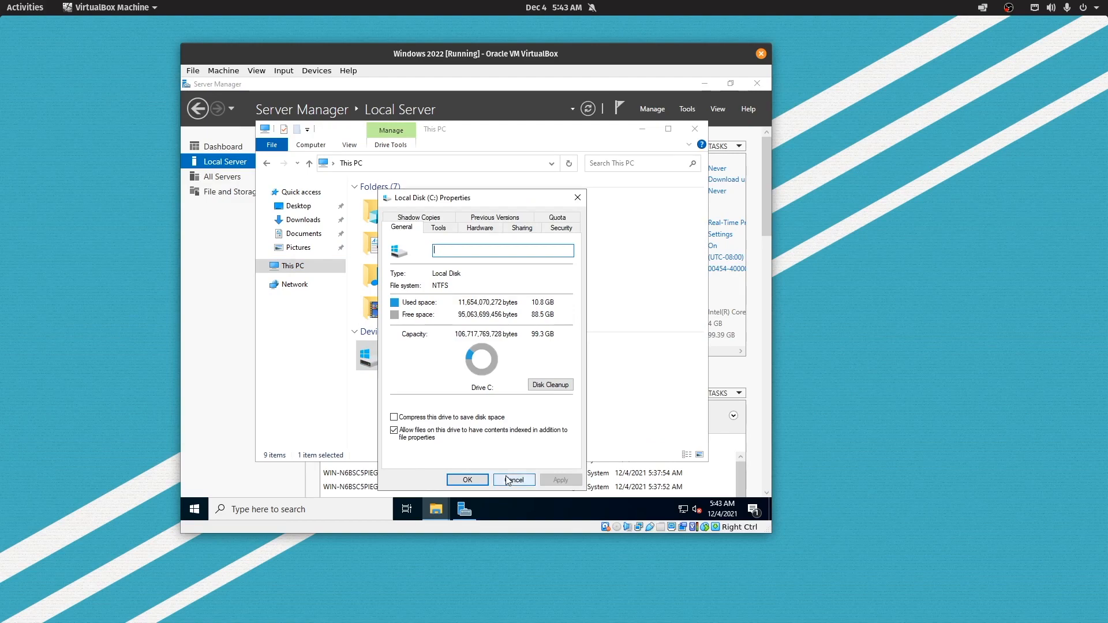
click(513, 479)
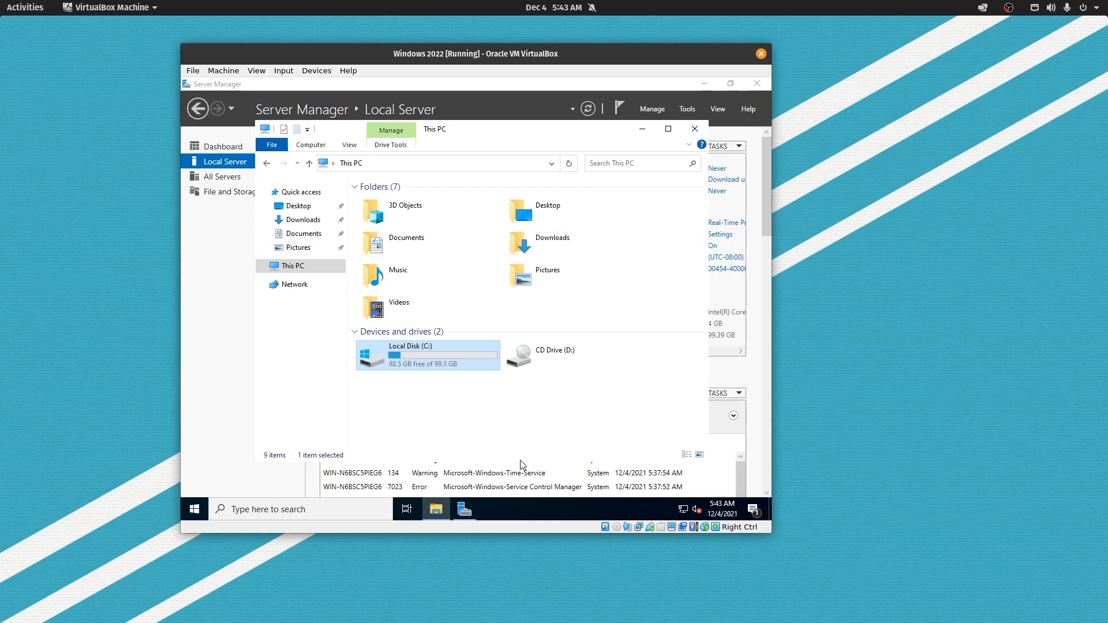
mouse_move(525, 428)
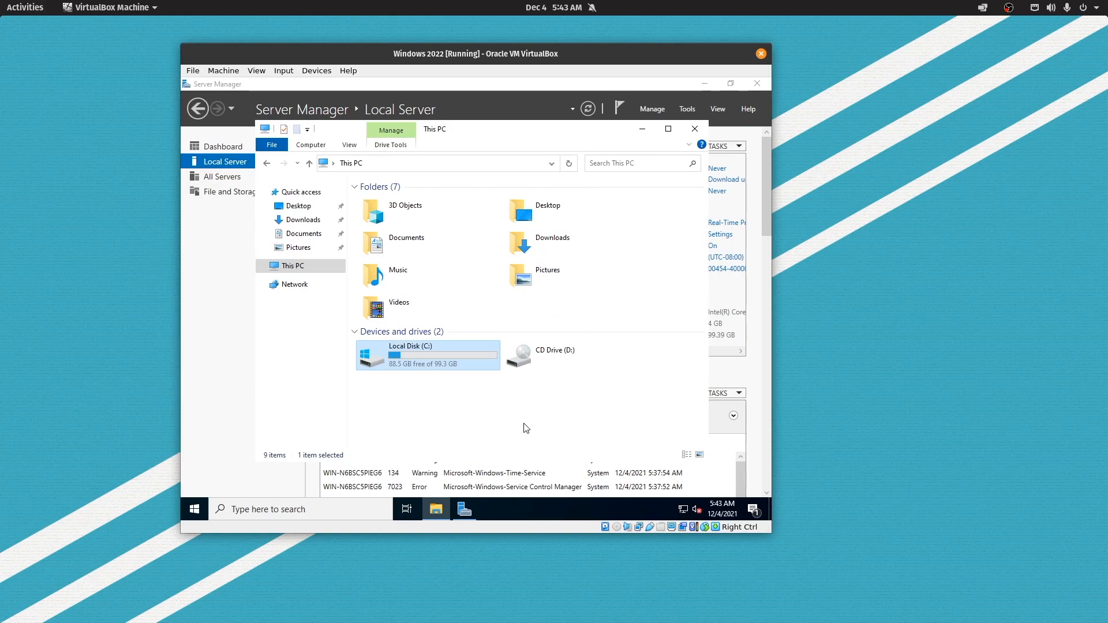
mouse_move(694, 129)
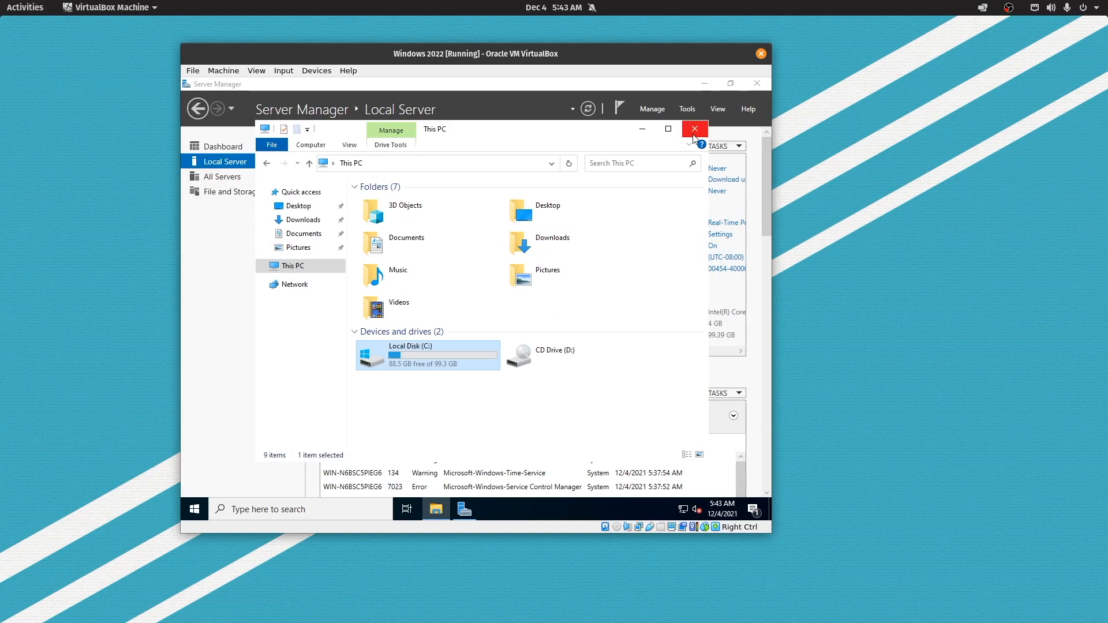
click(693, 128)
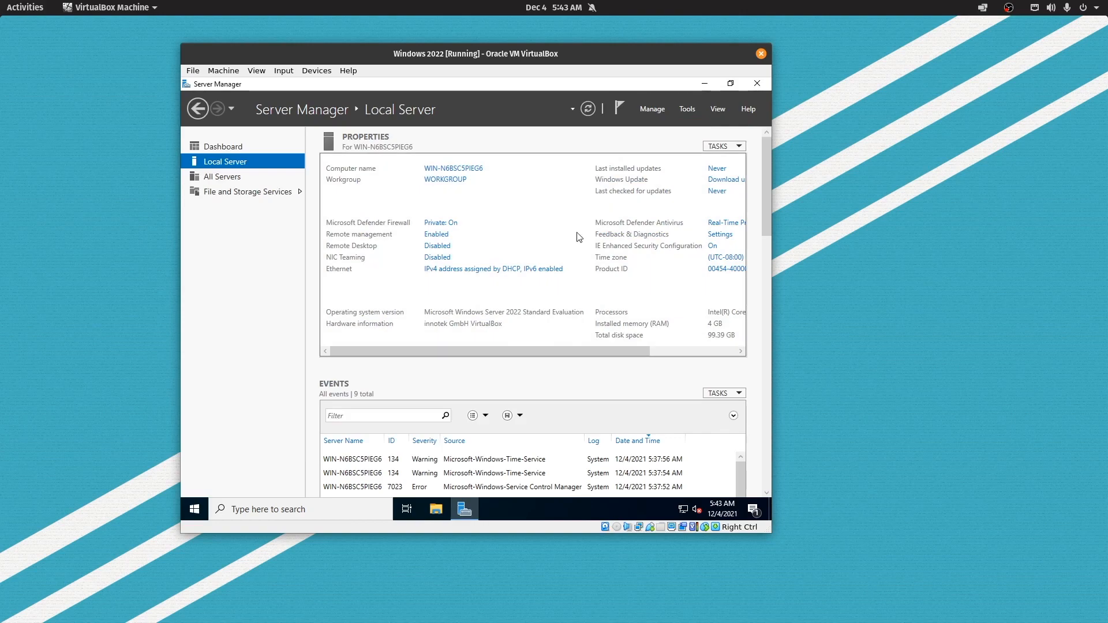
mouse_move(444, 180)
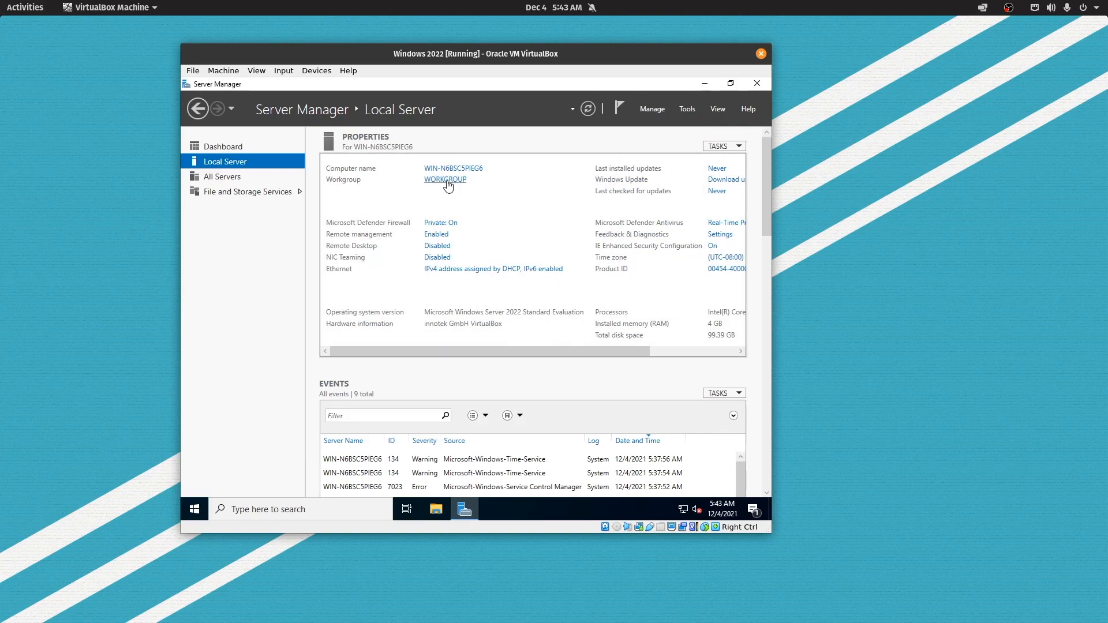
mouse_move(453, 168)
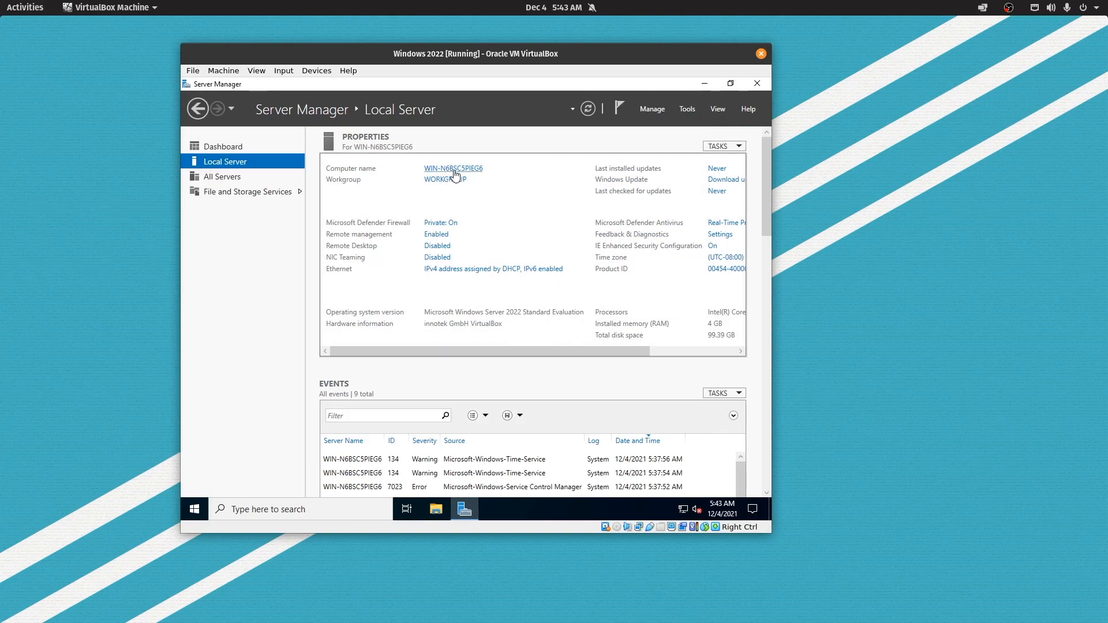
mouse_move(450, 267)
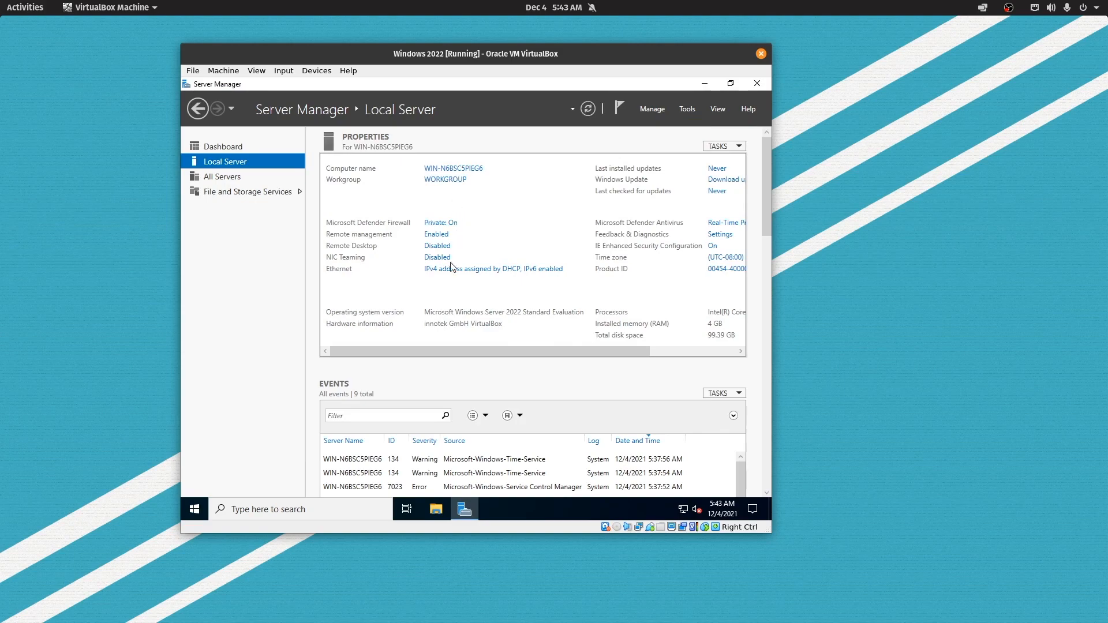
mouse_move(421, 233)
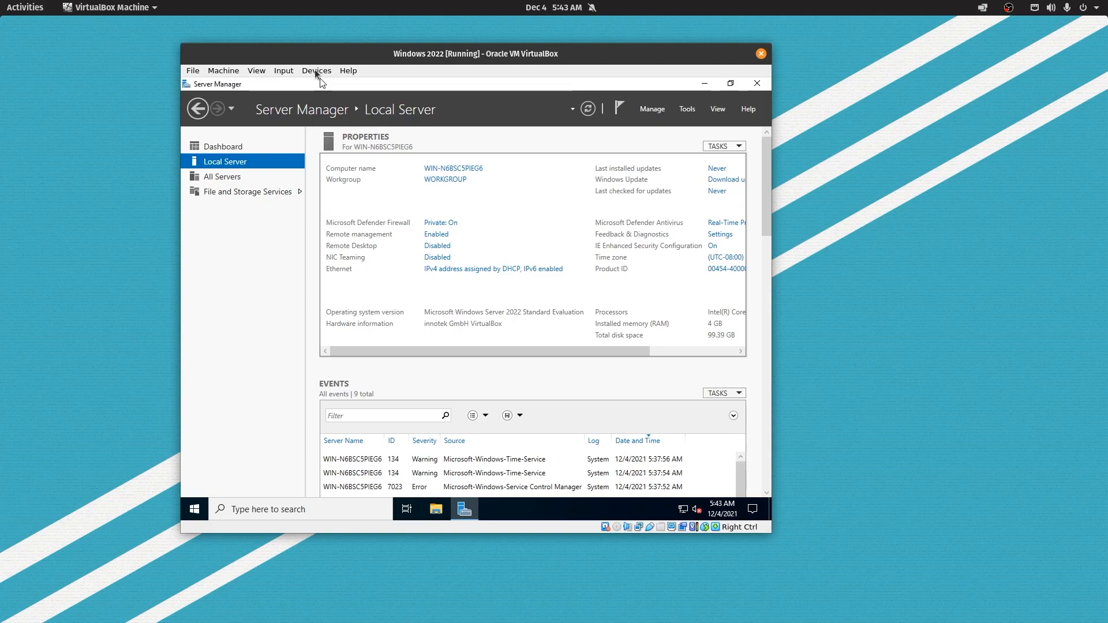
Step: Insert the Guest Additions CD image into the VM from the Devices menu
click(317, 69)
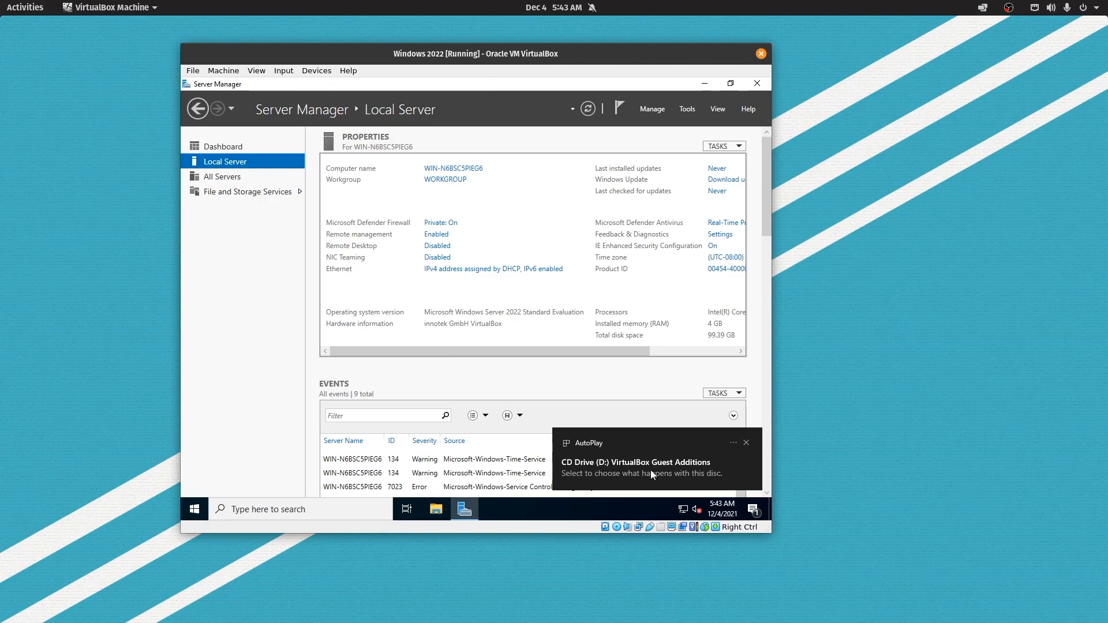
Step: Use the AutoPlay notification to open drive D: and view the VBoxWindowsAdditions installers
click(641, 459)
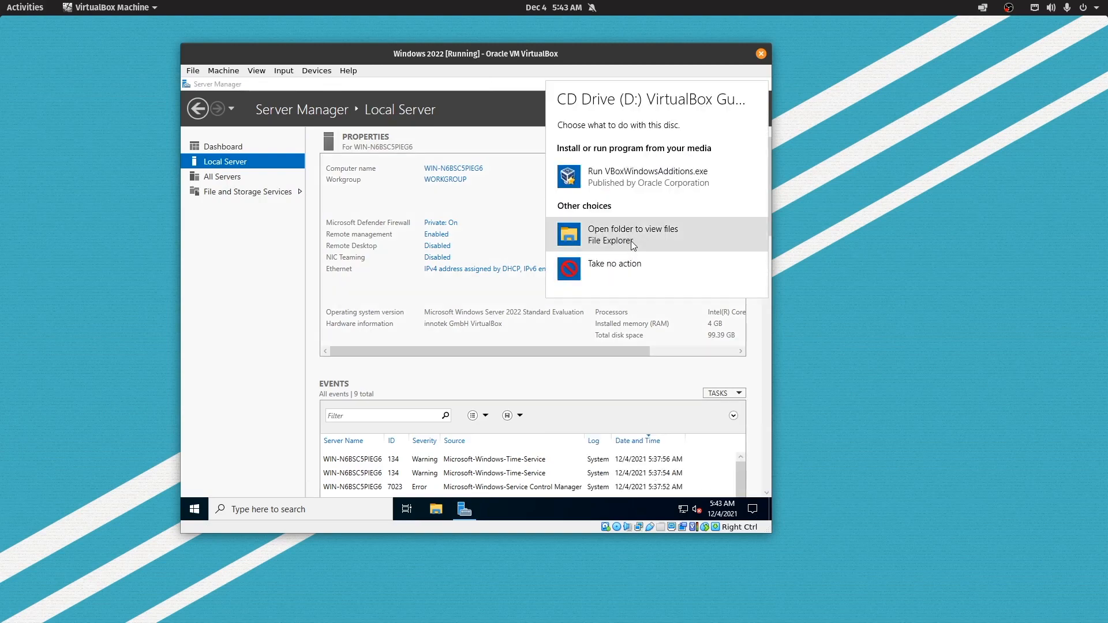
click(632, 234)
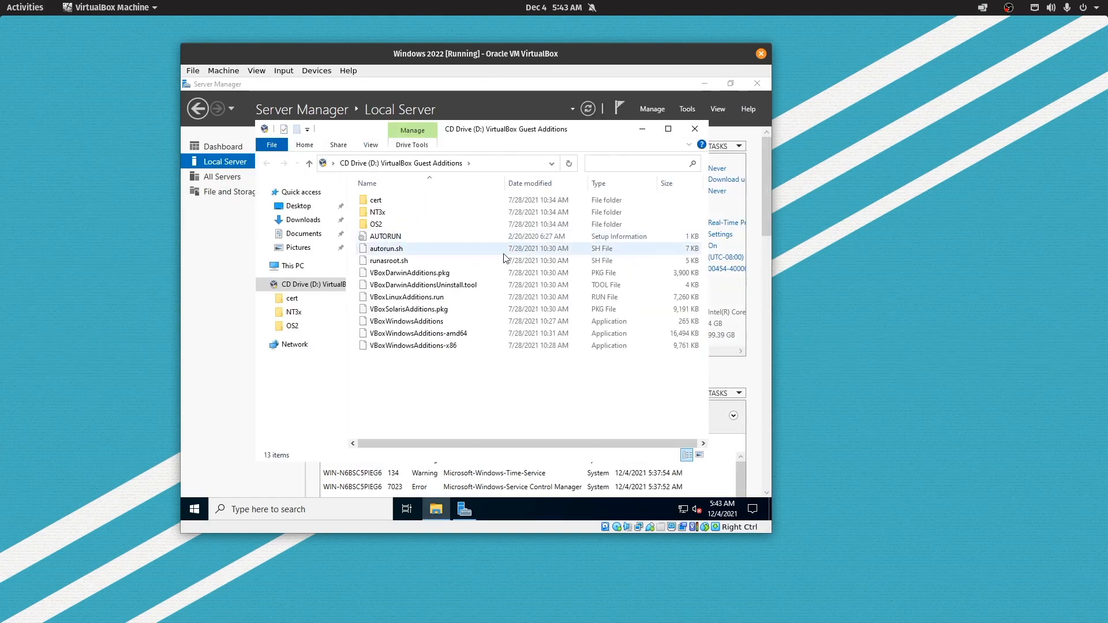
click(406, 296)
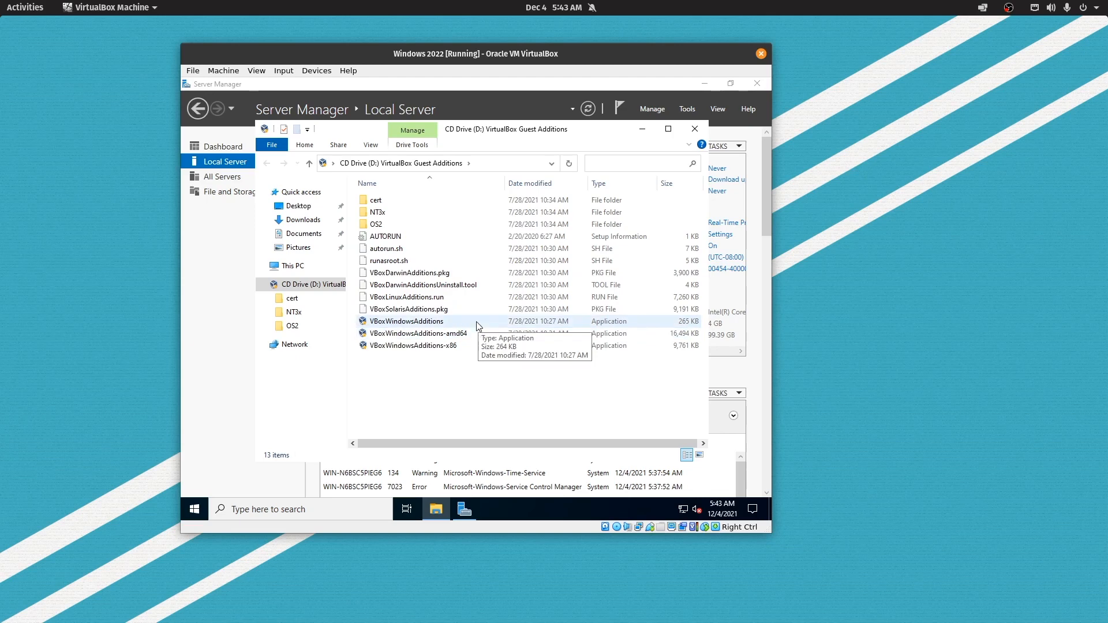
Step: Install Guest Additions 6.1.26 from VBoxWindowsAdditions, trusting Oracle's driver, and finish without rebooting
double_click(406, 321)
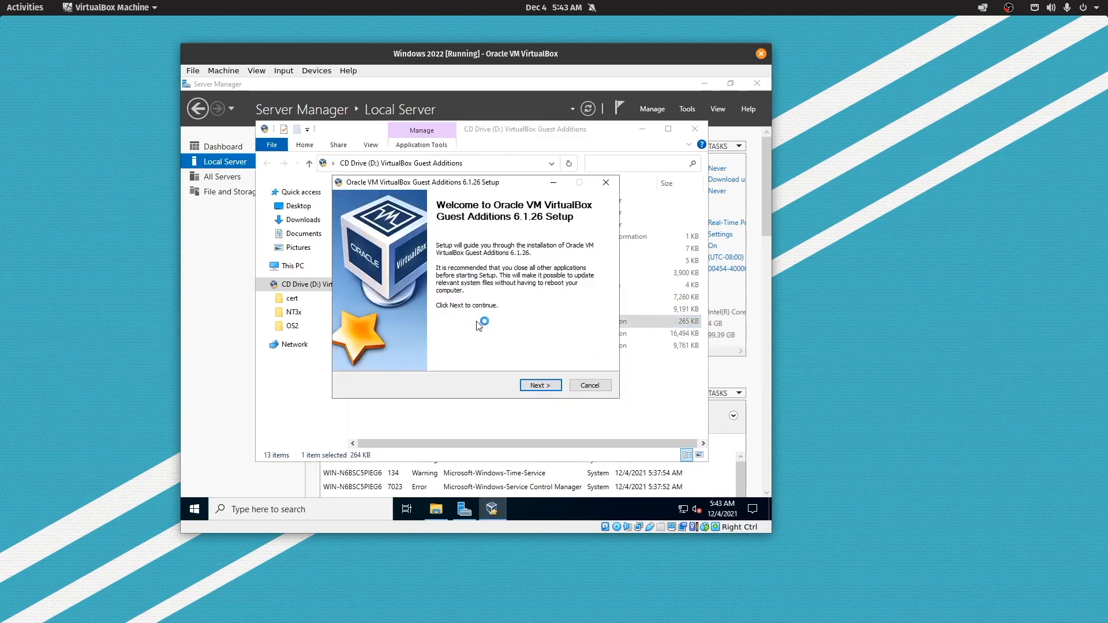
click(539, 385)
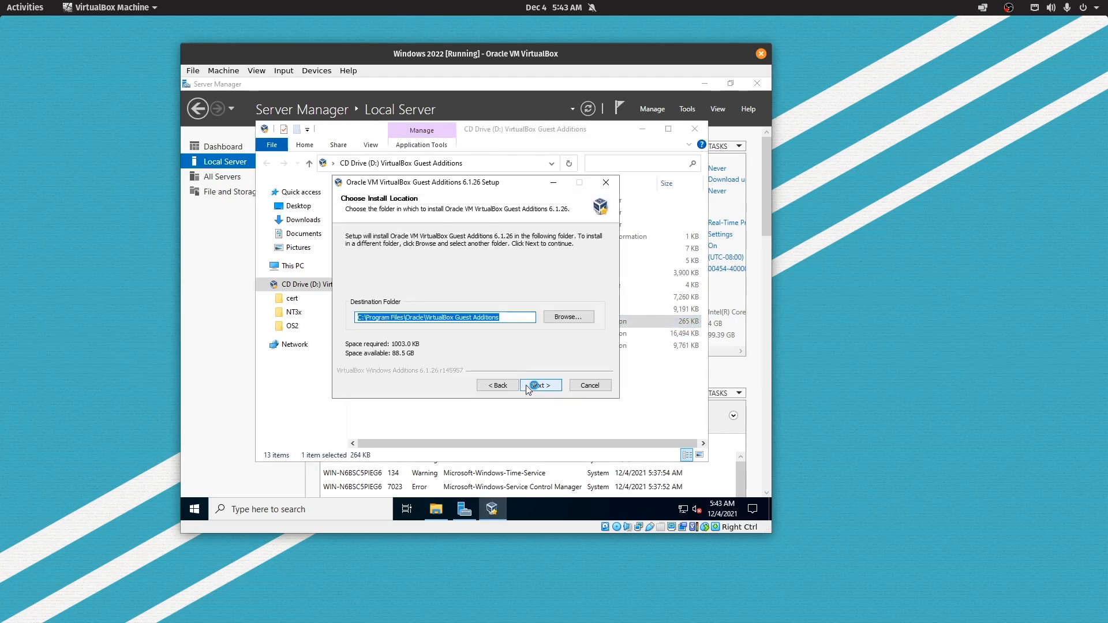
click(540, 385)
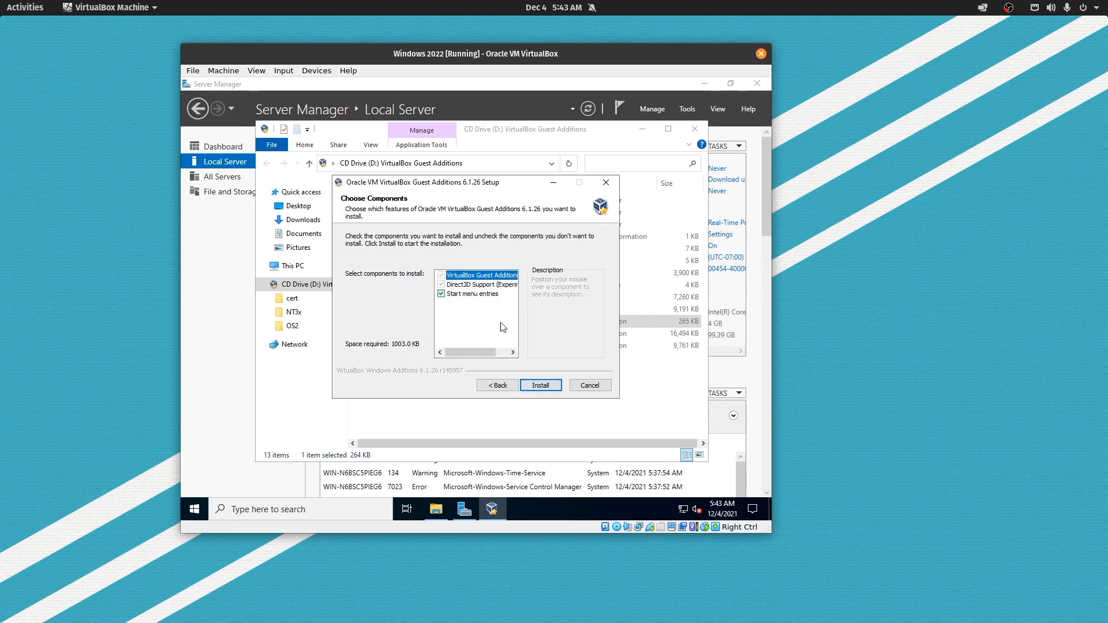
click(540, 384)
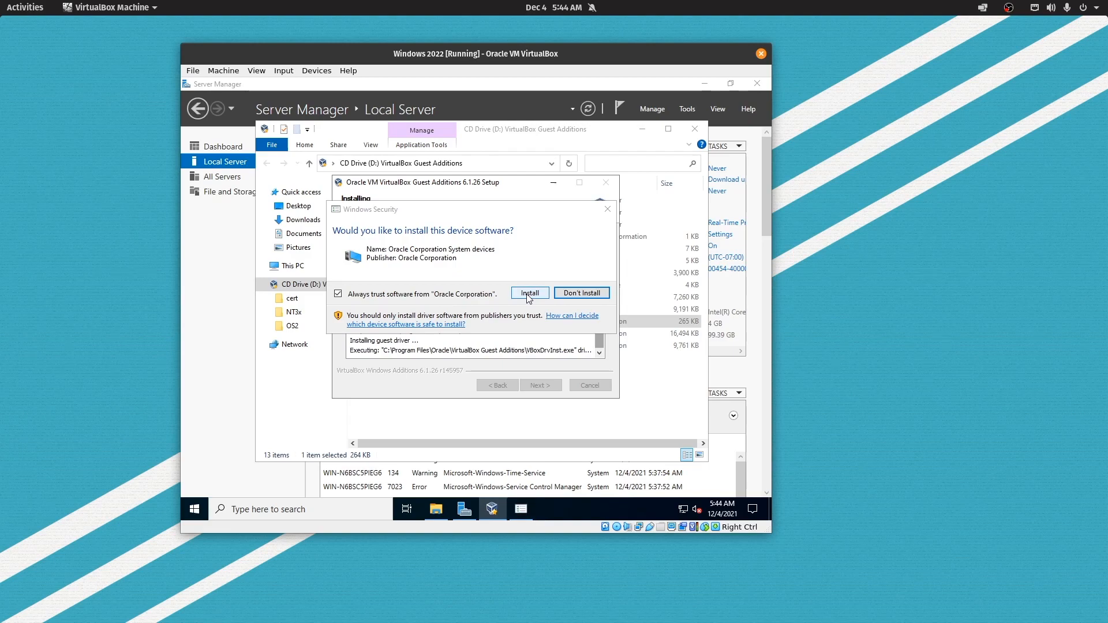
click(529, 293)
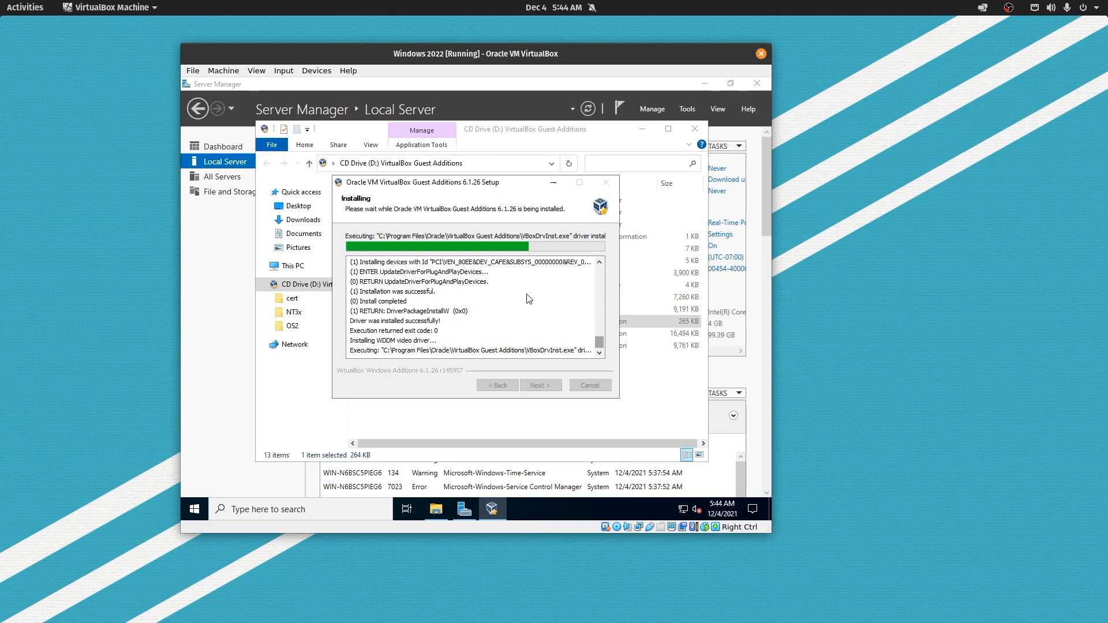
mouse_move(478, 304)
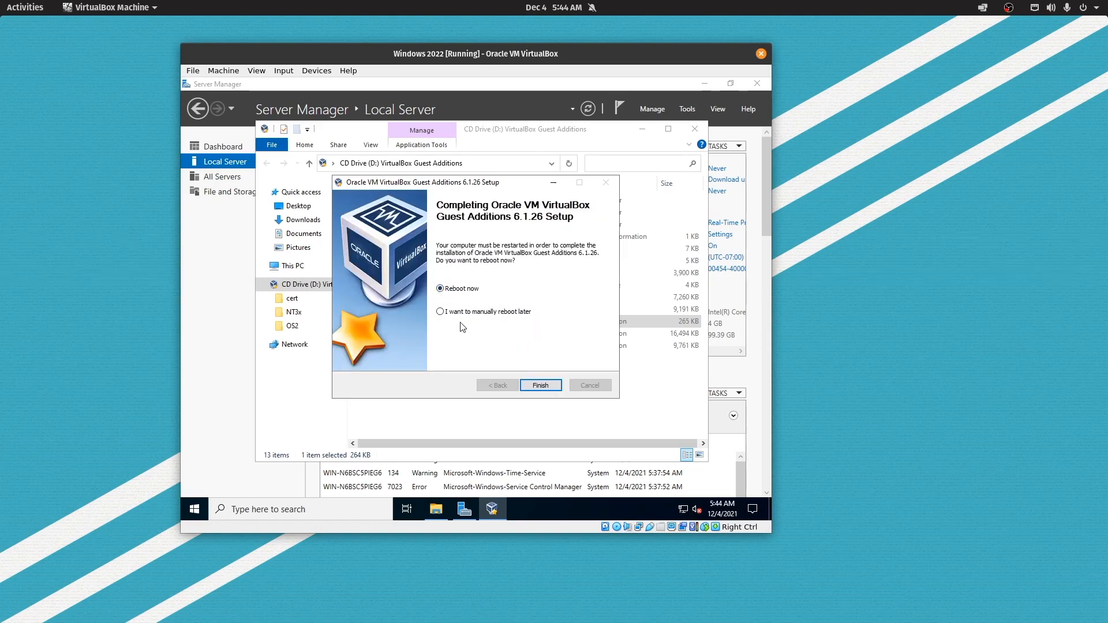
click(540, 385)
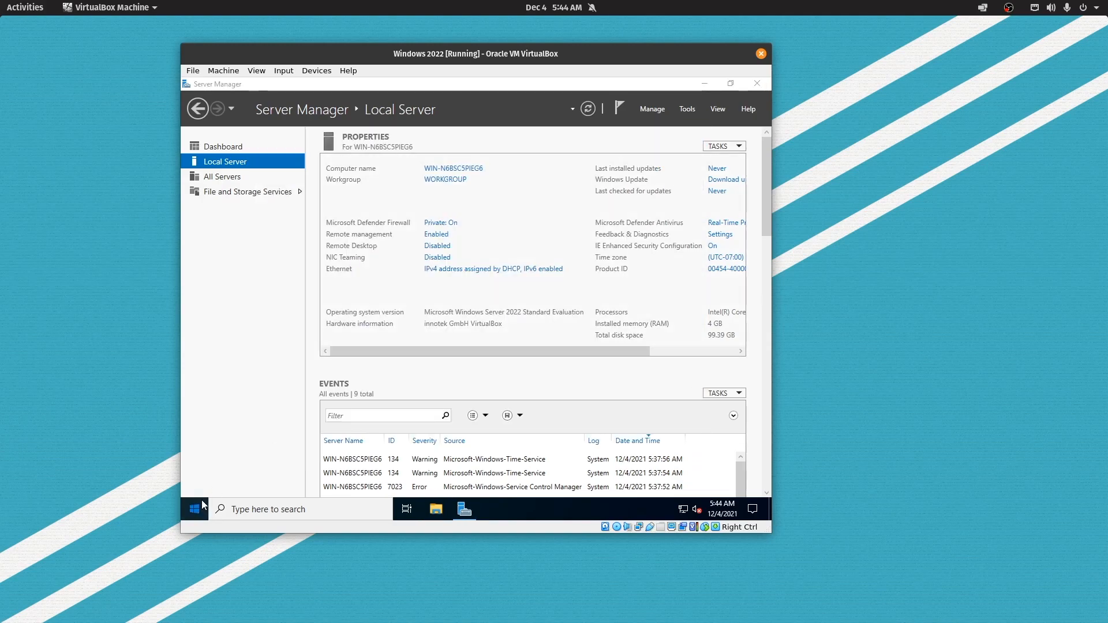
Step: Shut down the Windows Server guest from its Start menu, overriding the warning
click(194, 509)
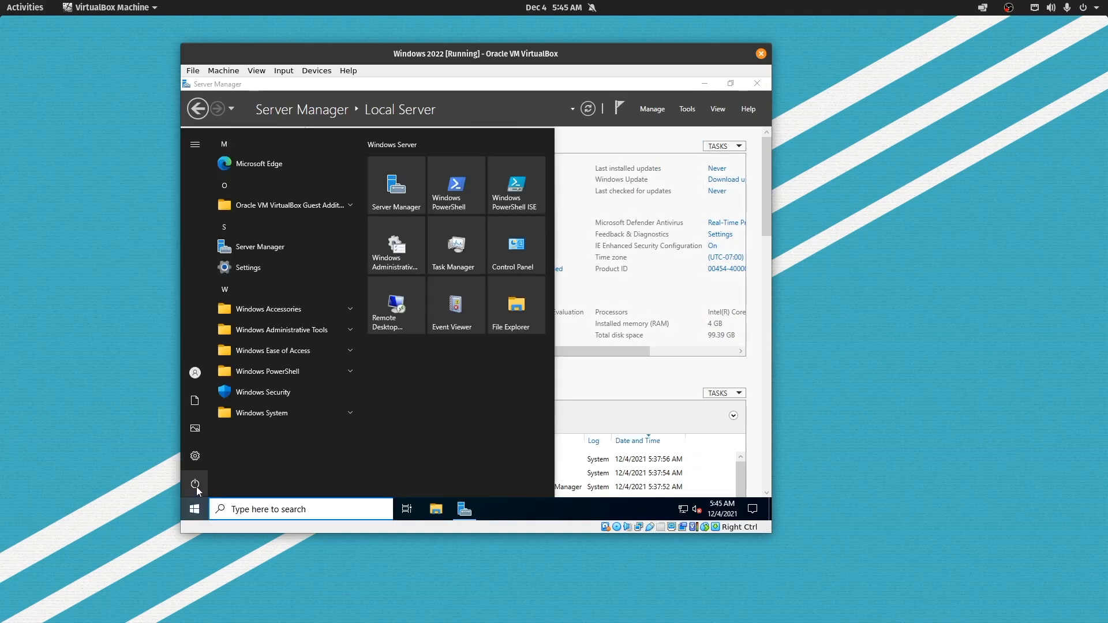
click(195, 485)
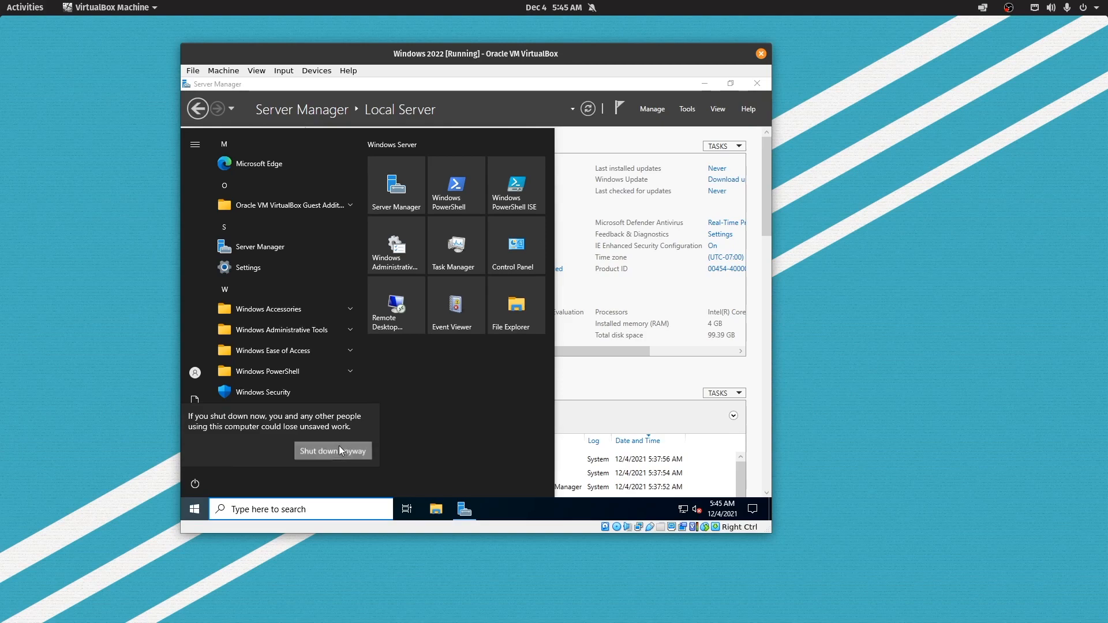
click(333, 450)
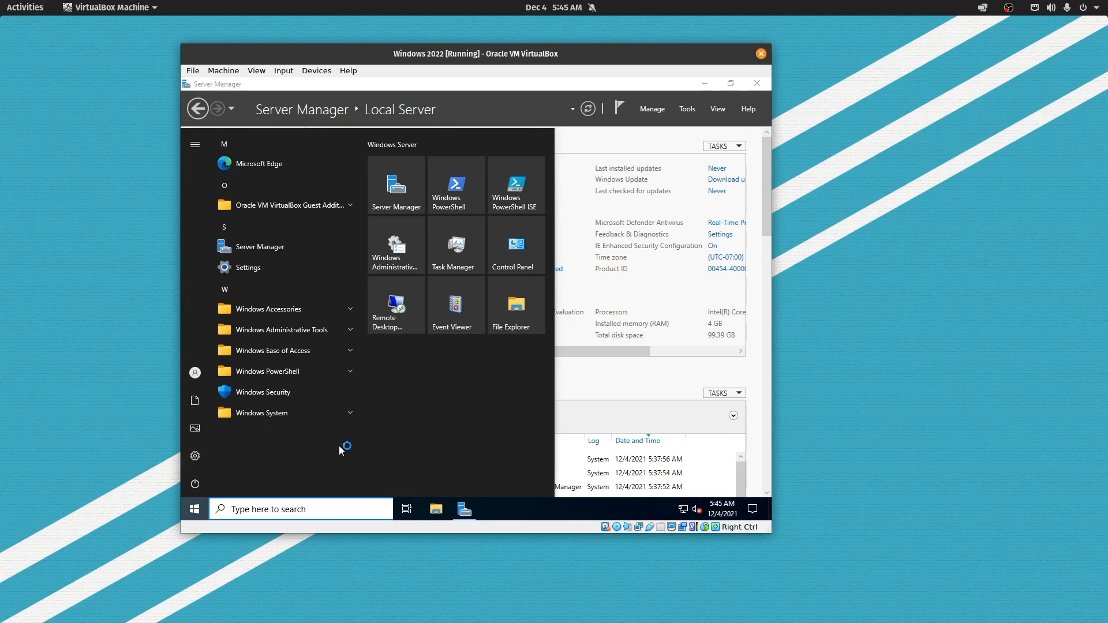
click(194, 484)
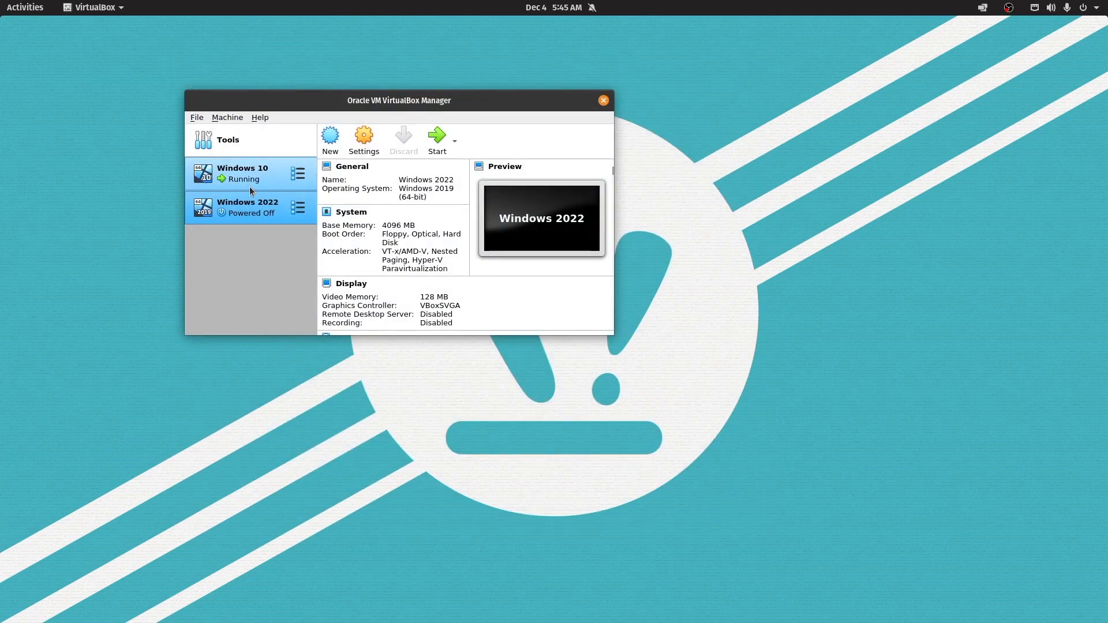
Step: Set the Windows 2022 machine's System settings to 2 processors and save
right_click(247, 207)
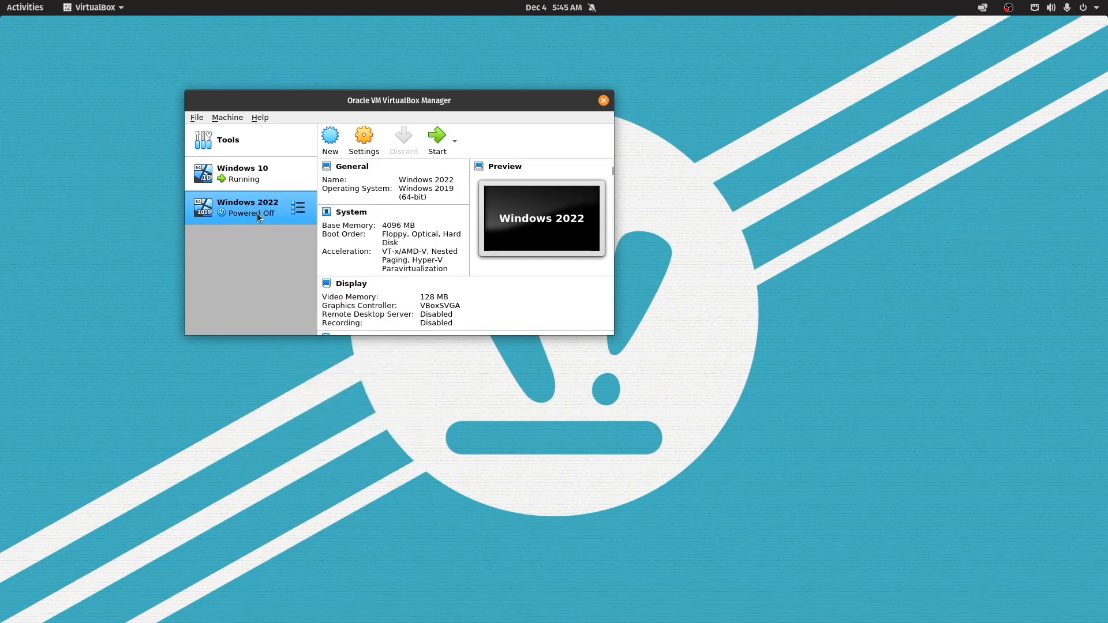
click(363, 139)
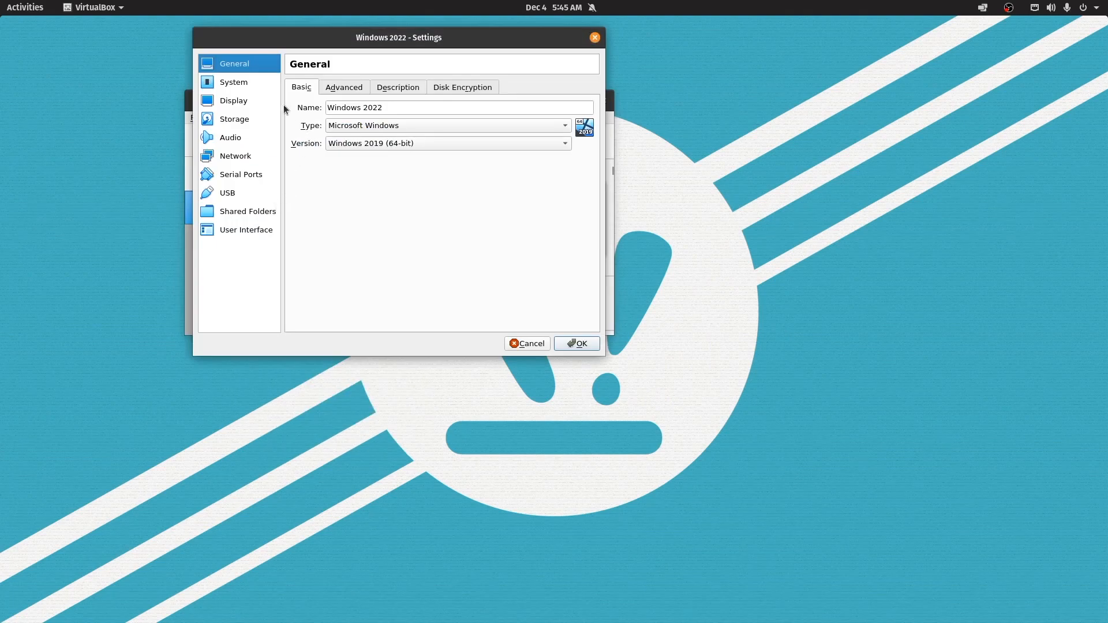
click(233, 81)
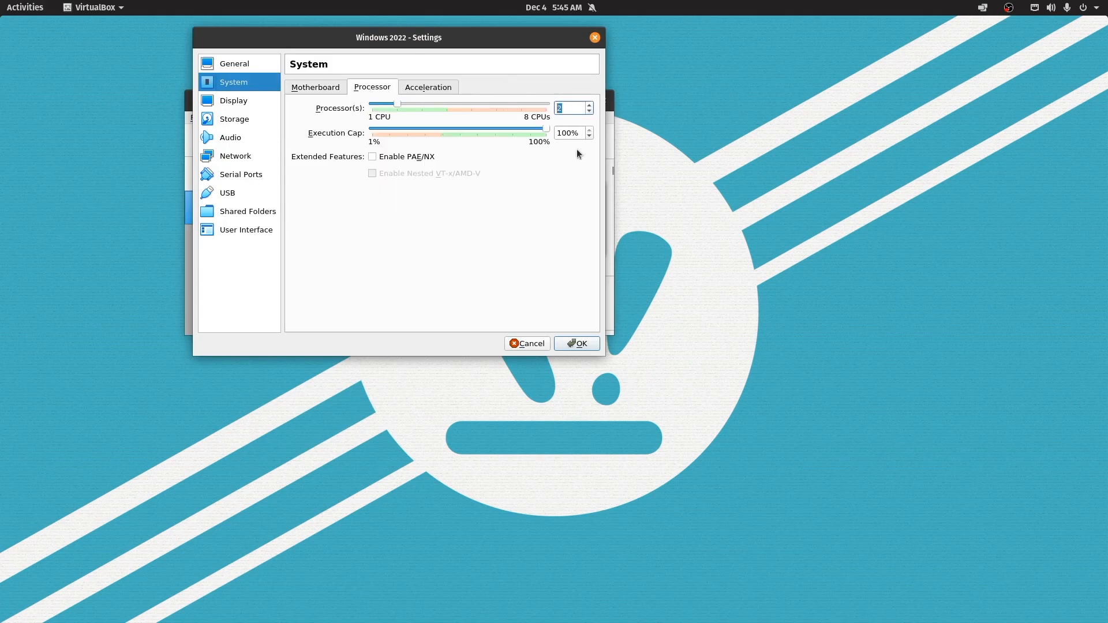
click(576, 343)
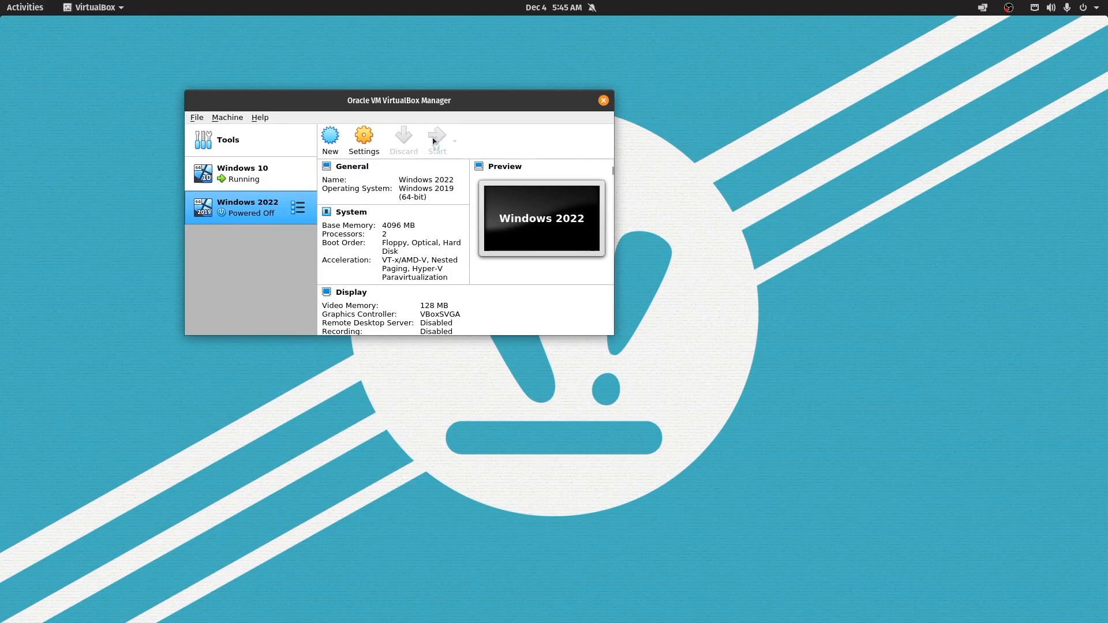
Step: Start Windows 2022, dismiss the capture notice, and send Ctrl-Alt-Del to reach sign-in
click(437, 138)
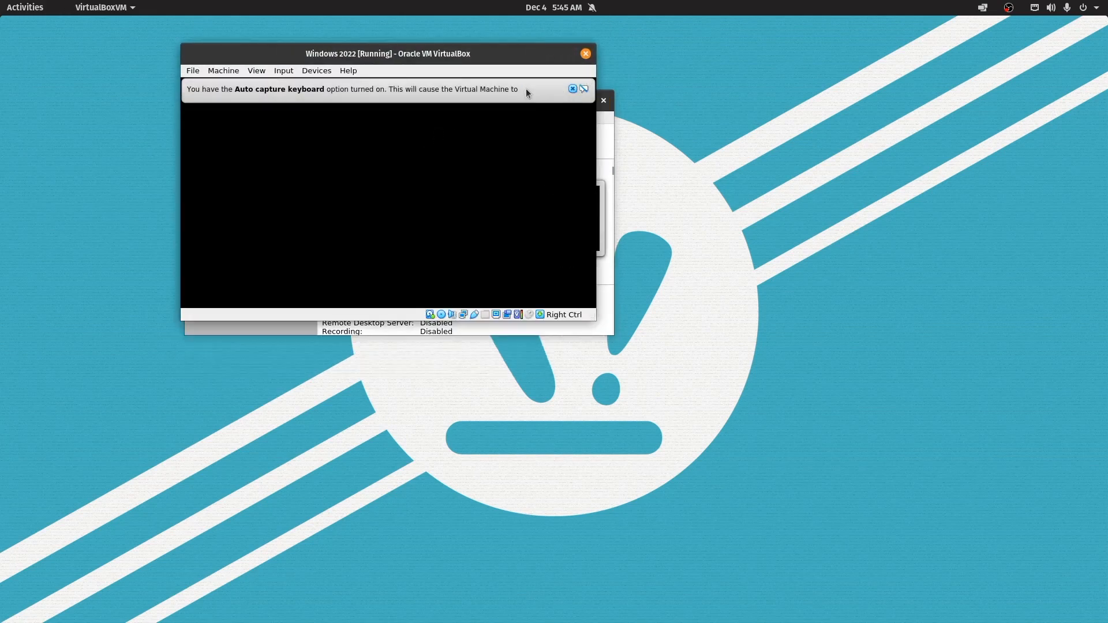
click(571, 88)
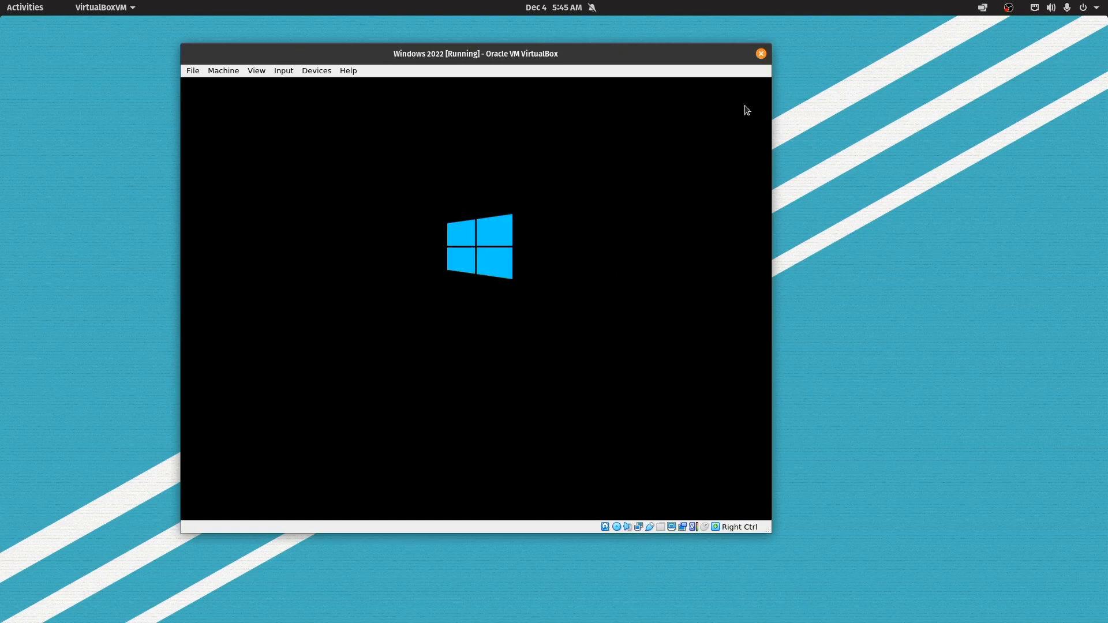
mouse_move(675, 259)
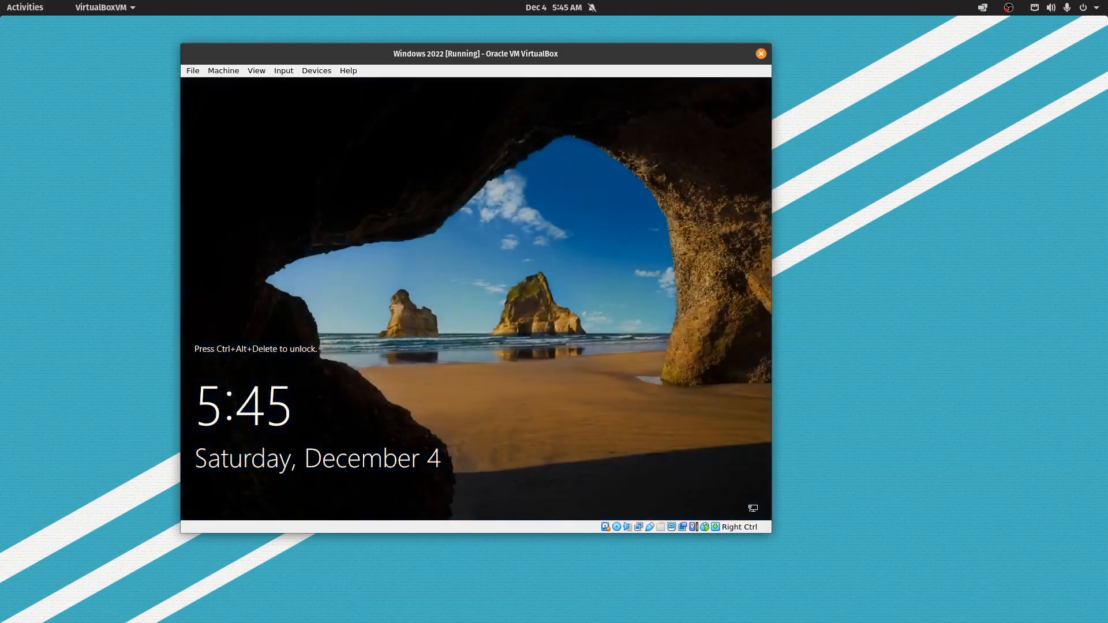
click(283, 70)
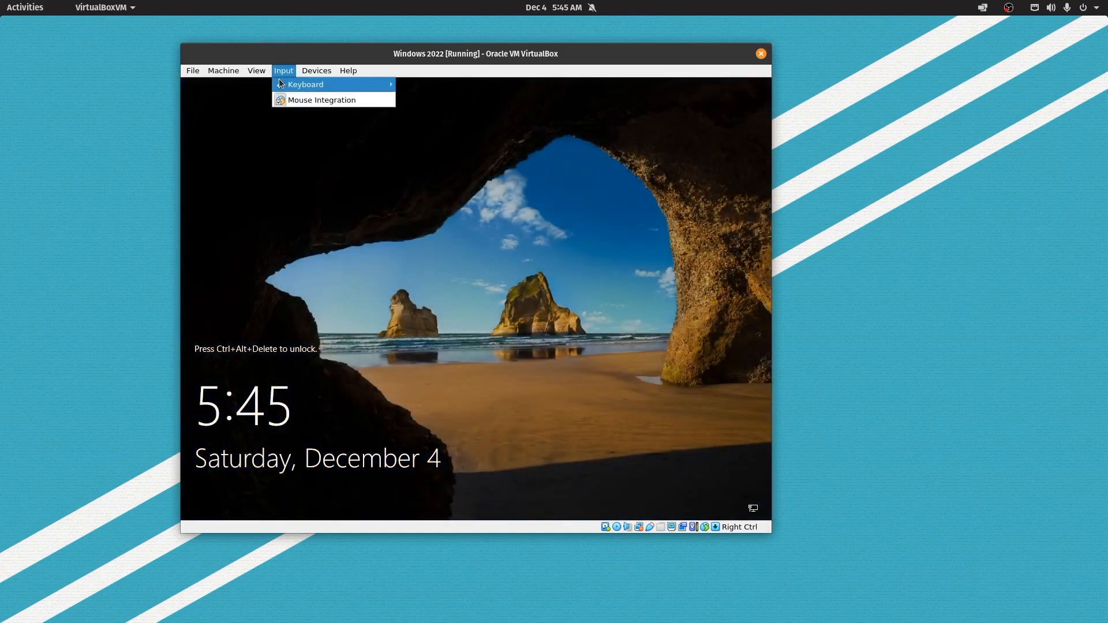
click(305, 85)
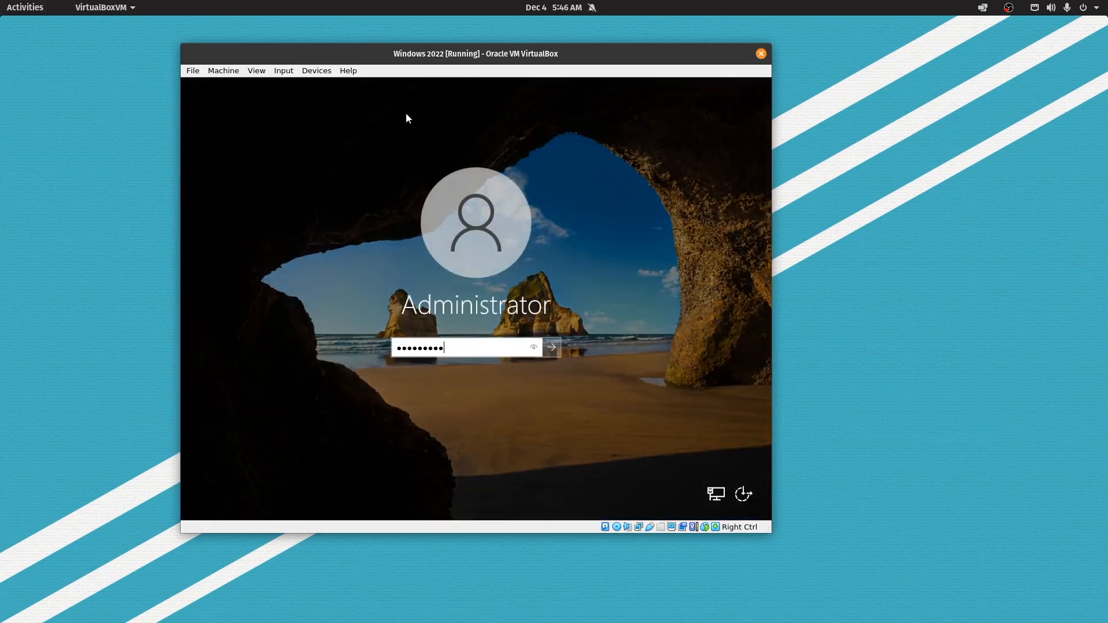
Step: Sign in as Administrator to reach Server Manager, then show the Activities overview
click(551, 347)
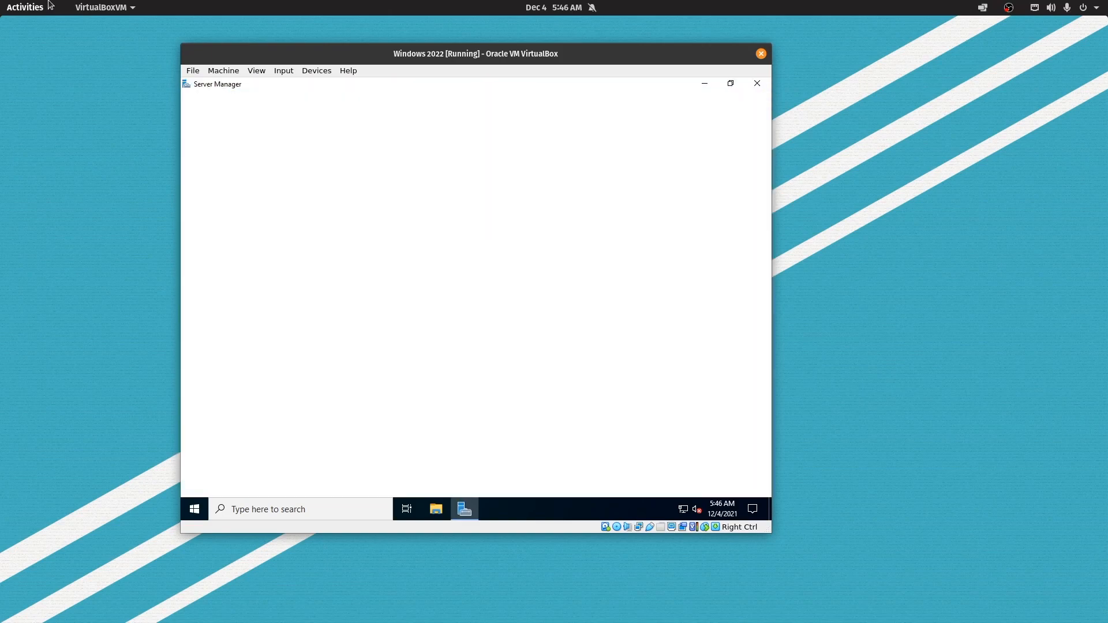
click(24, 7)
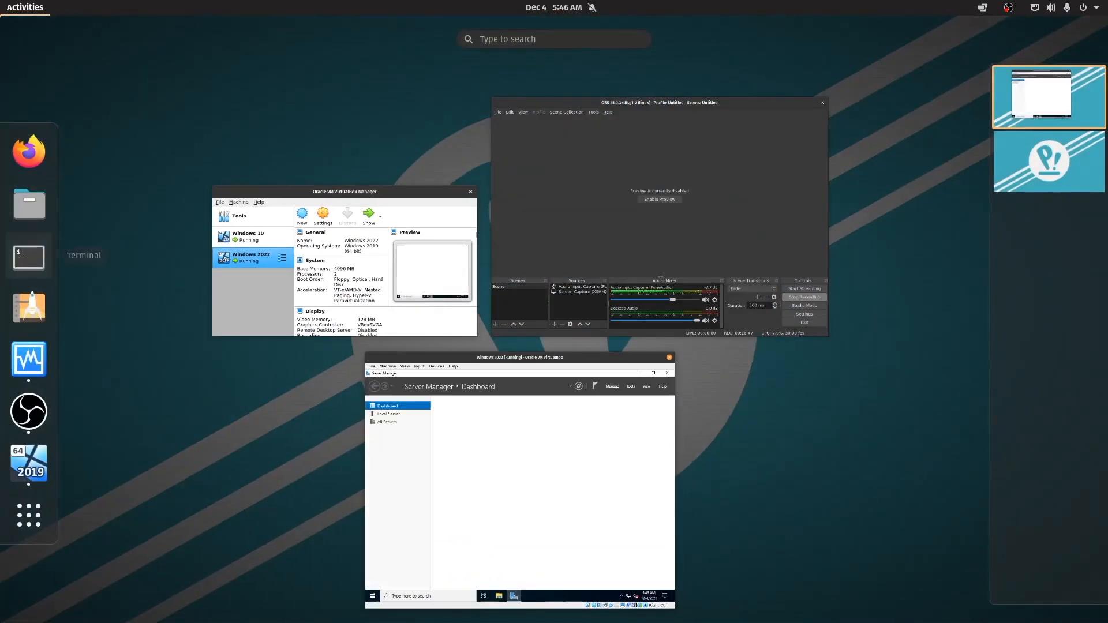
Step: Show the host's neofetch summary, highlighting the NVIDIA GTX 1080 GPU and Intel CPU
click(29, 259)
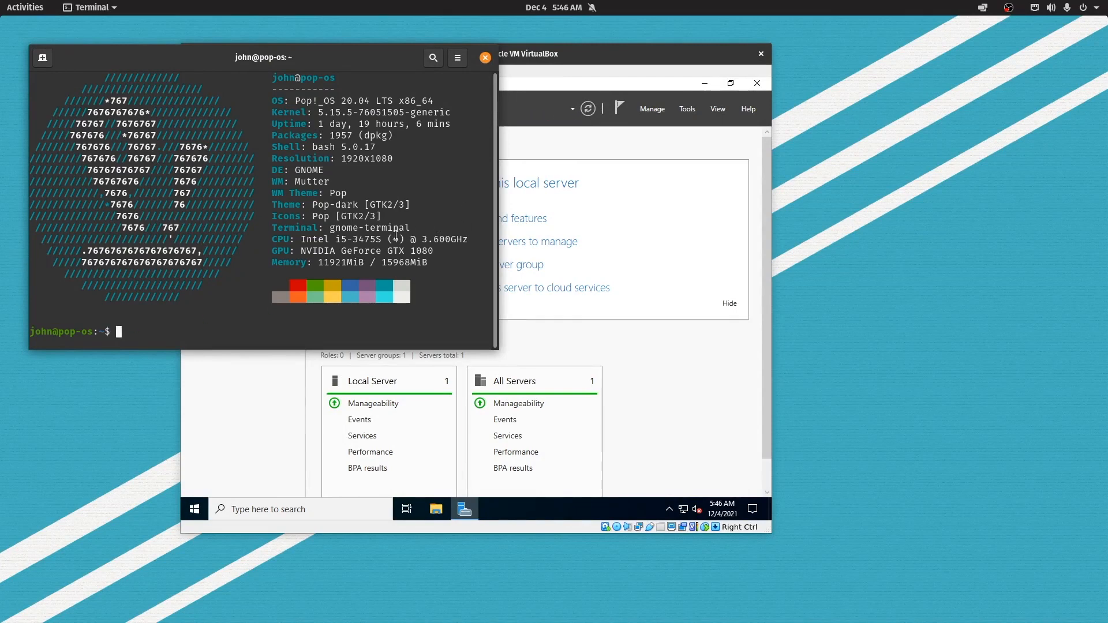
double_click(353, 238)
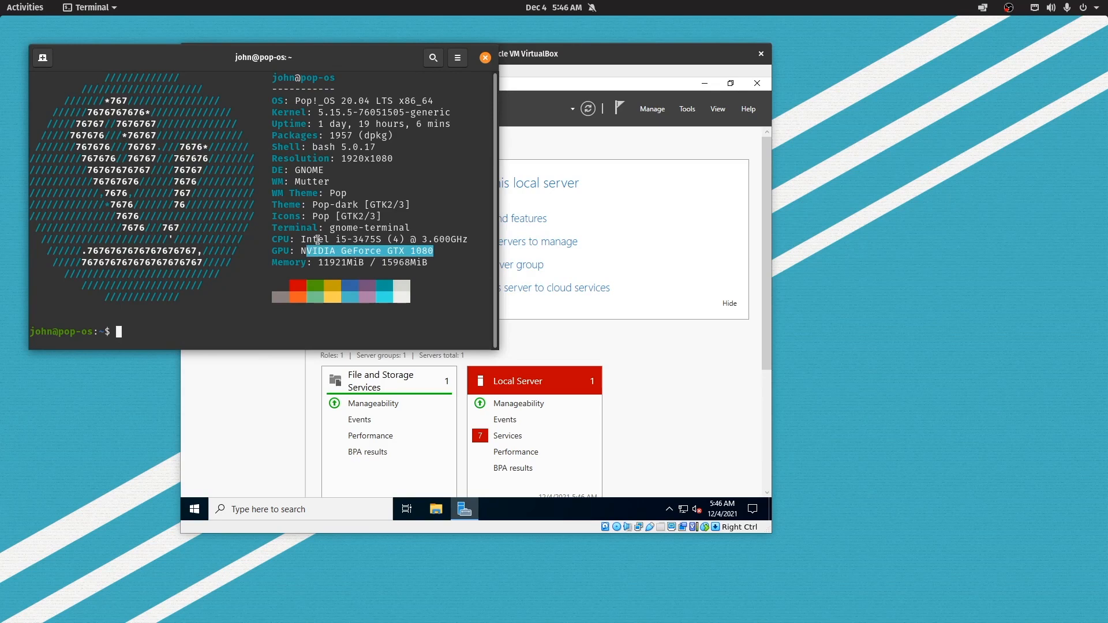
double_click(315, 239)
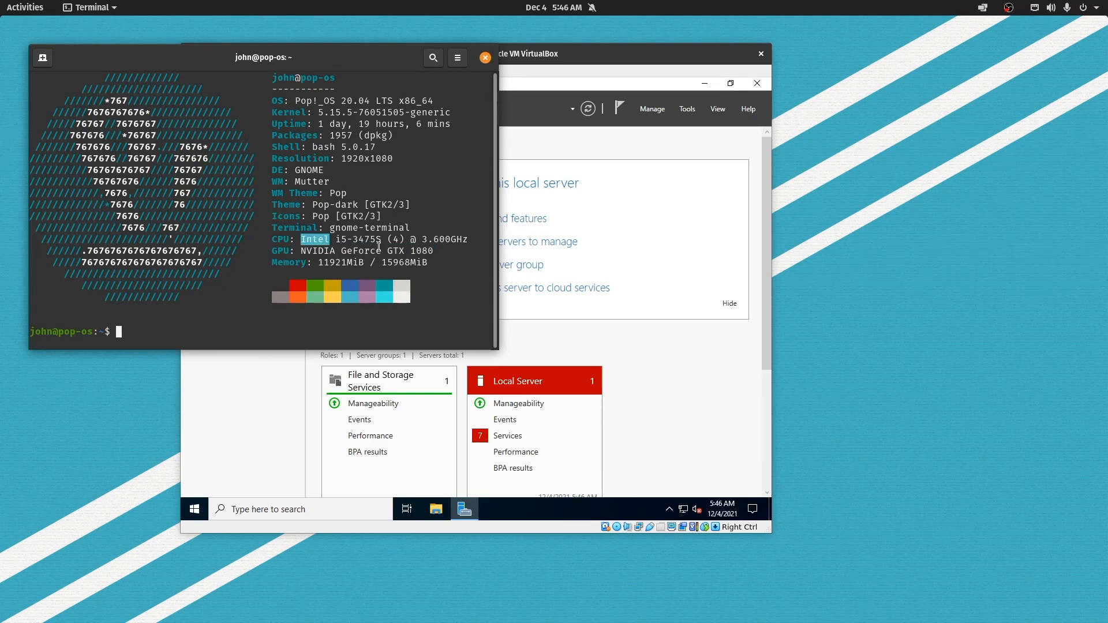
mouse_move(678, 341)
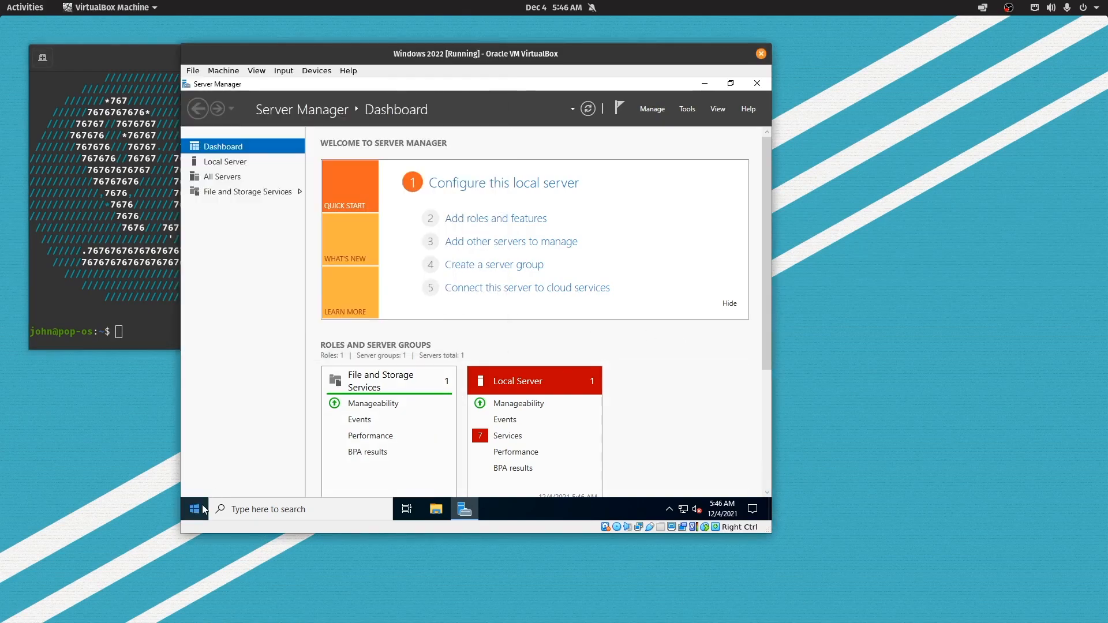
Step: Open the guest's Start menu over the Server Manager dashboard
click(195, 509)
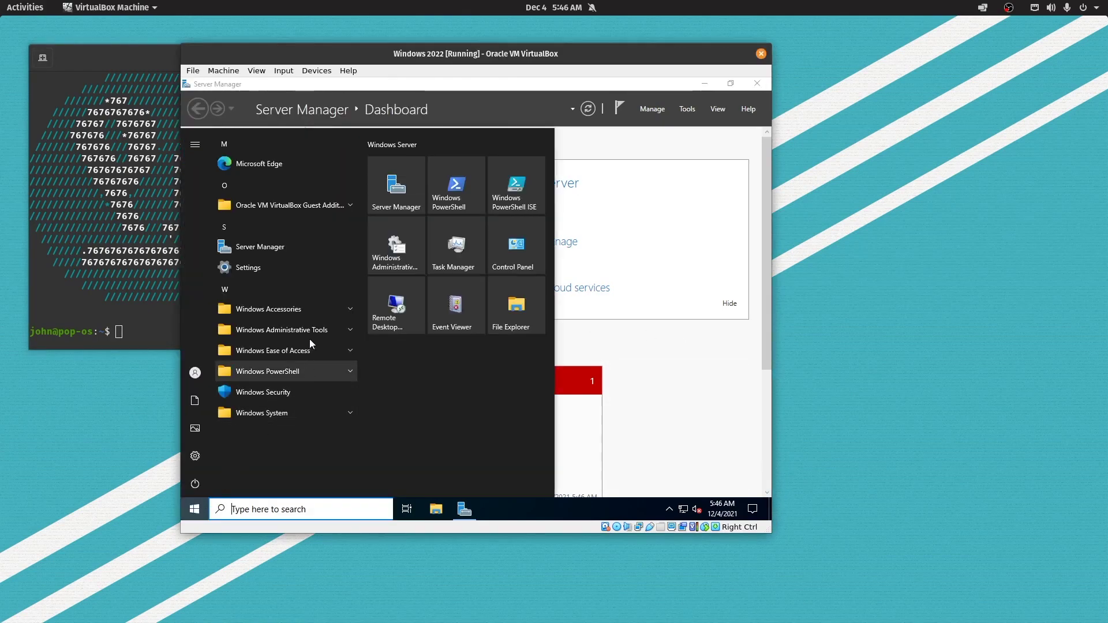
mouse_move(417, 377)
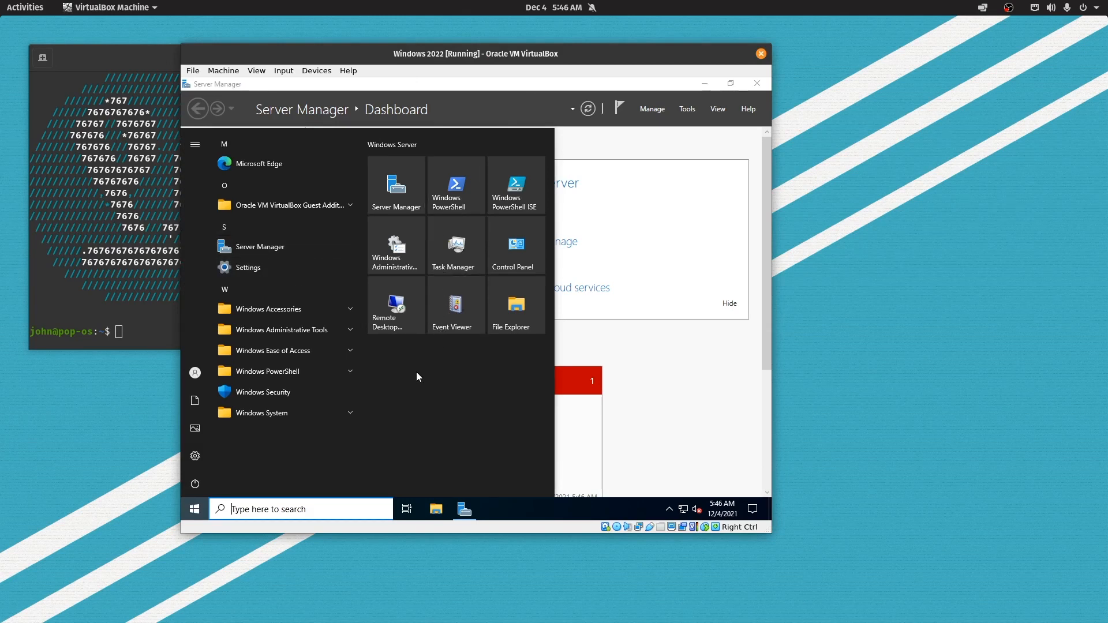
mouse_move(635, 149)
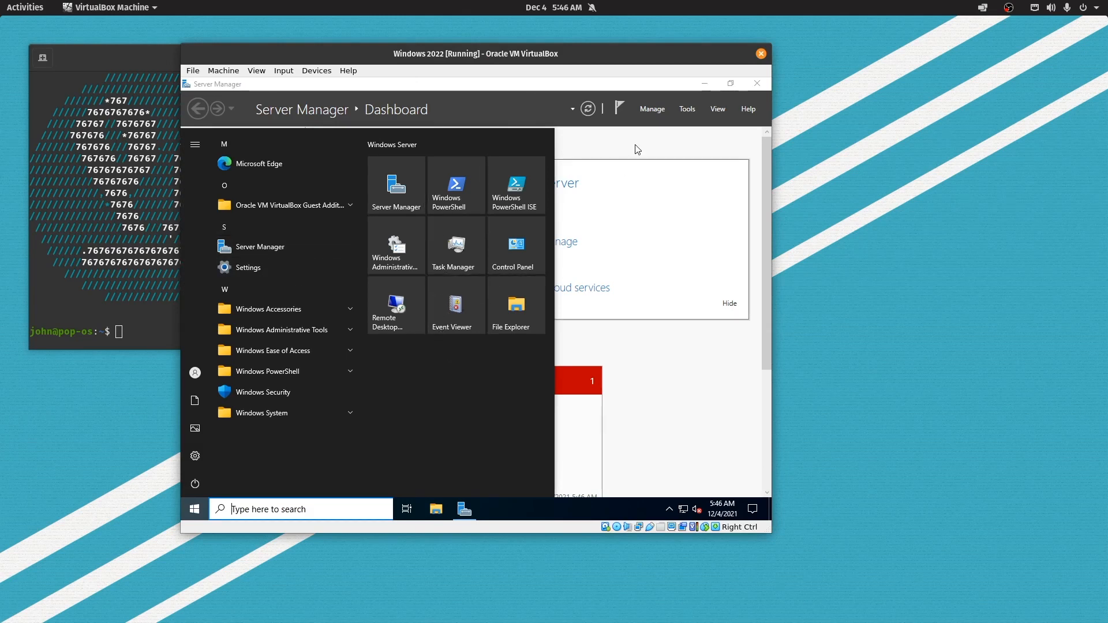